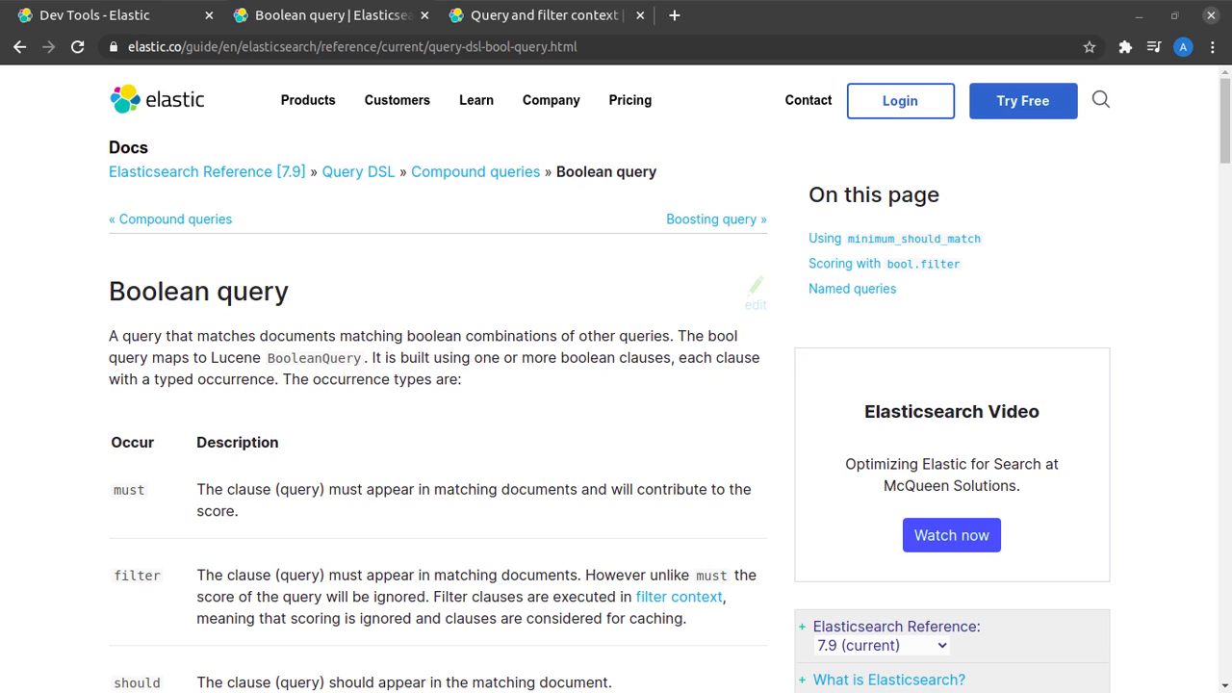
pyautogui.moveTo(403, 361)
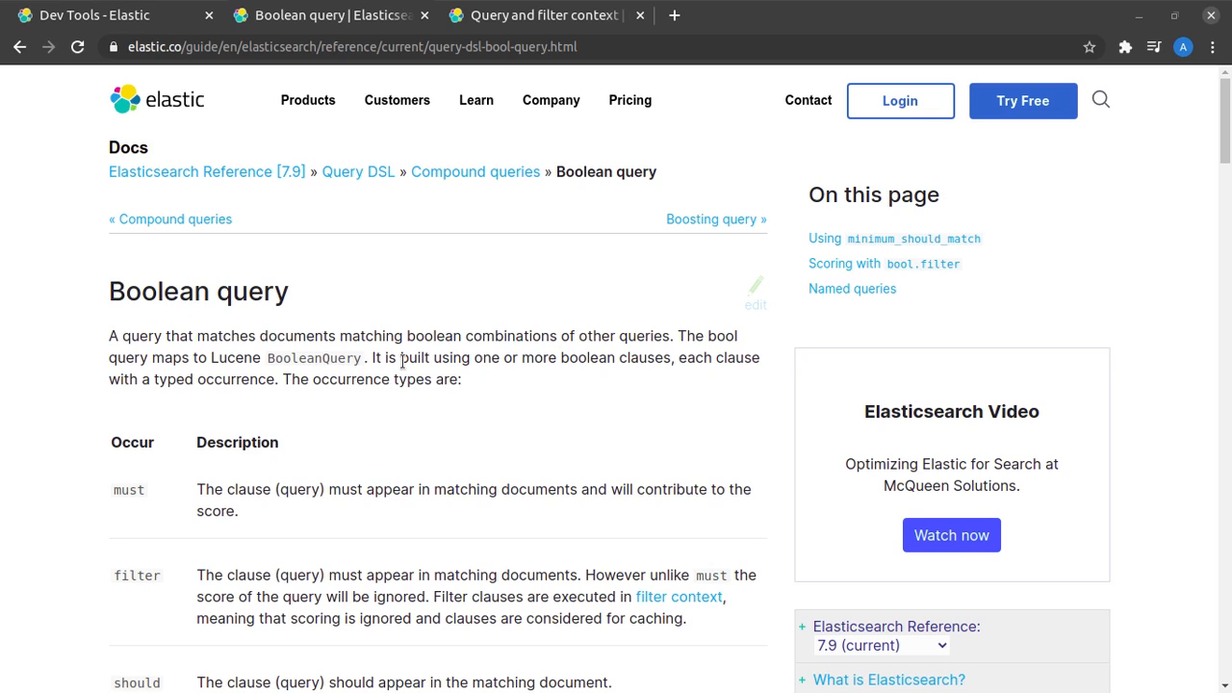
pyautogui.moveTo(215, 354)
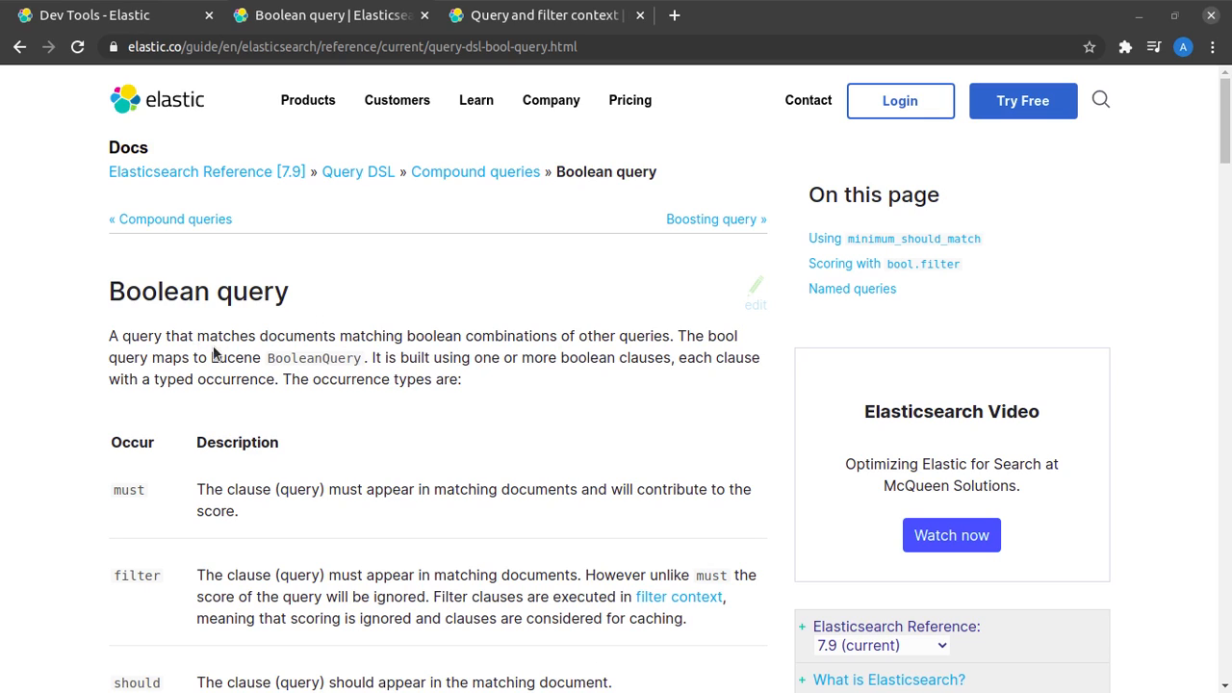
pyautogui.moveTo(373, 425)
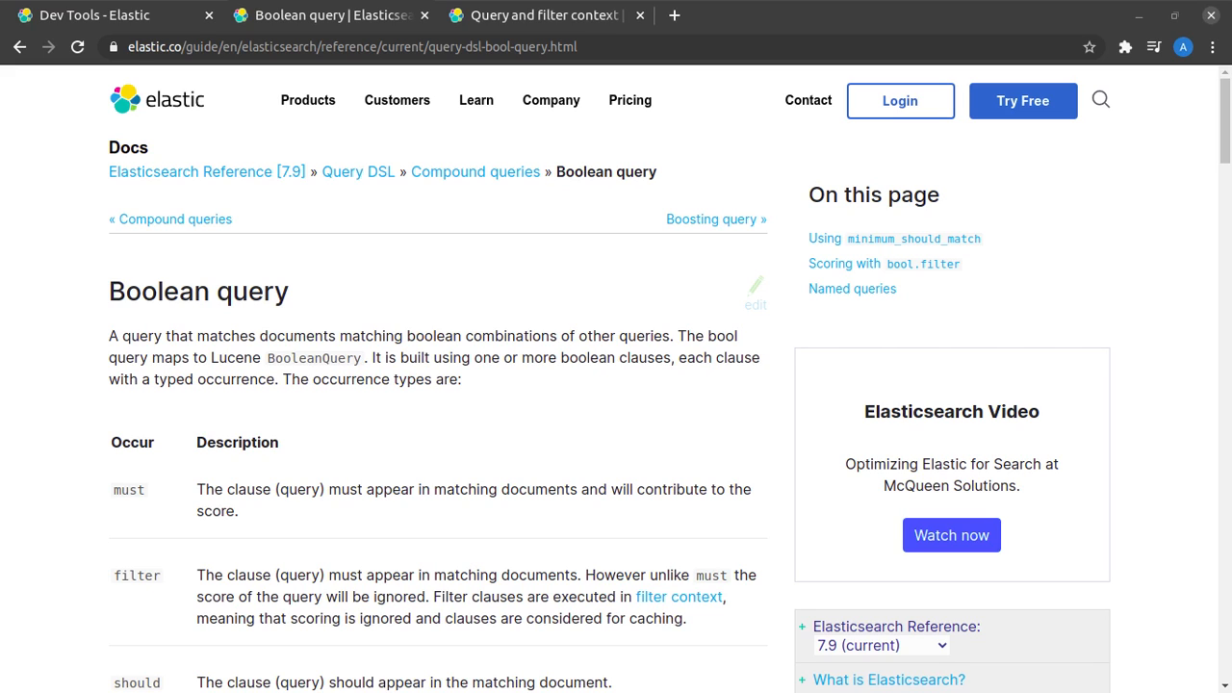
# Send the POST _bulk request from the console, indexing the eight sample user documents.
pyautogui.scroll(-3)
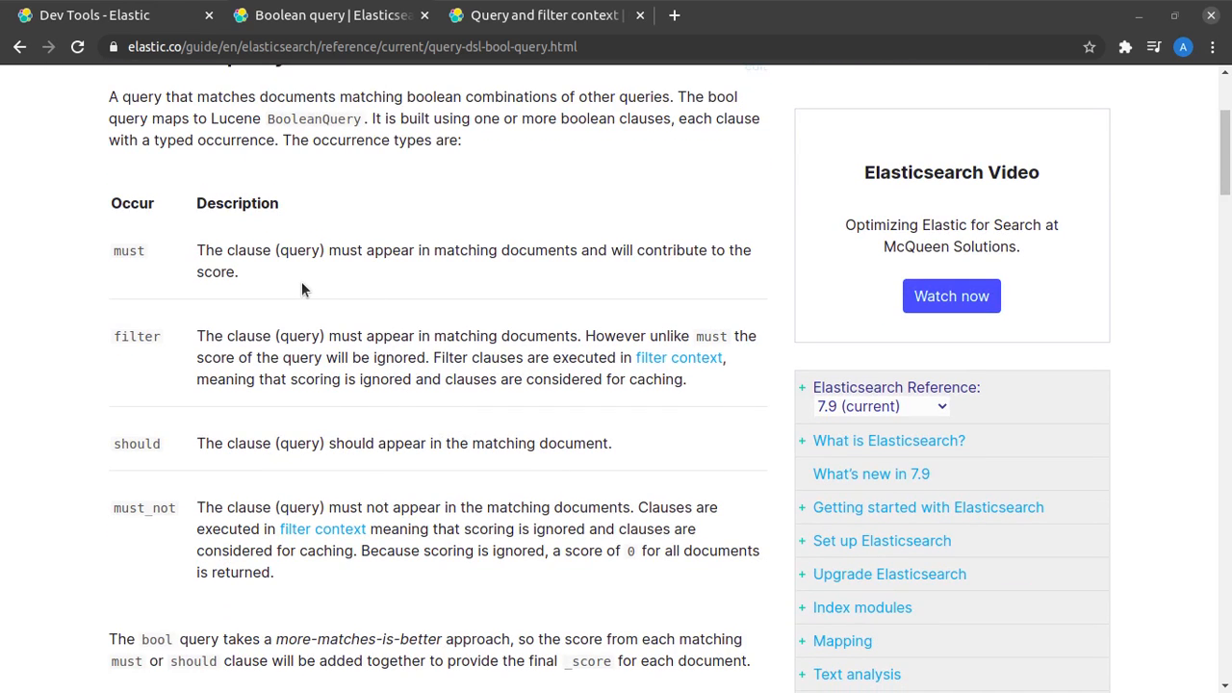
pyautogui.moveTo(126, 255)
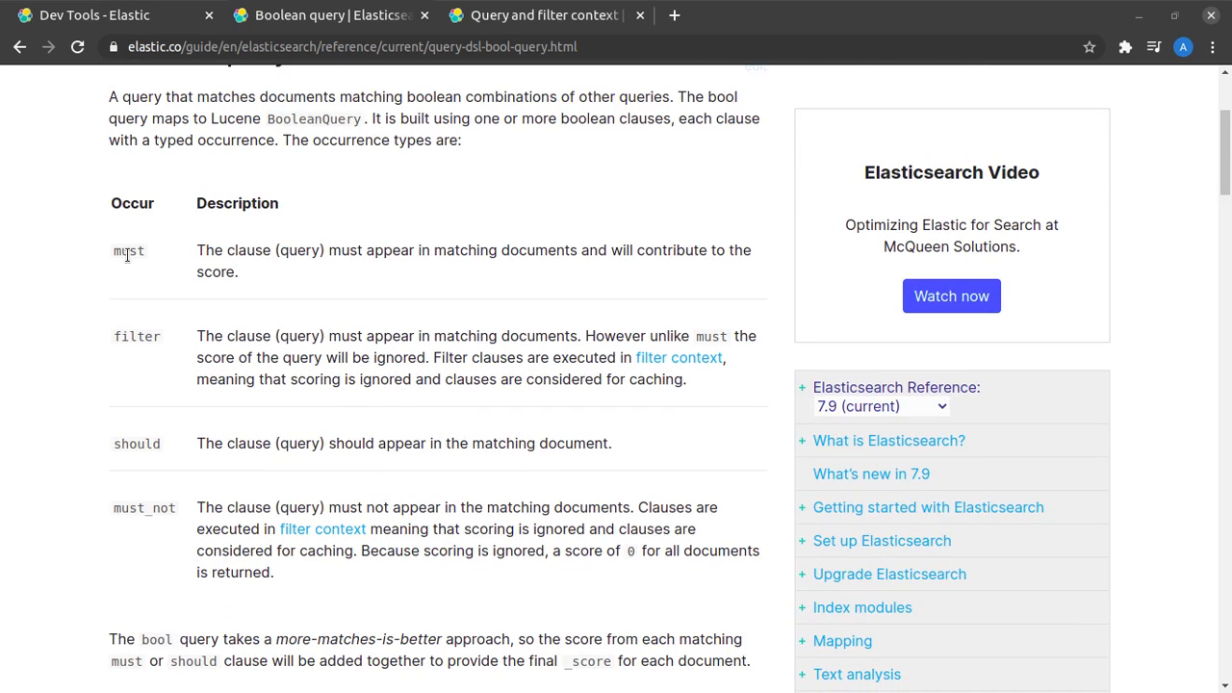
pyautogui.moveTo(163, 440)
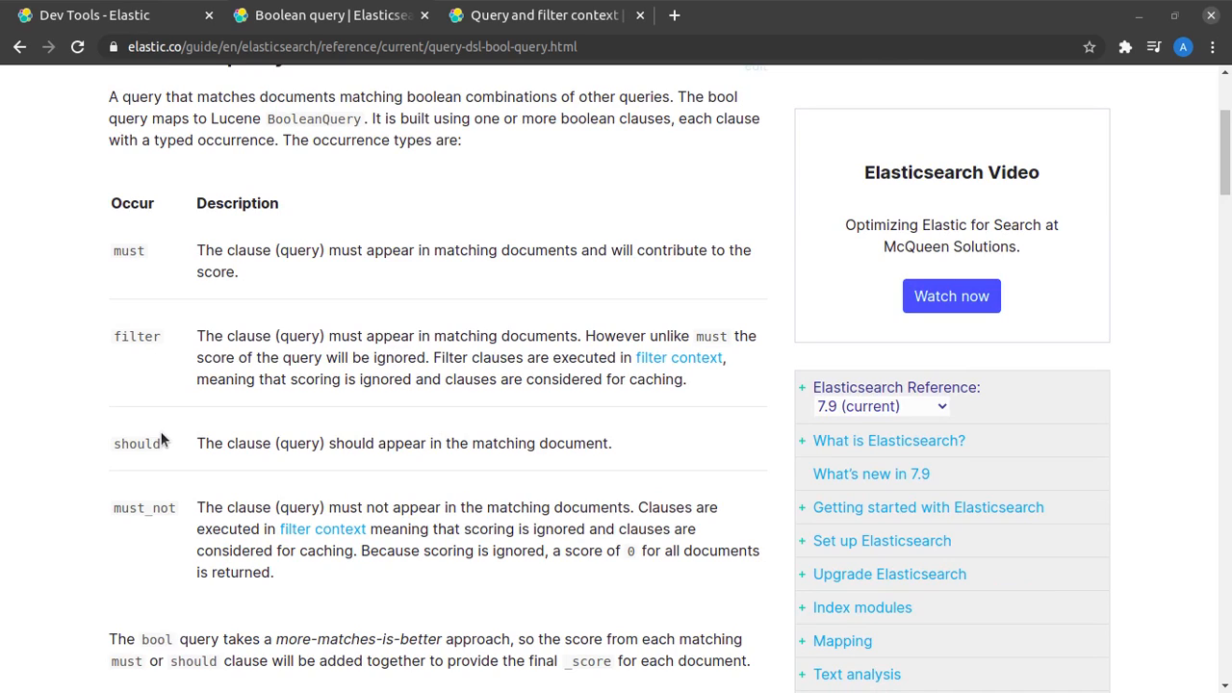
pyautogui.moveTo(474, 419)
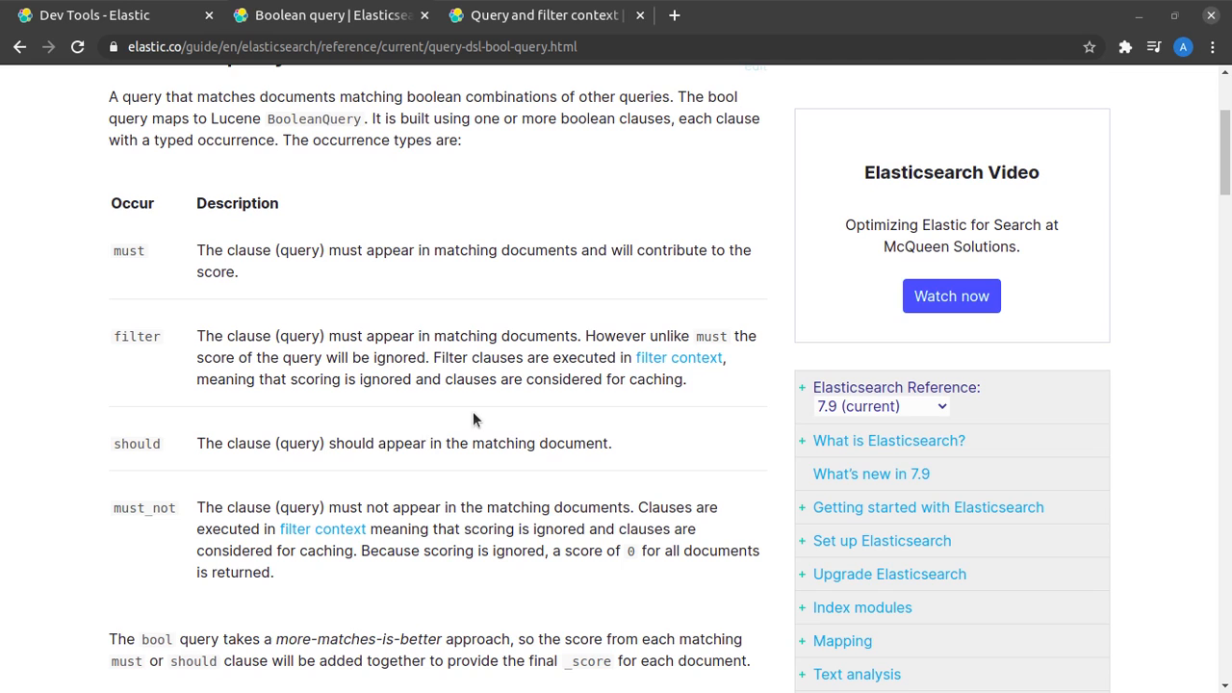
pyautogui.scroll(-3)
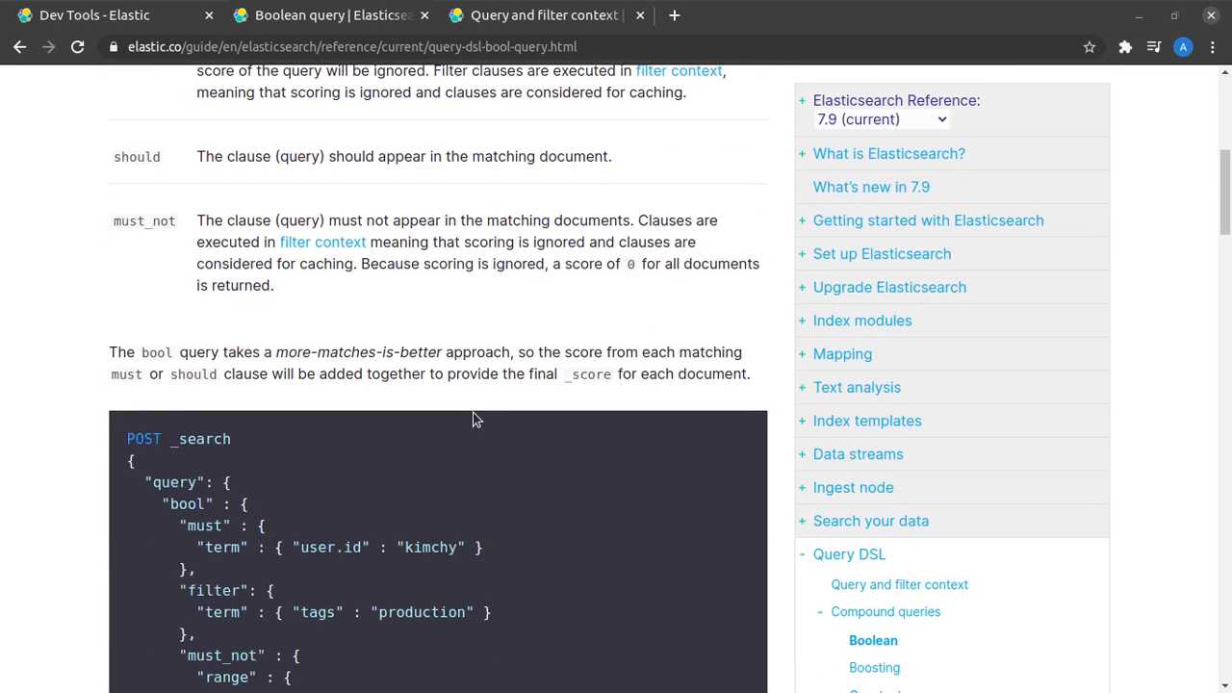
pyautogui.scroll(-3)
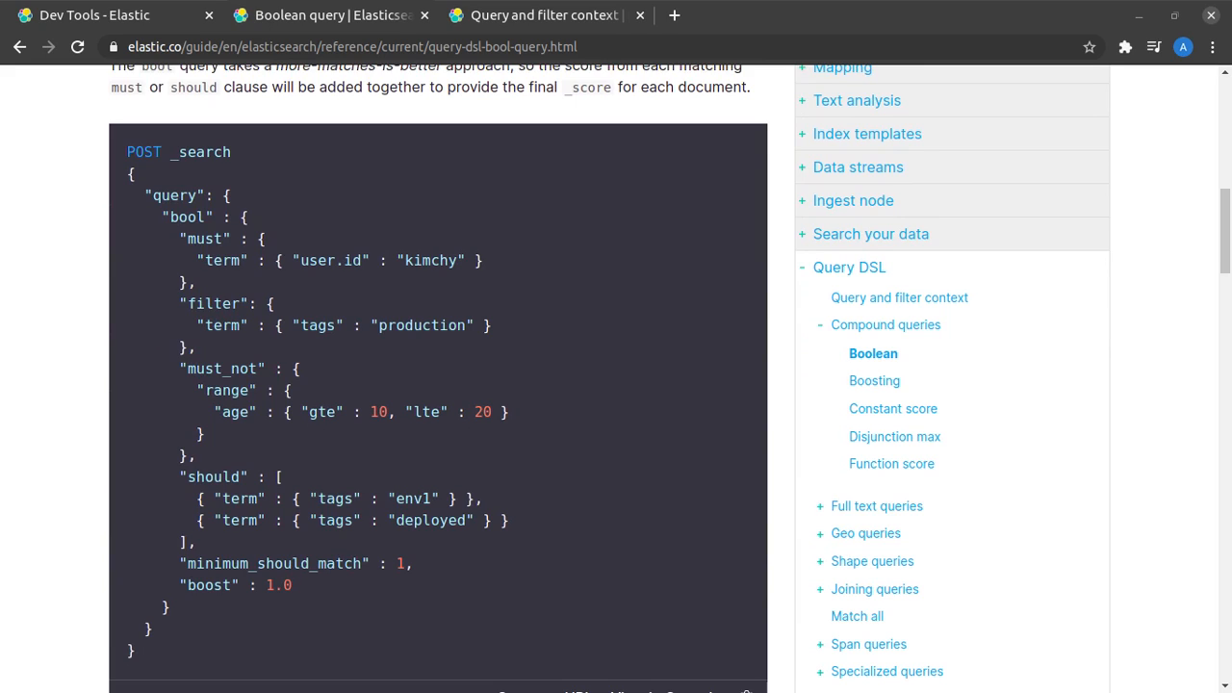
pyautogui.moveTo(245, 438)
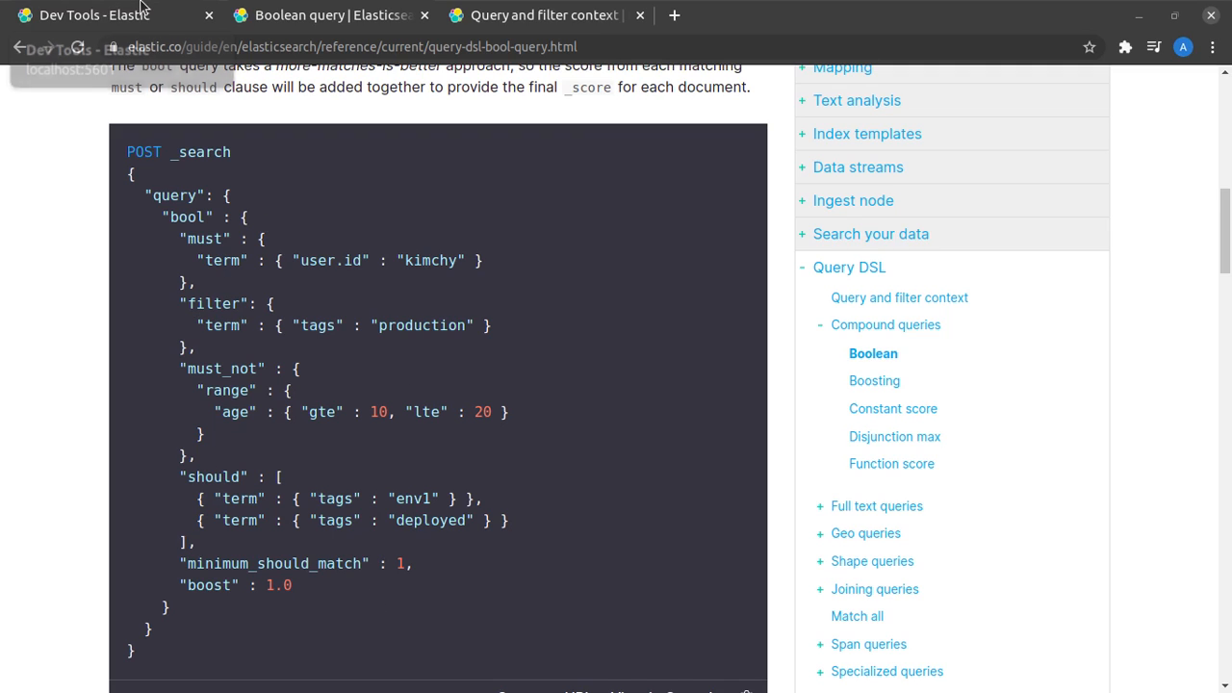
pyautogui.click(94, 14)
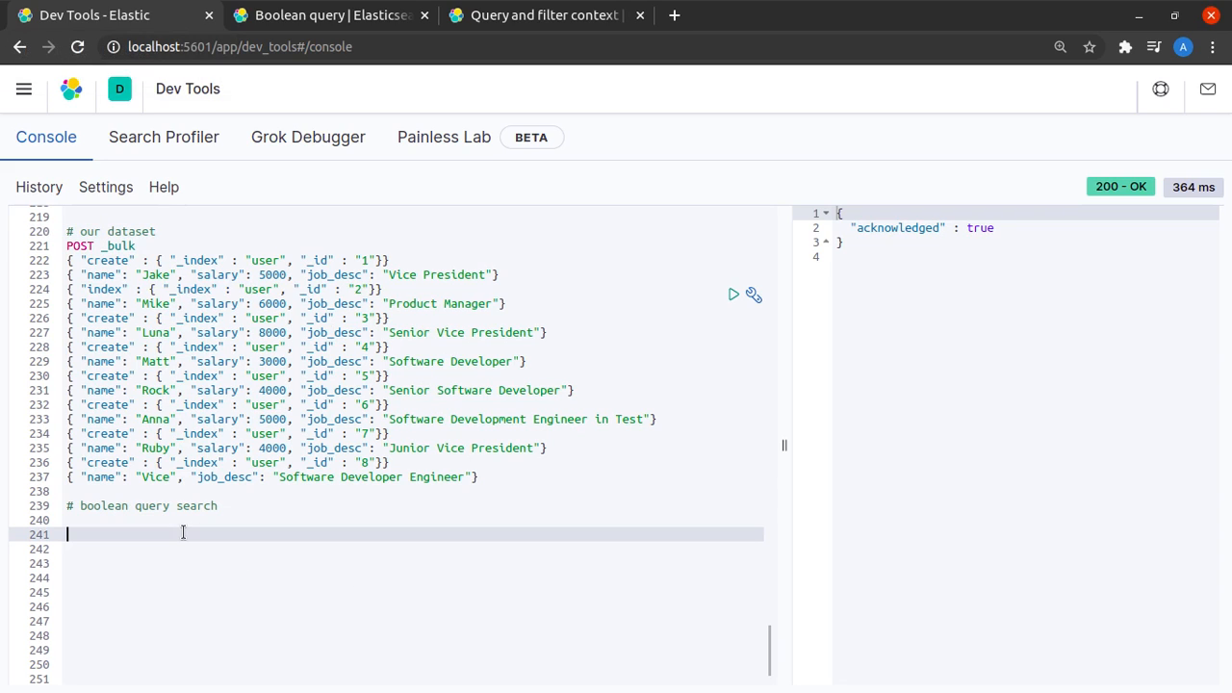
pyautogui.click(139, 245)
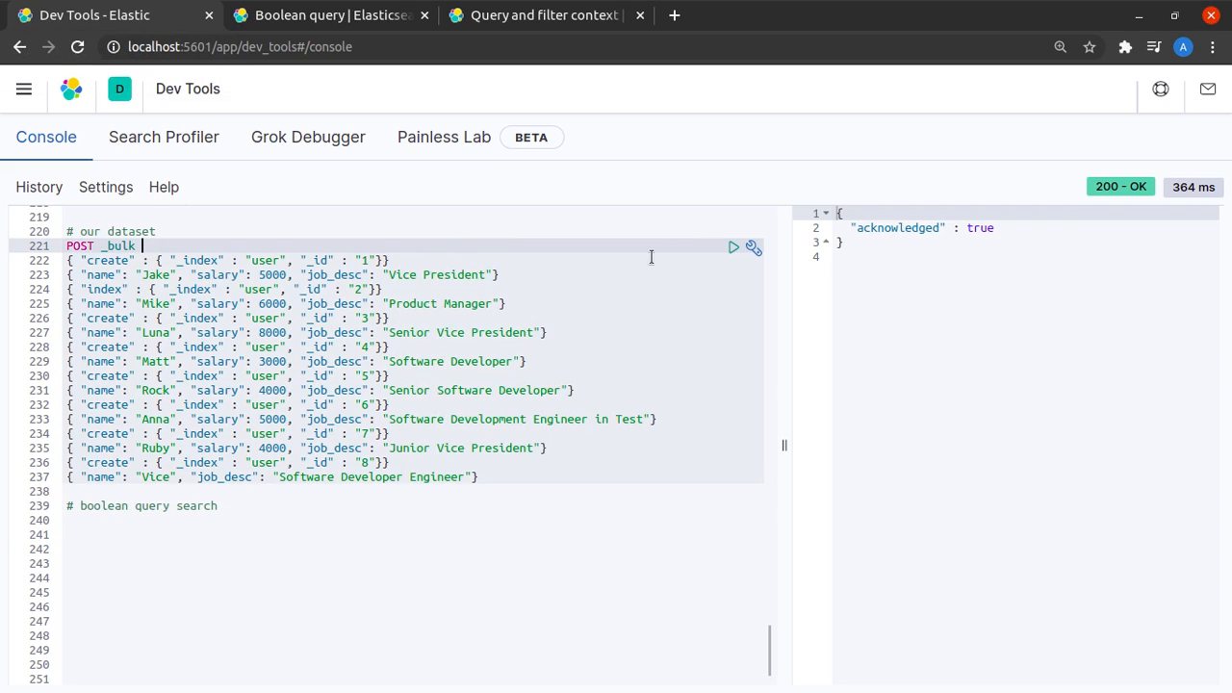
pyautogui.click(733, 247)
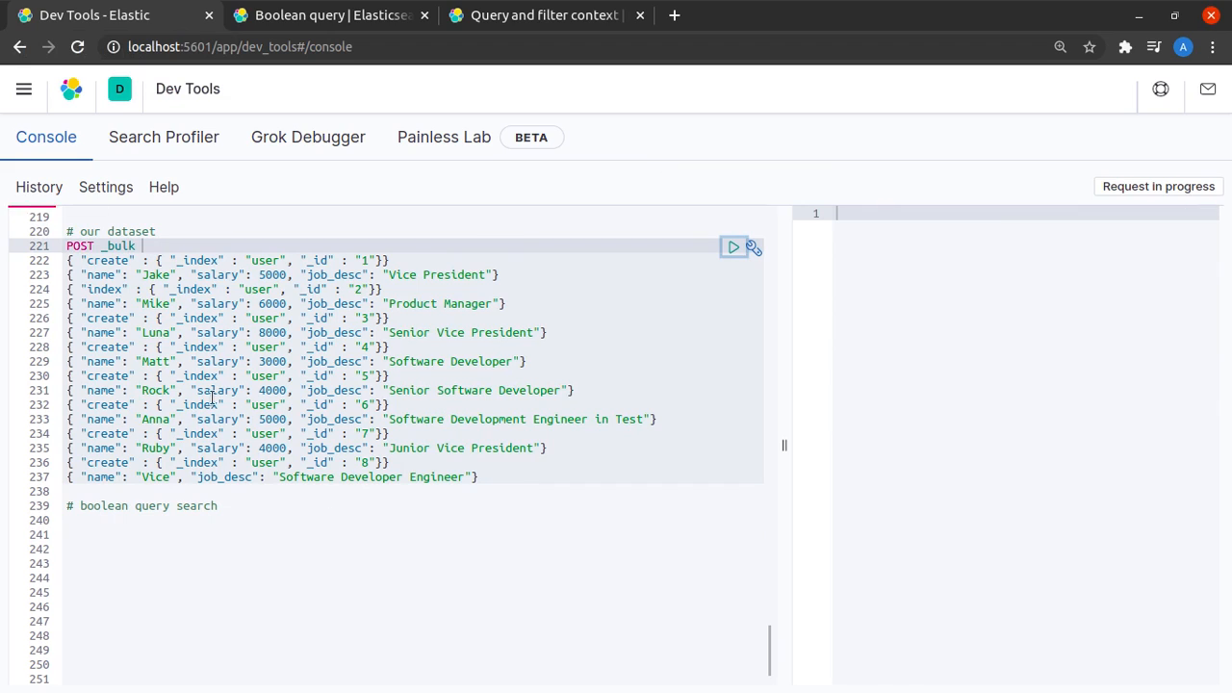
pyautogui.click(733, 248)
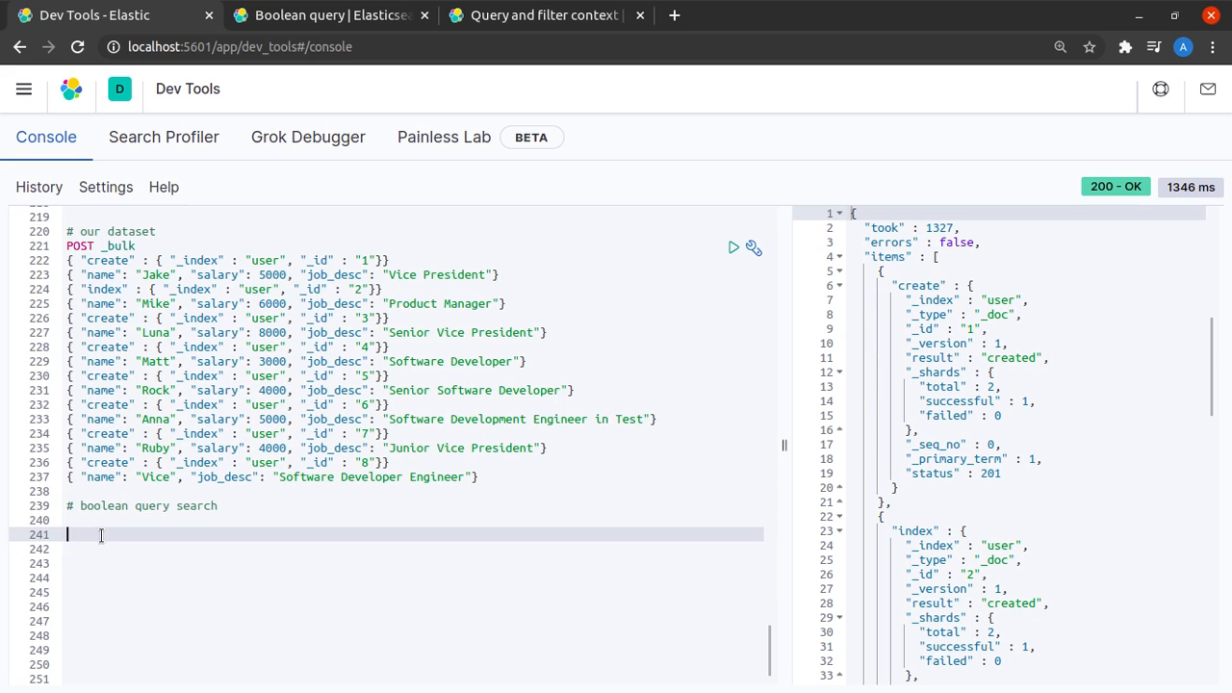
# Start a GET user/_search request with an empty query.bool object.
pyautogui.write('GET')
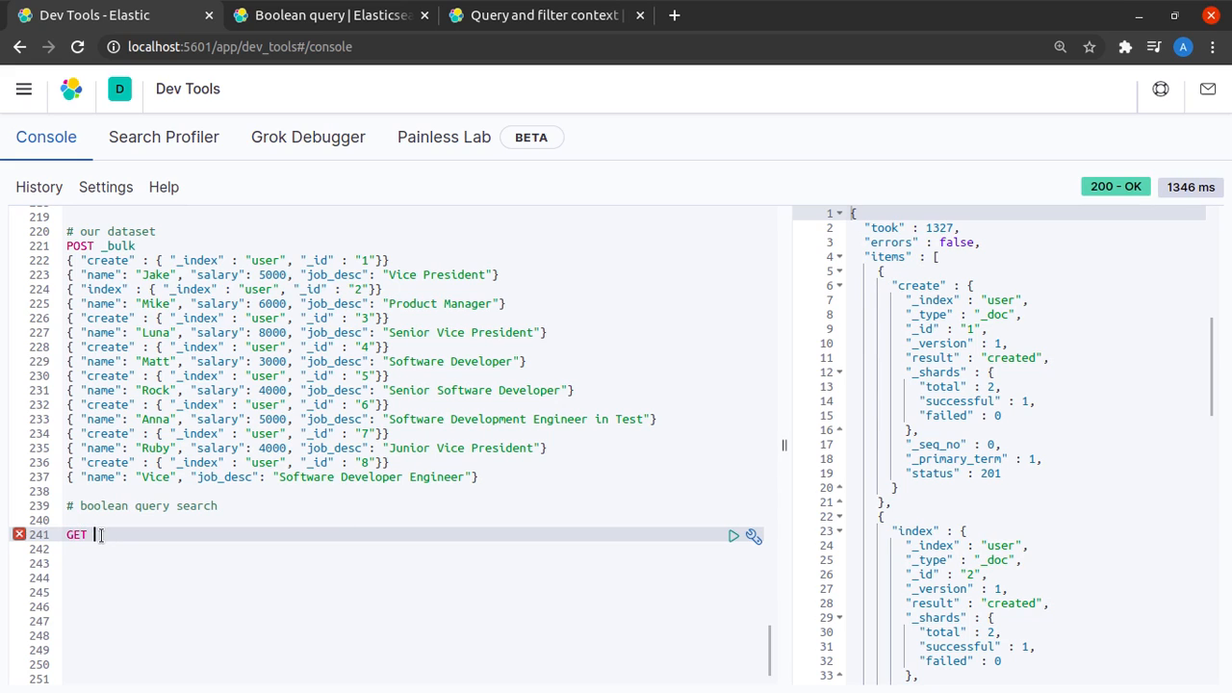
pyautogui.write('user')
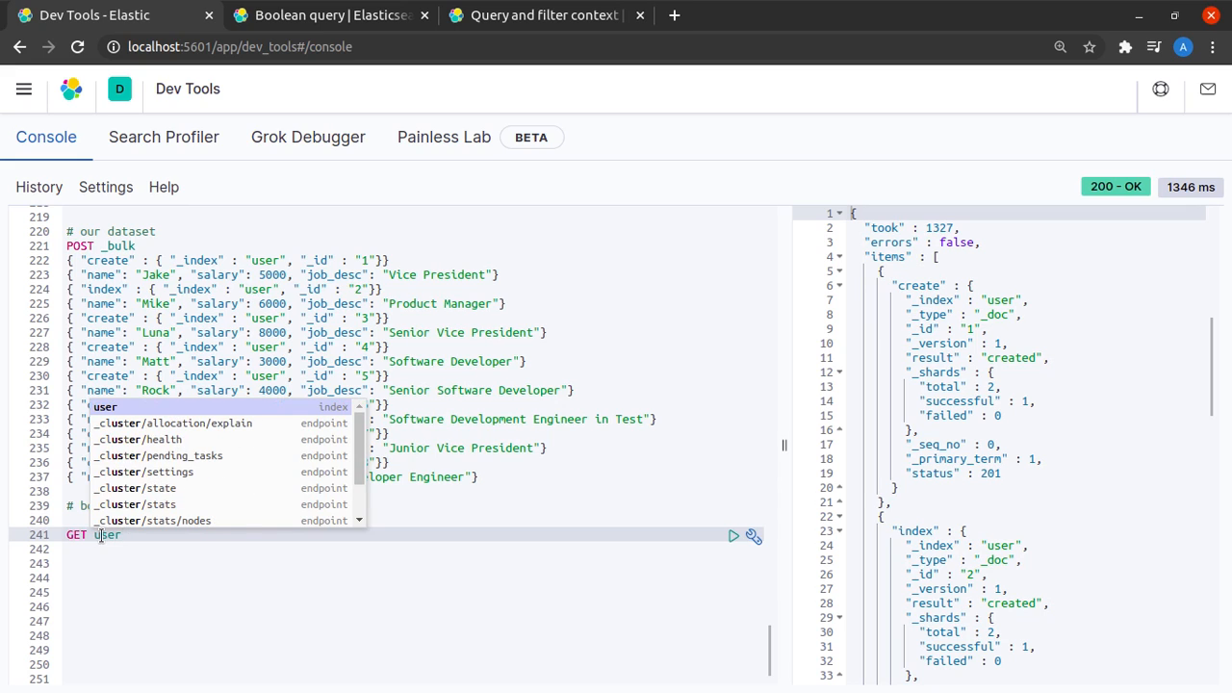
pyautogui.write('/_search')
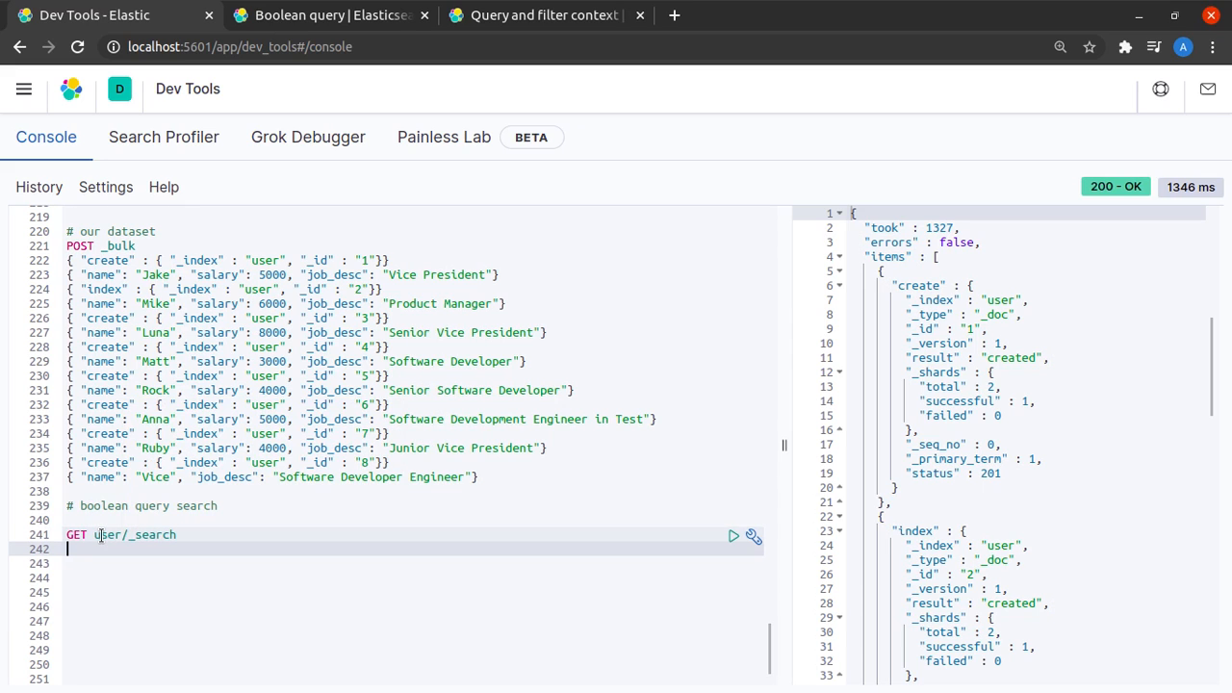
pyautogui.write('{')
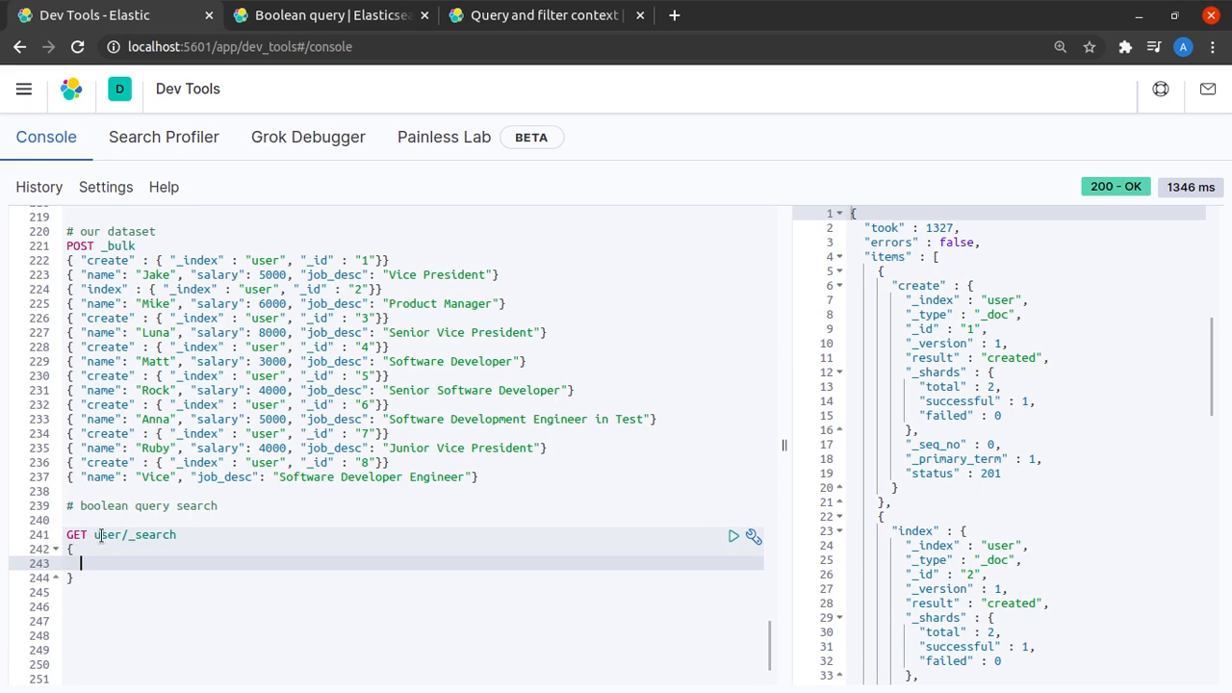
pyautogui.write('"query":')
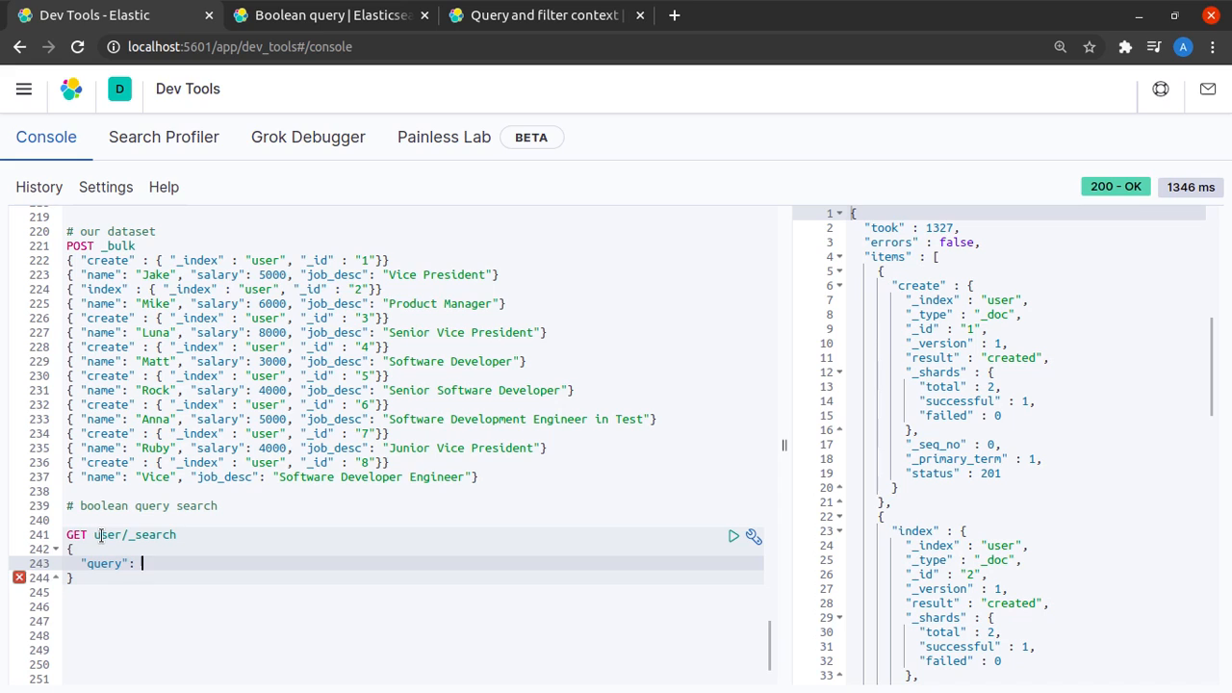
pyautogui.write('{}')
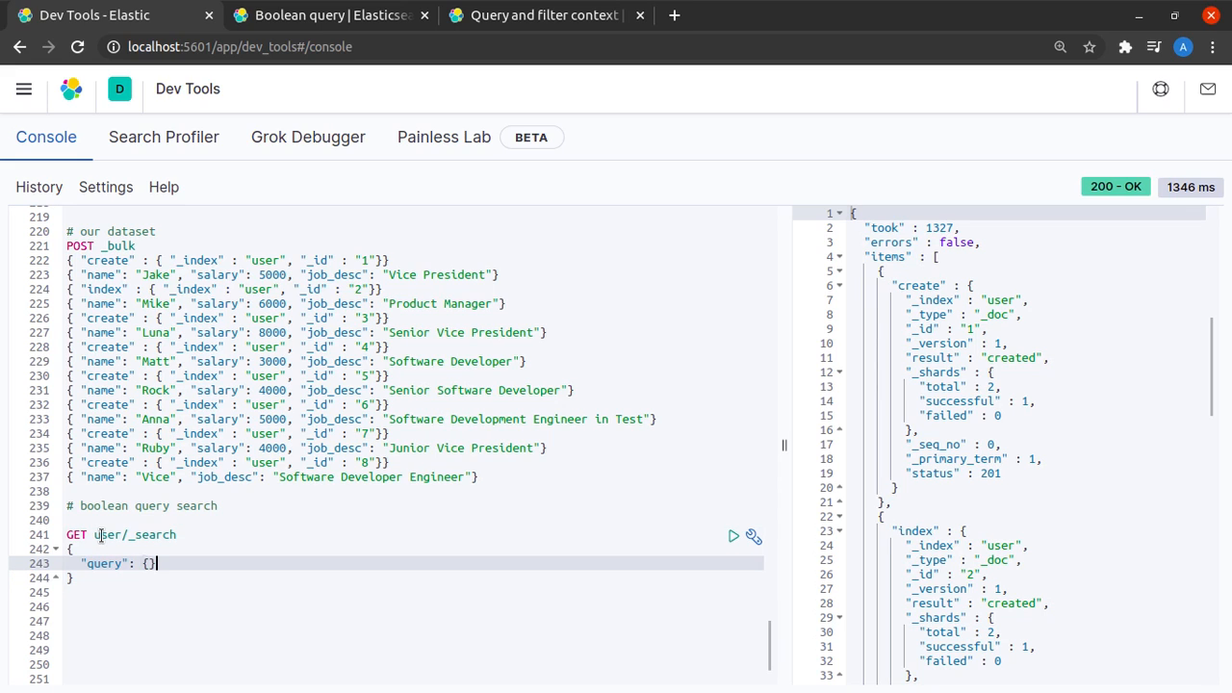
pyautogui.write('bool"')
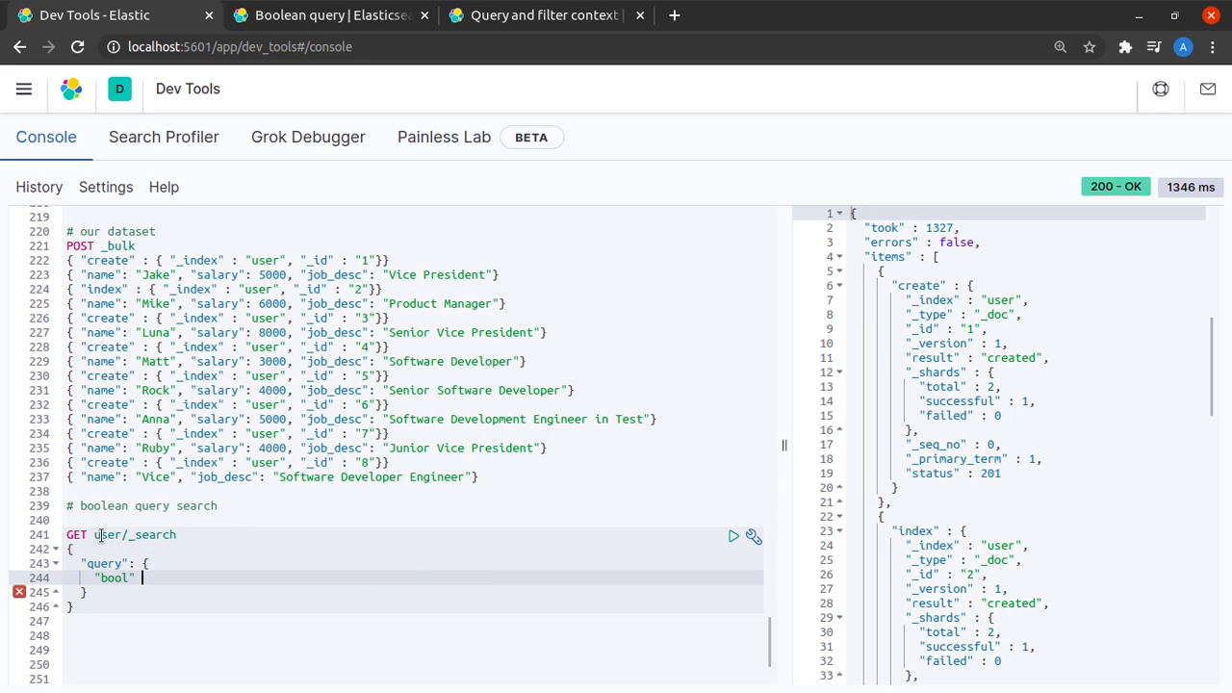
pyautogui.write(': {}')
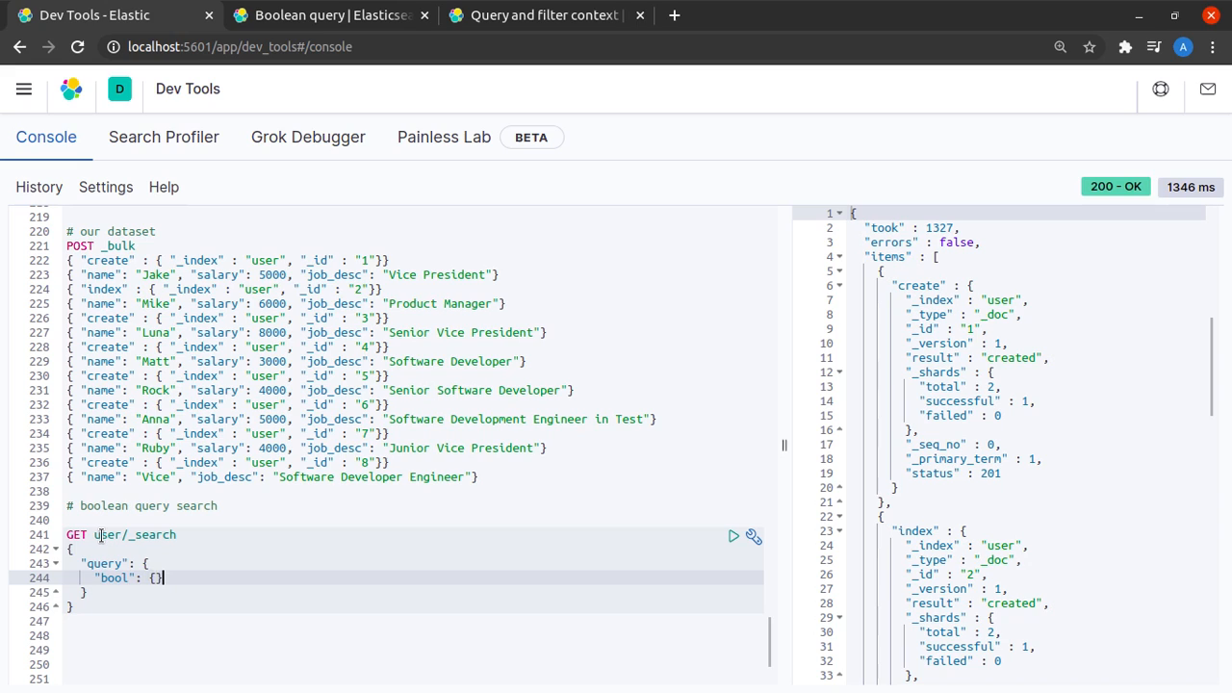
pyautogui.press('Enter')
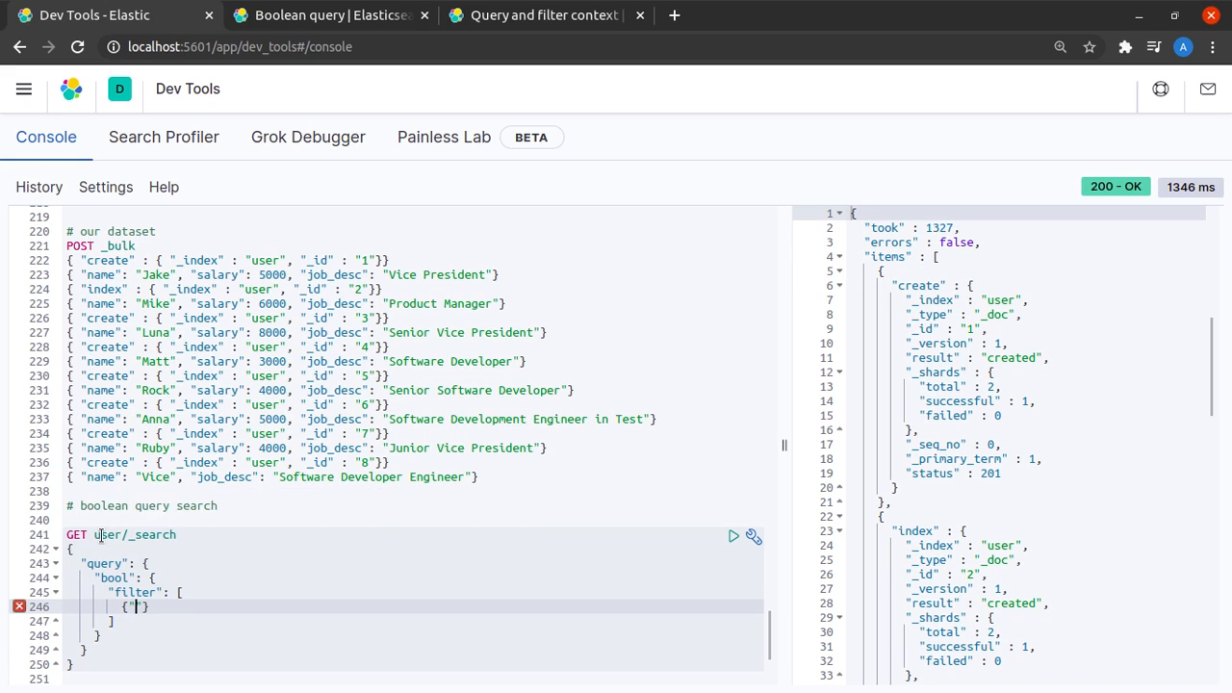
# Add a filter range on salary with gte 5000 inside the bool.
pyautogui.write('rage')
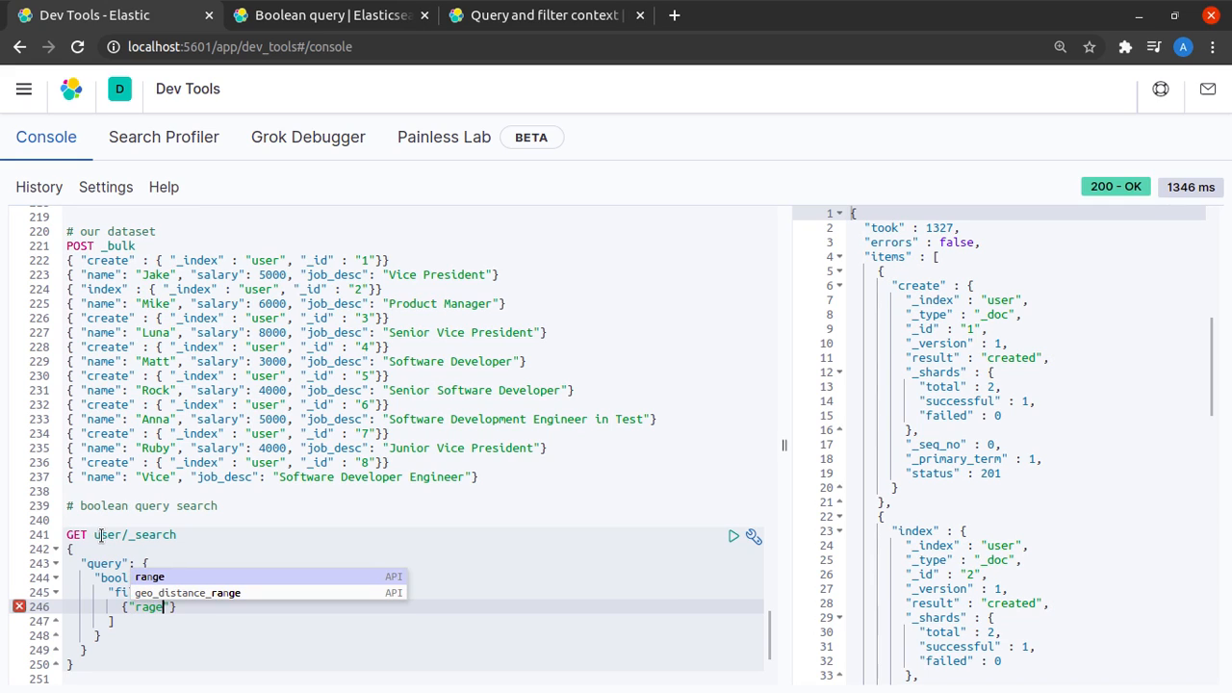
pyautogui.click(149, 576)
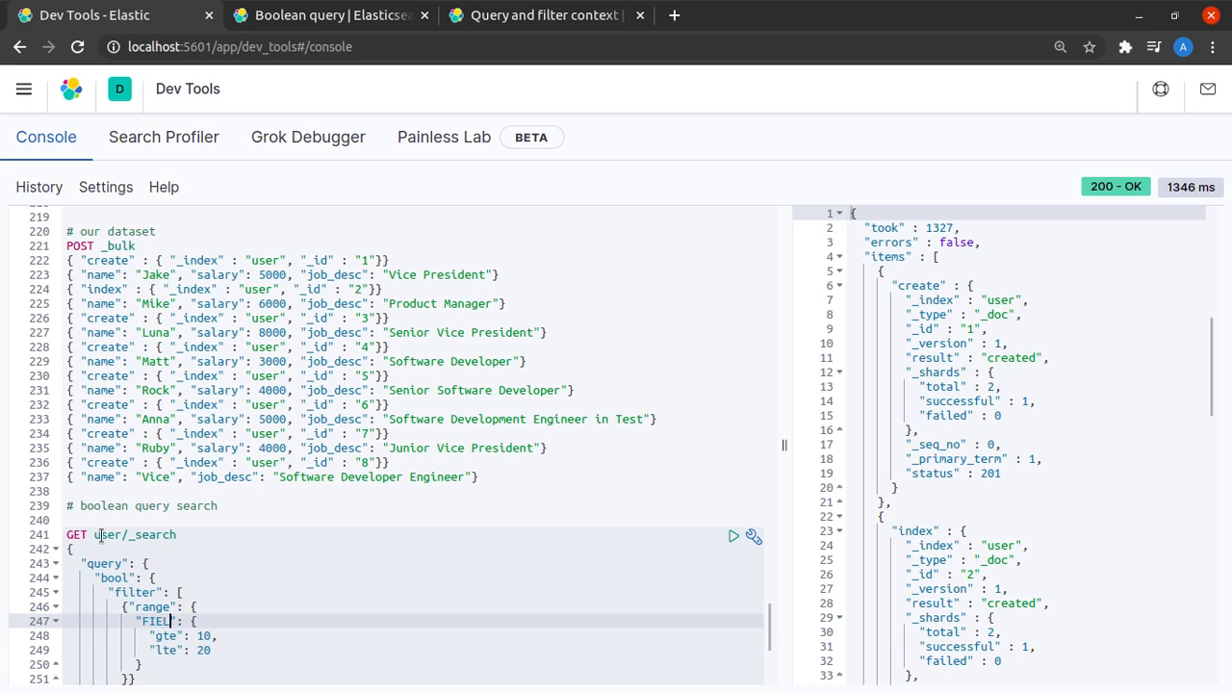
pyautogui.click(149, 620)
pyautogui.write('salary')
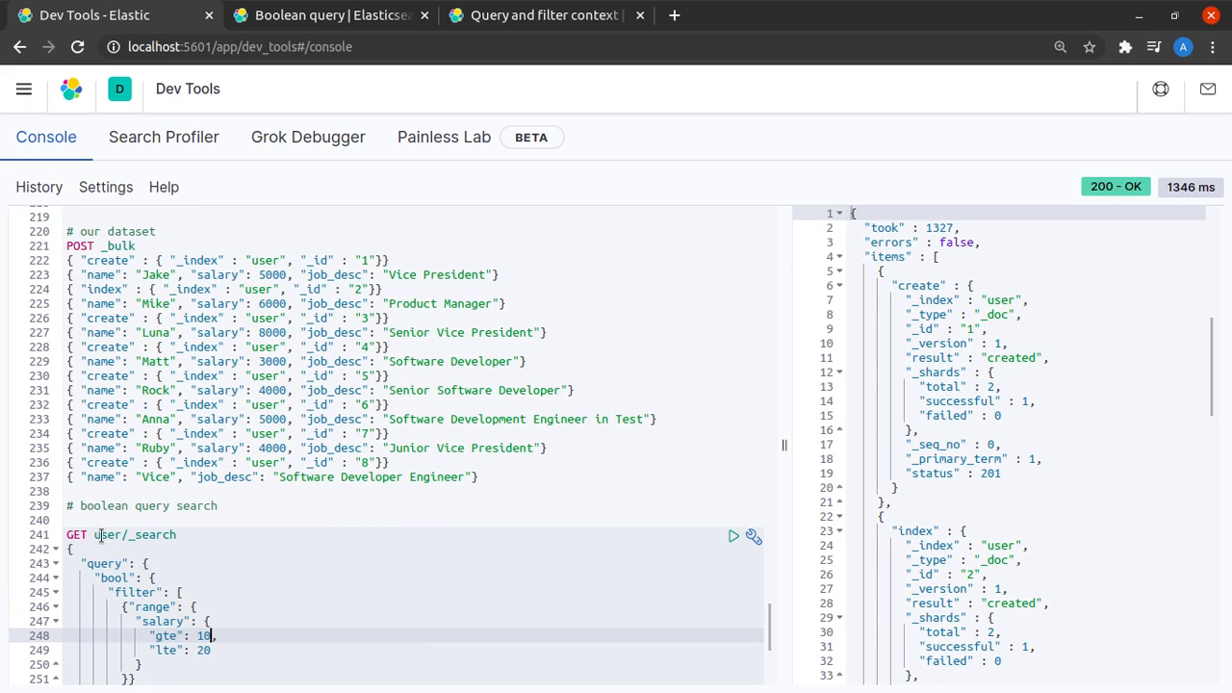
pyautogui.press('Backspace')
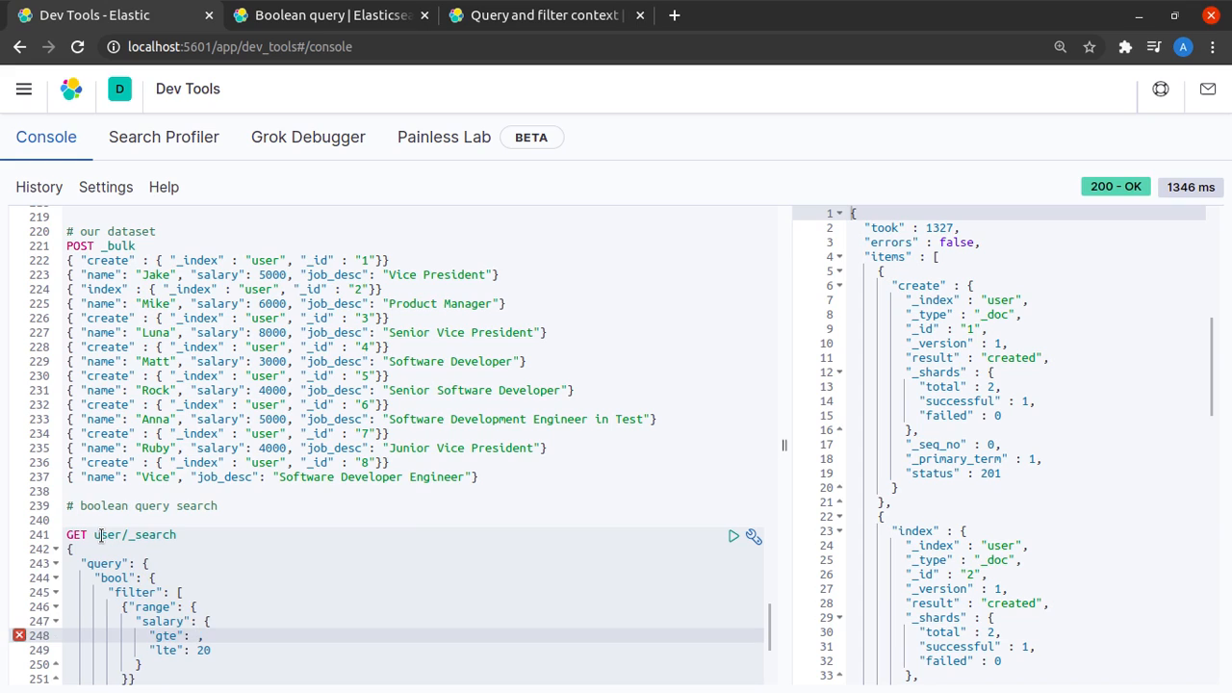
pyautogui.write('5000')
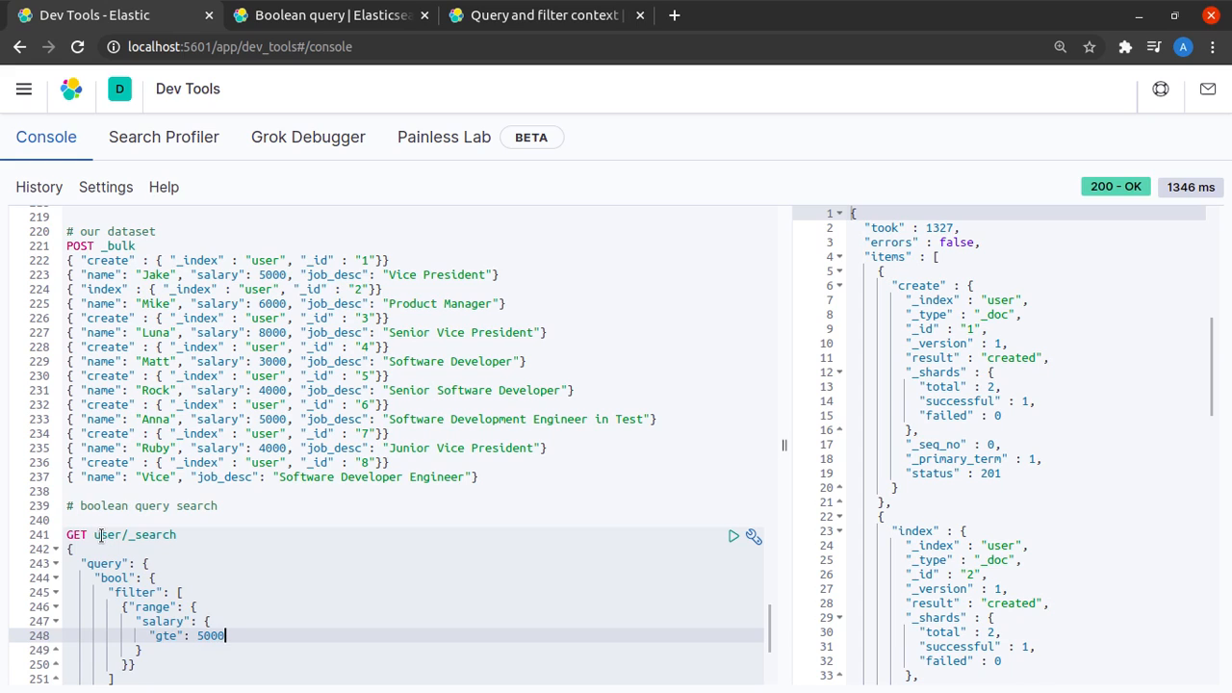
pyautogui.moveTo(241, 534)
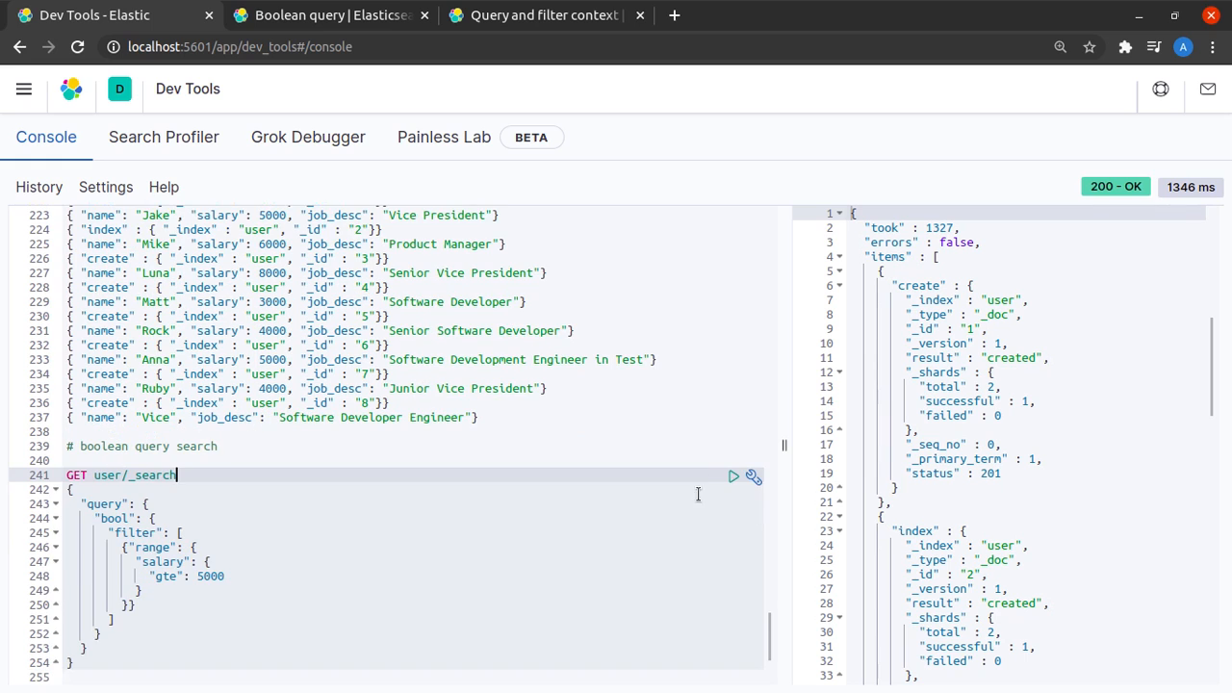
# Run the salary gte 5000 filter search and review the four returned users.
pyautogui.click(732, 477)
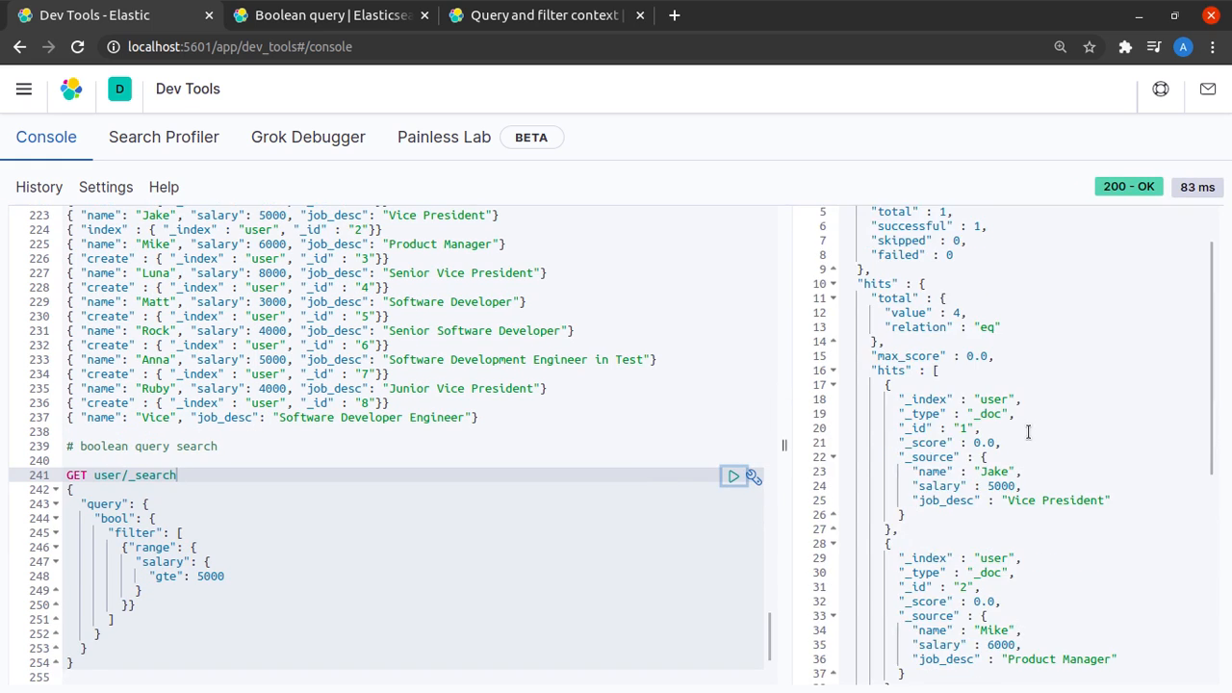
pyautogui.scroll(-3)
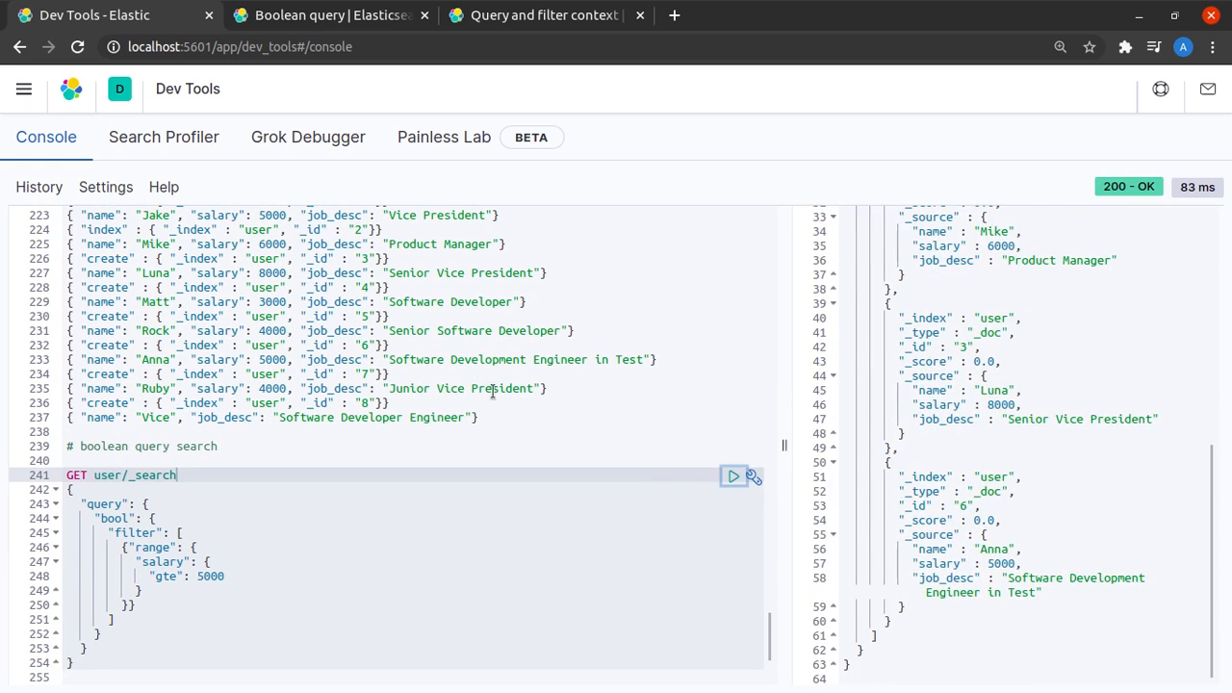
pyautogui.scroll(3)
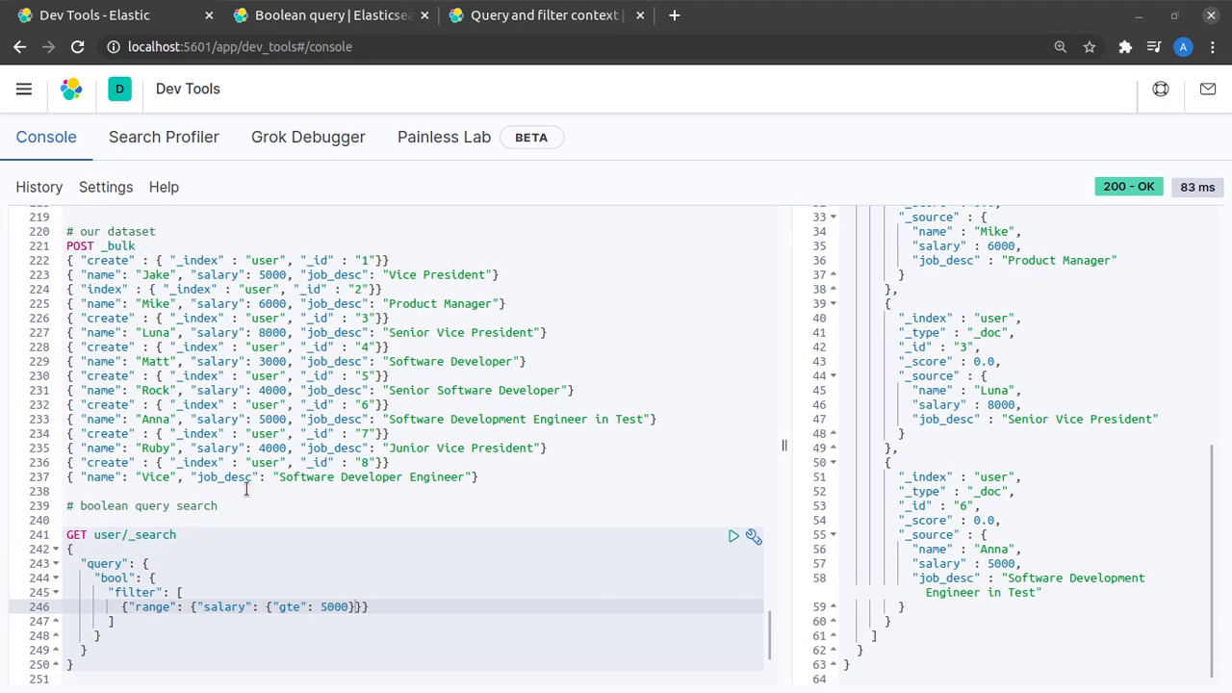
pyautogui.moveTo(736, 540)
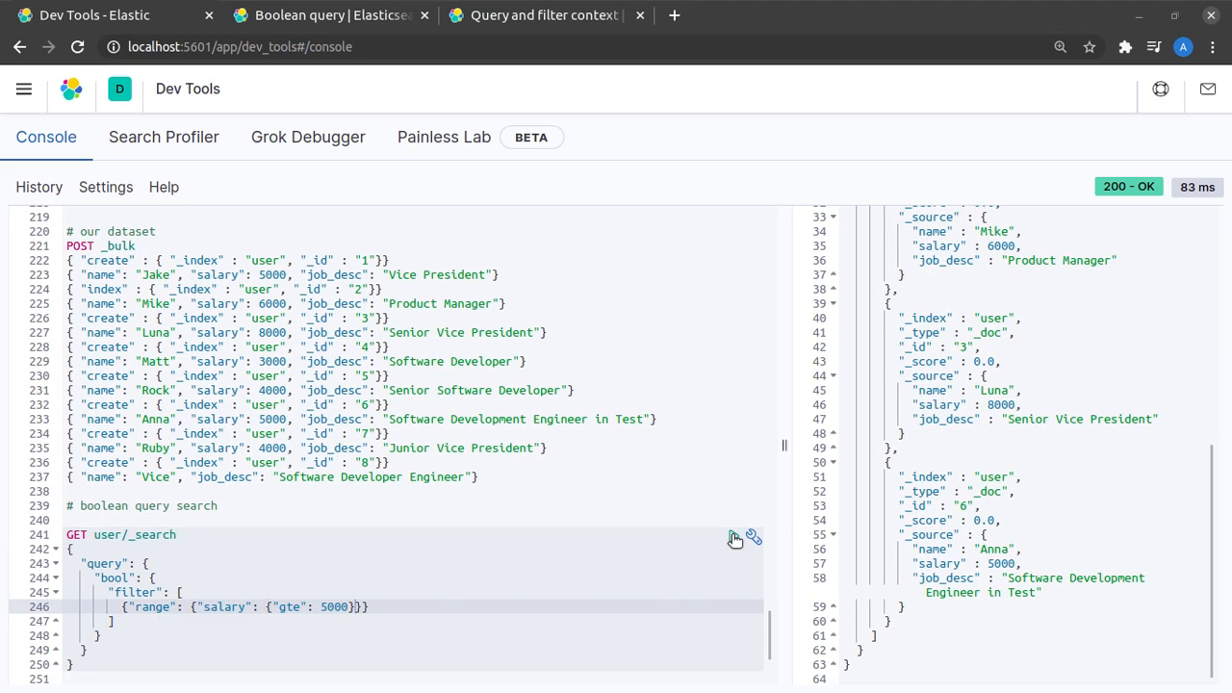
pyautogui.click(734, 536)
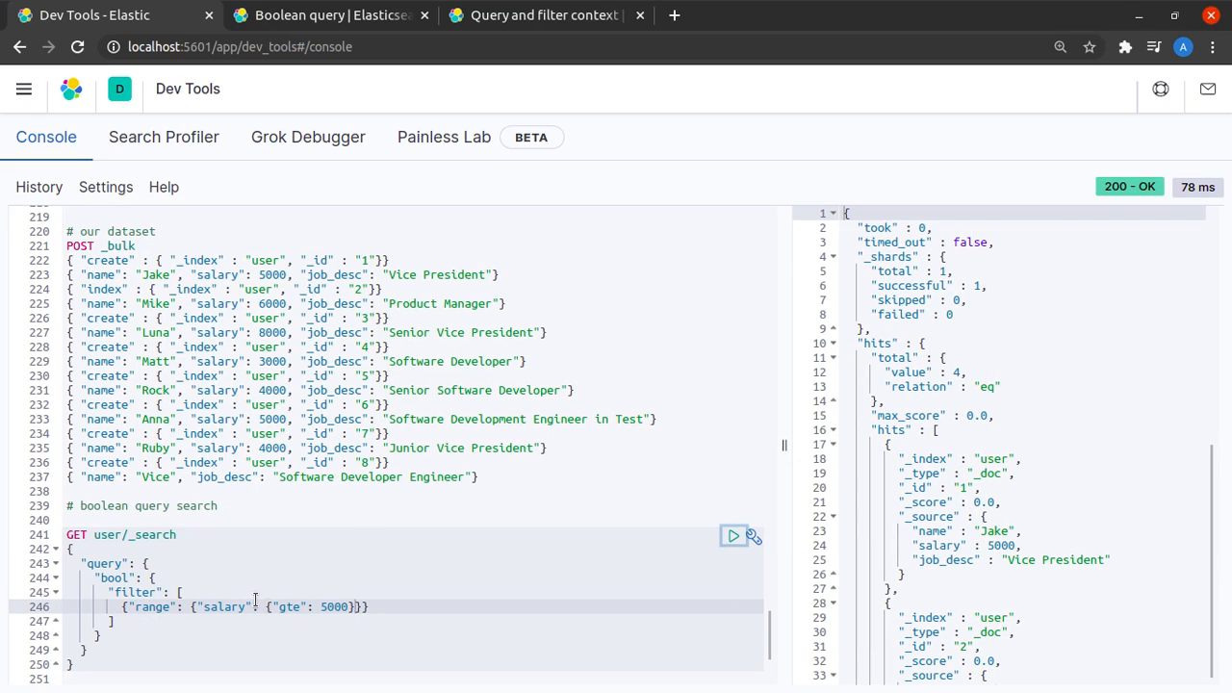
pyautogui.scroll(-3)
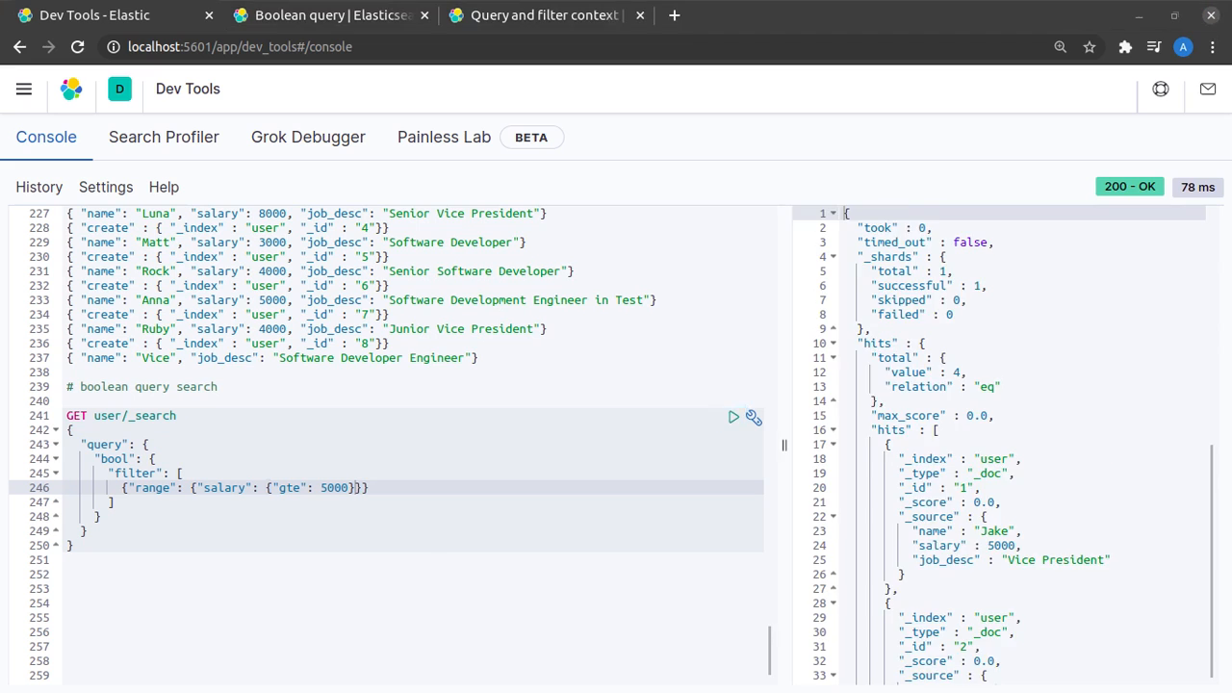
pyautogui.scroll(-3)
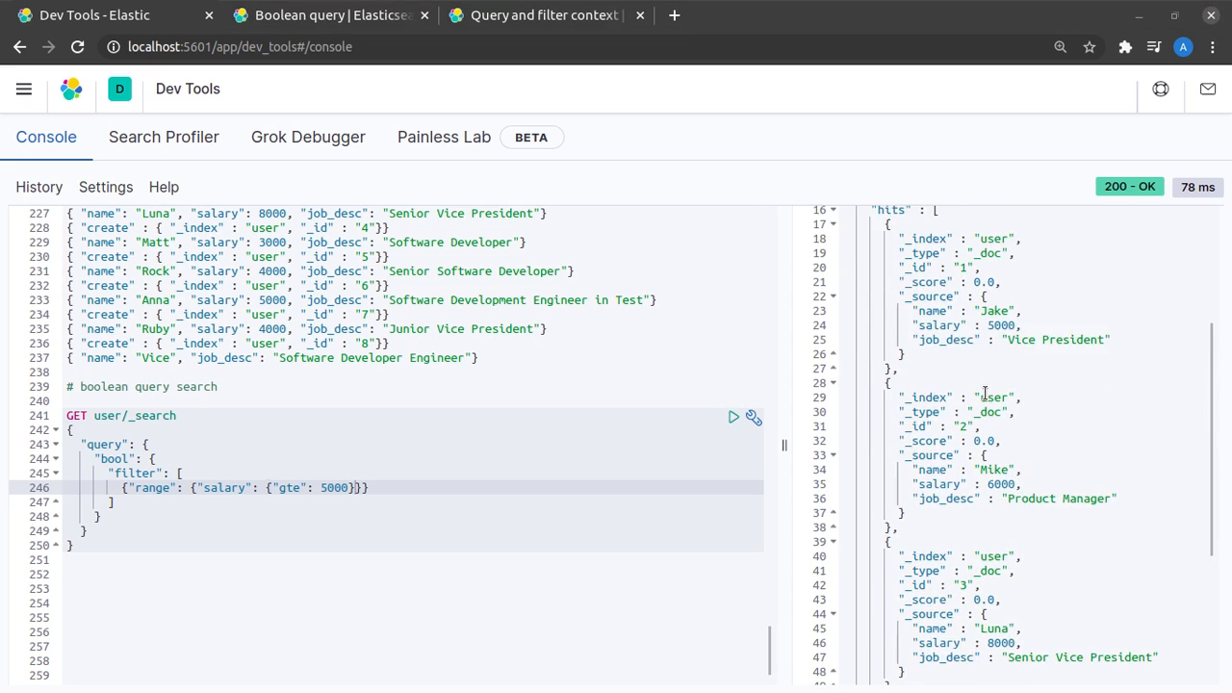
pyautogui.scroll(-3)
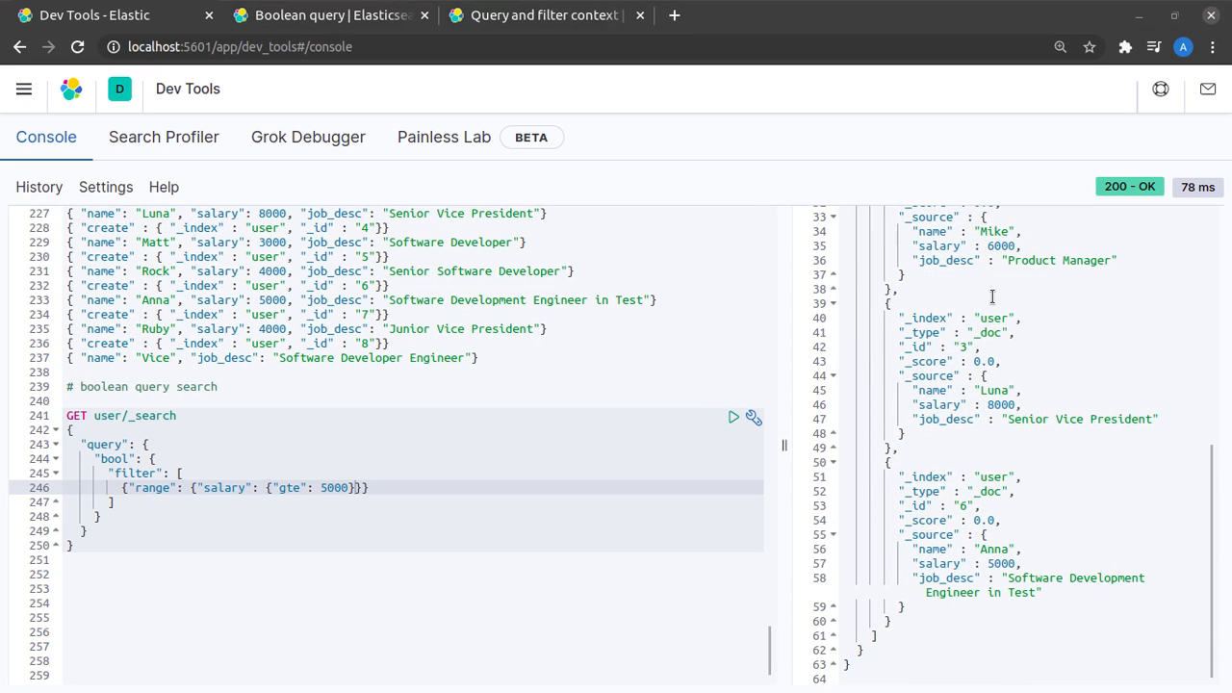
pyautogui.scroll(3)
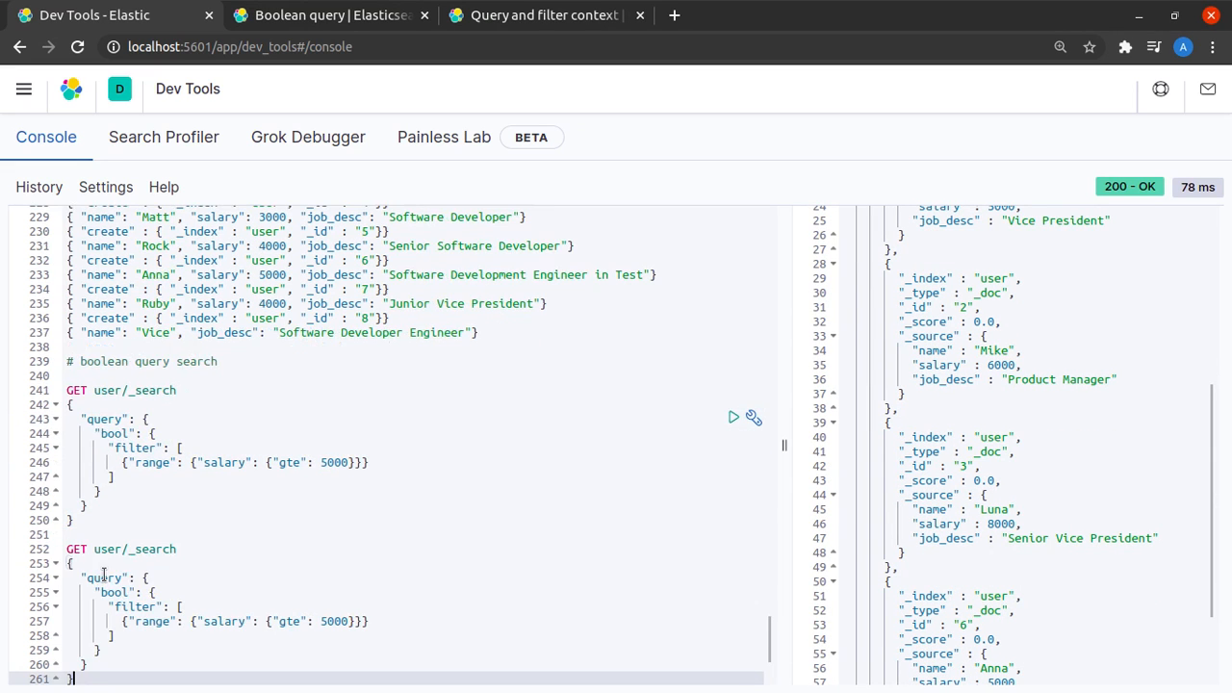
# Add "must": [{"match": {"name": "Luna"}}] to the copied bool and run it.
pyautogui.click(331, 14)
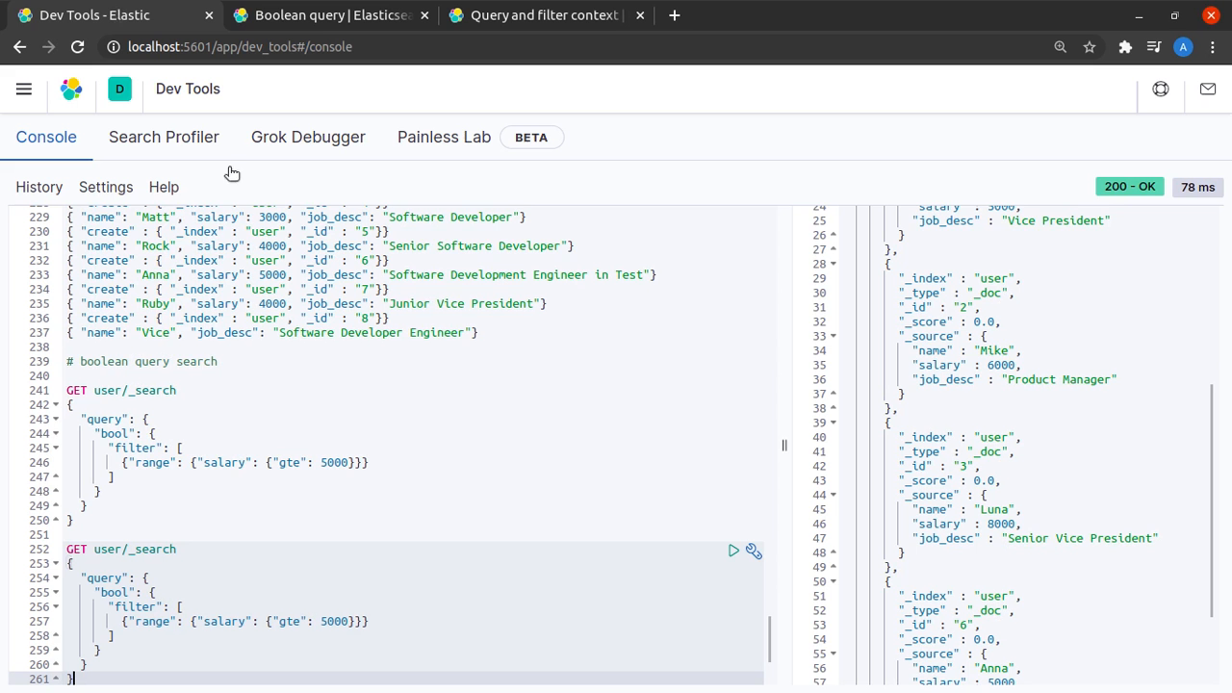
pyautogui.click(170, 592)
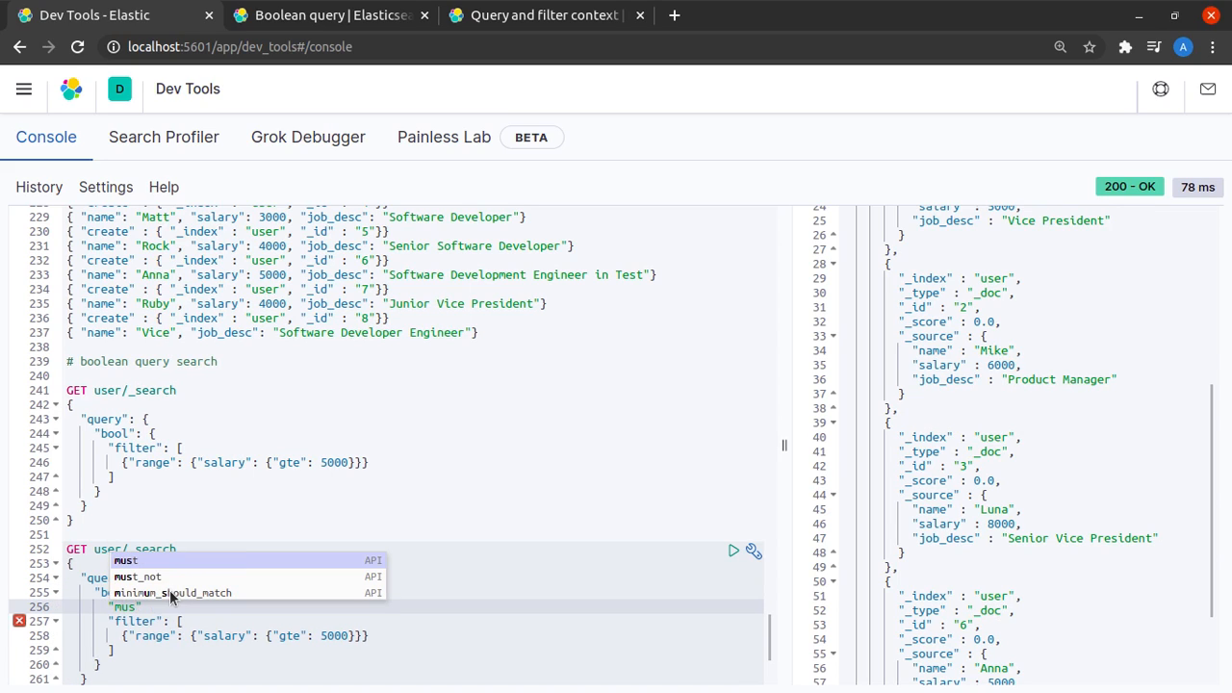
pyautogui.click(125, 560)
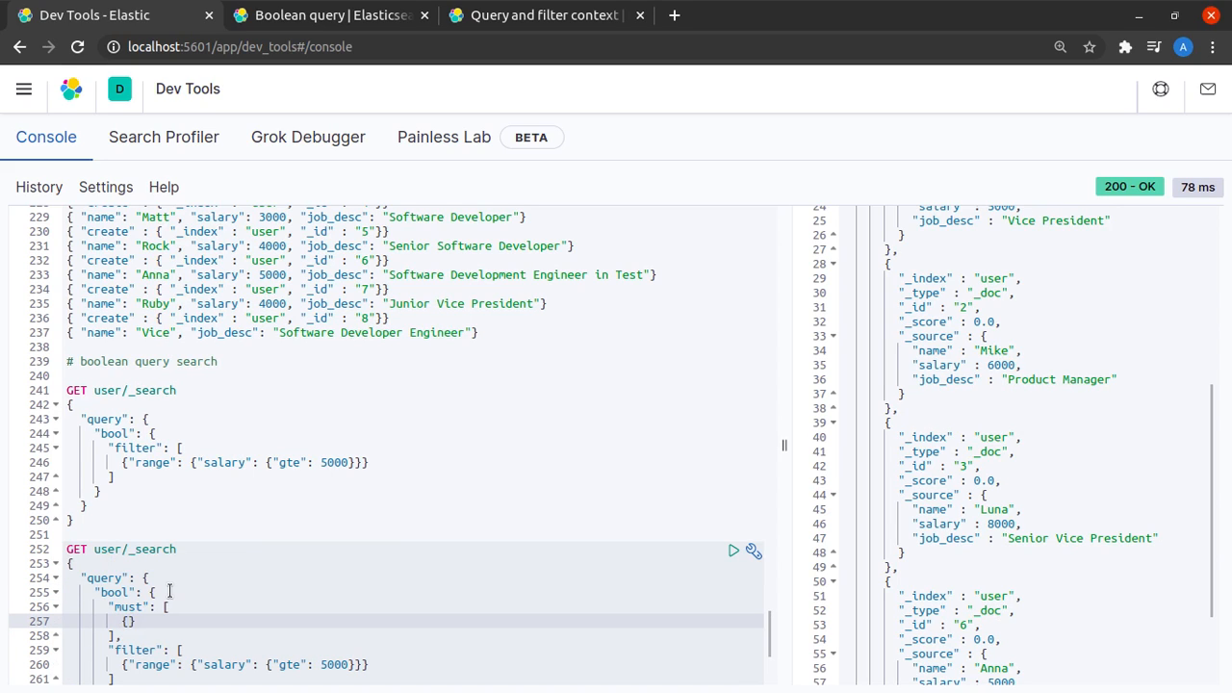
pyautogui.write('name"')
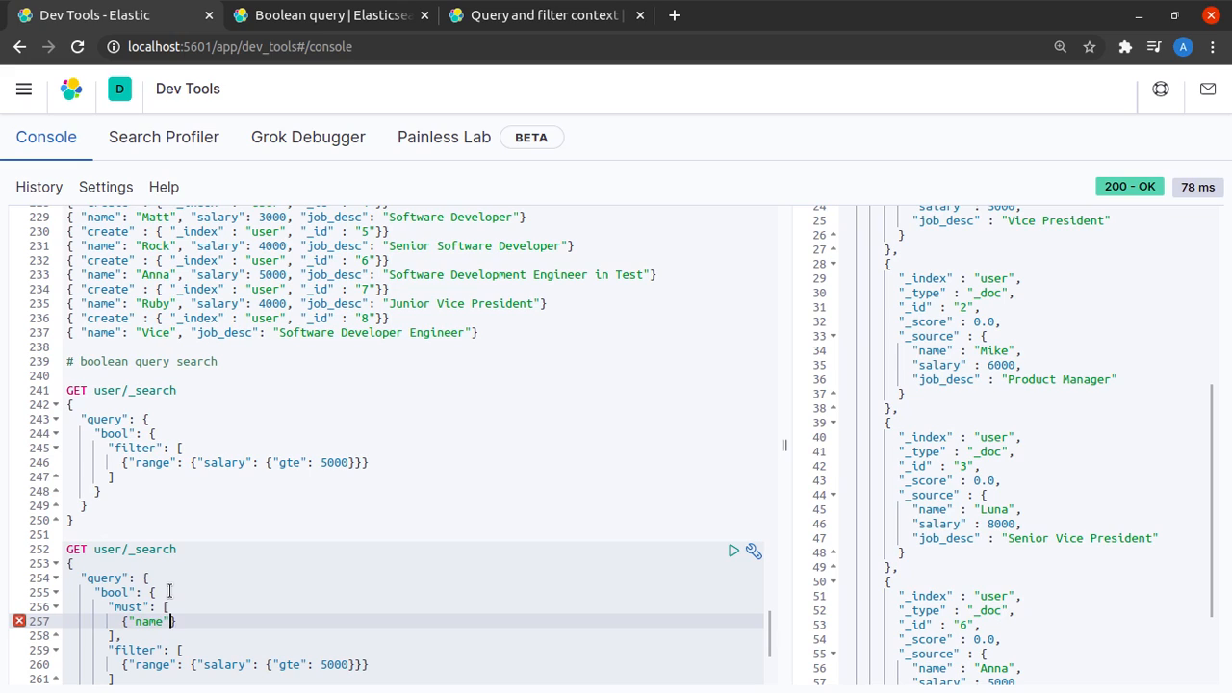
pyautogui.press('Backspace')
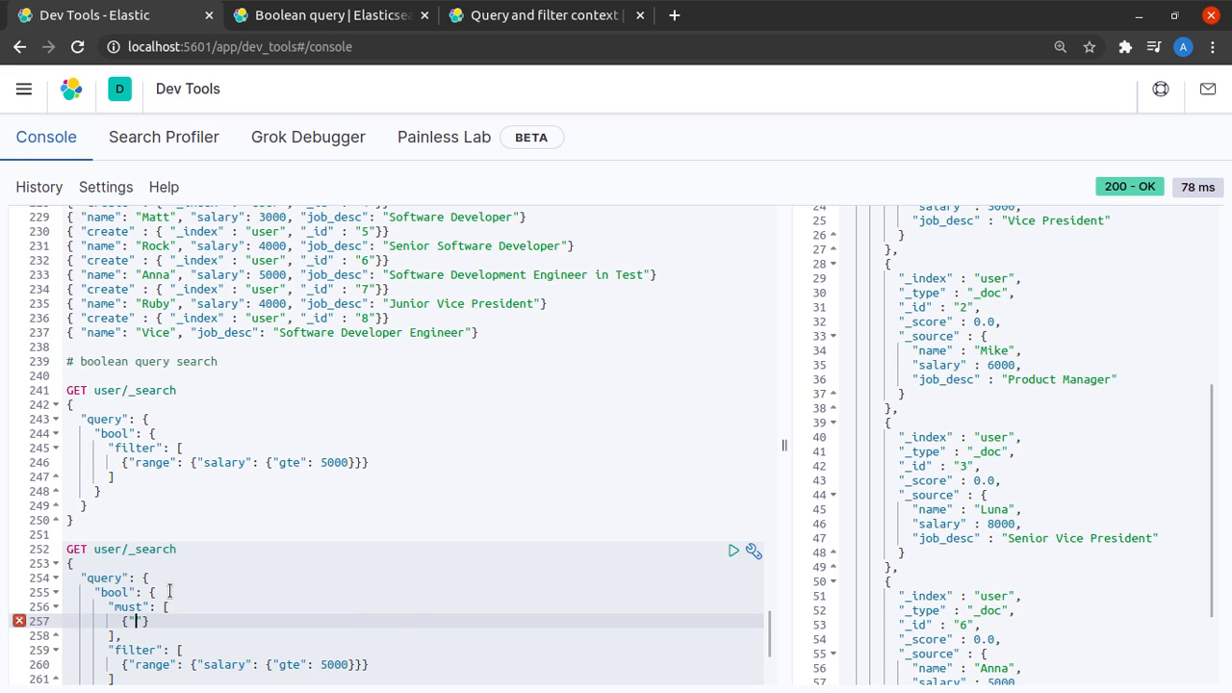
pyautogui.write('math')
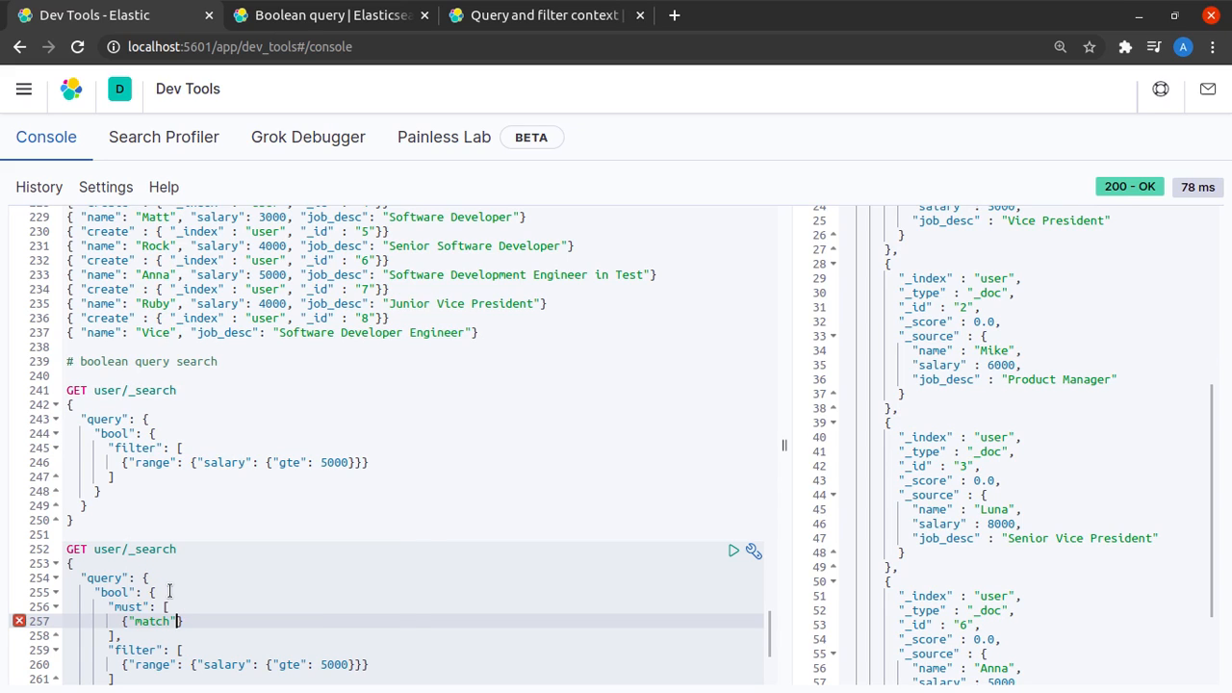
pyautogui.write(': {"name":')
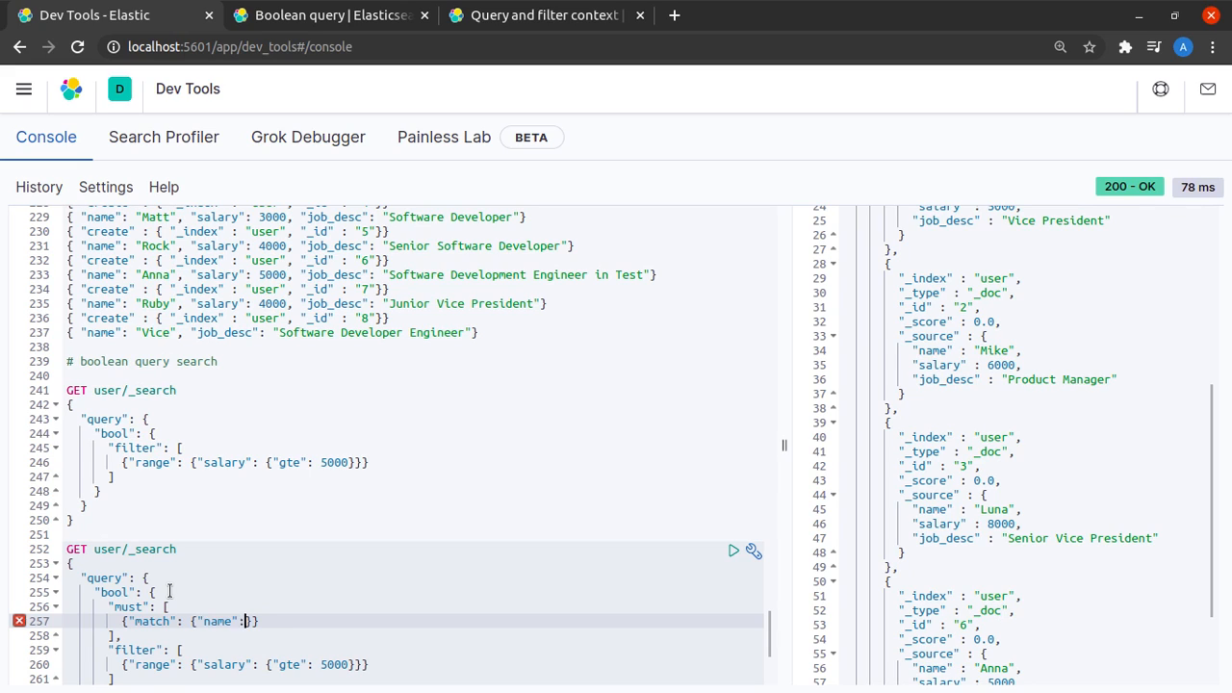
pyautogui.write('L')
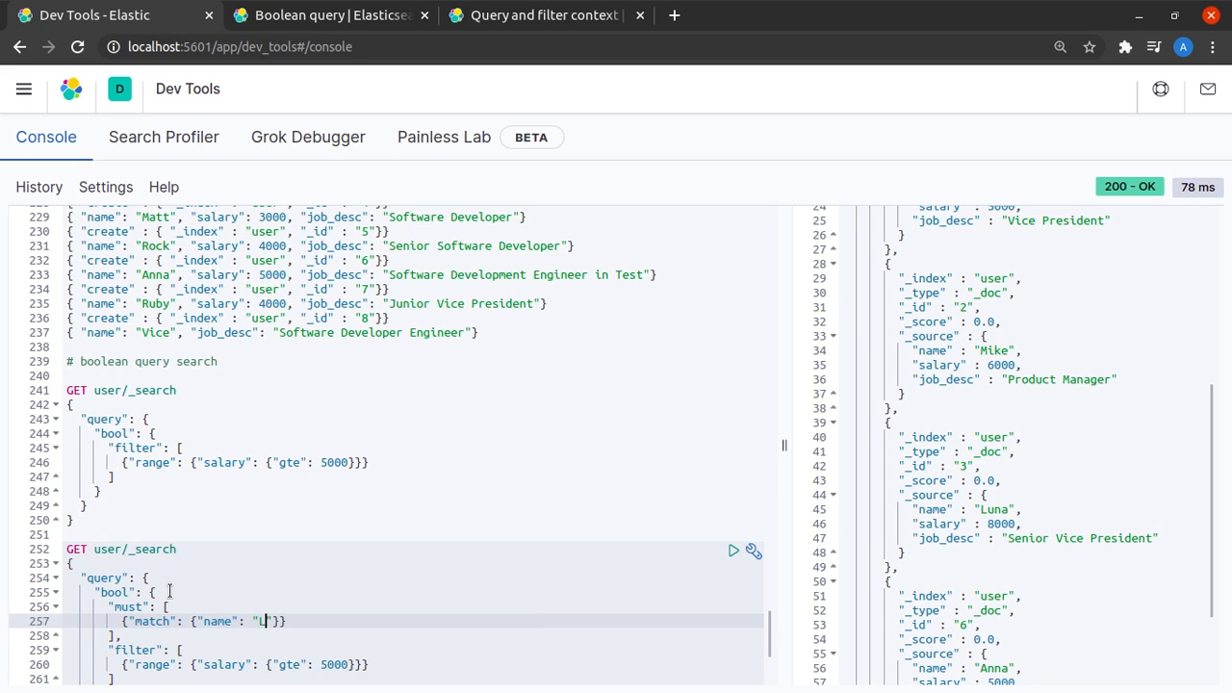
pyautogui.write('u')
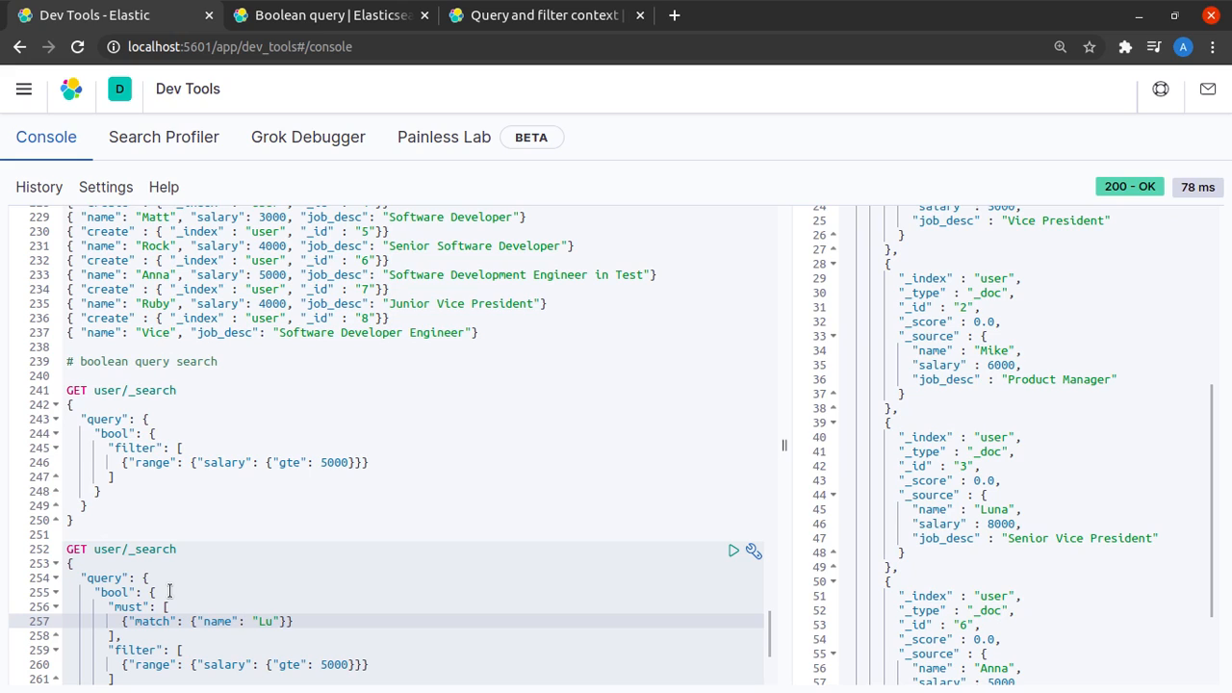
pyautogui.write('na')
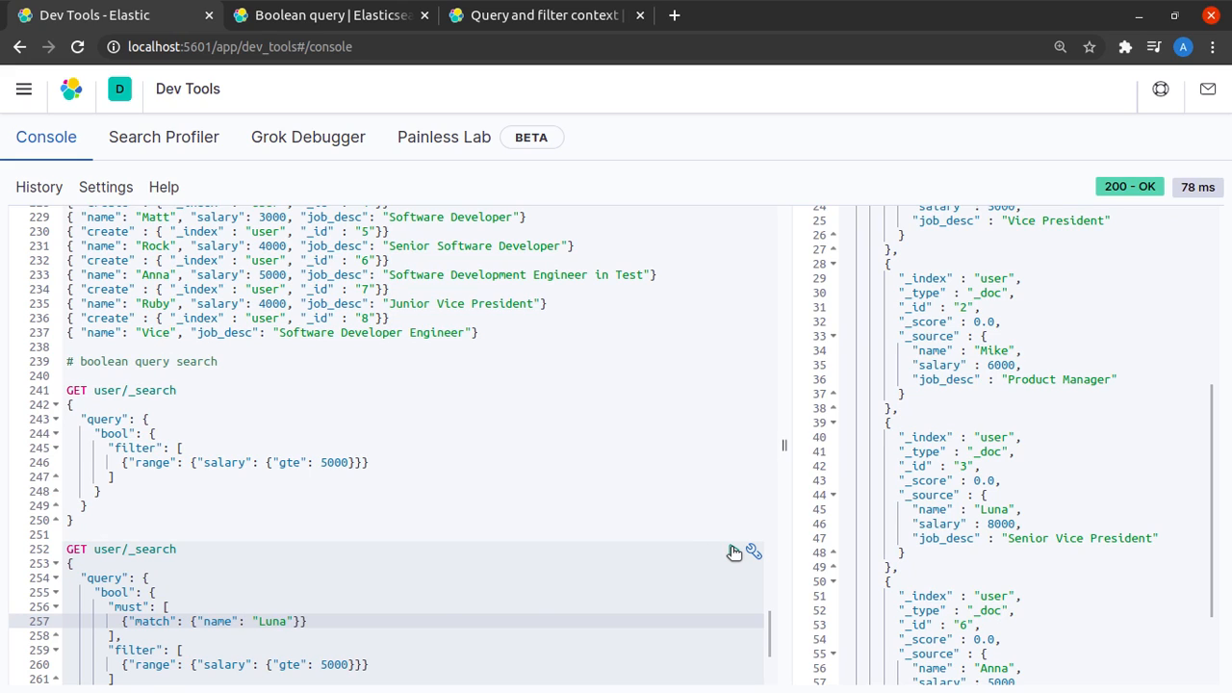
pyautogui.click(733, 549)
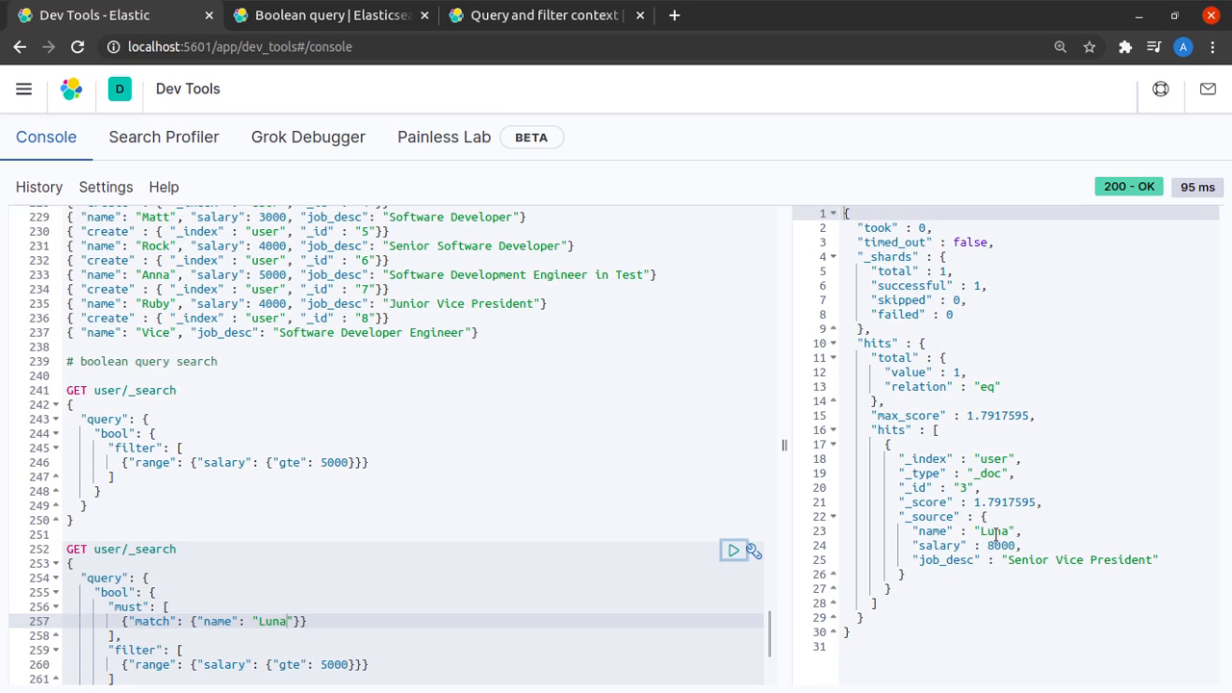
# Rename the must clause to must_not and run it, returning Jake, Mike and Anna.
pyautogui.scroll(-3)
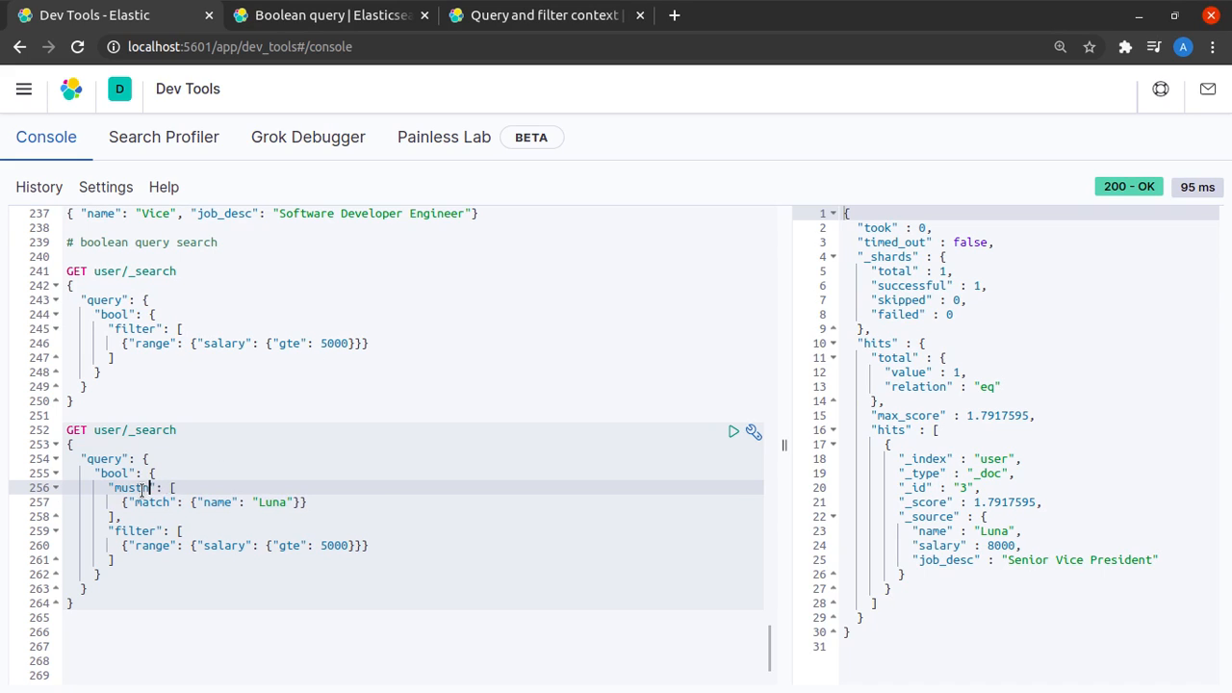
pyautogui.write('not')
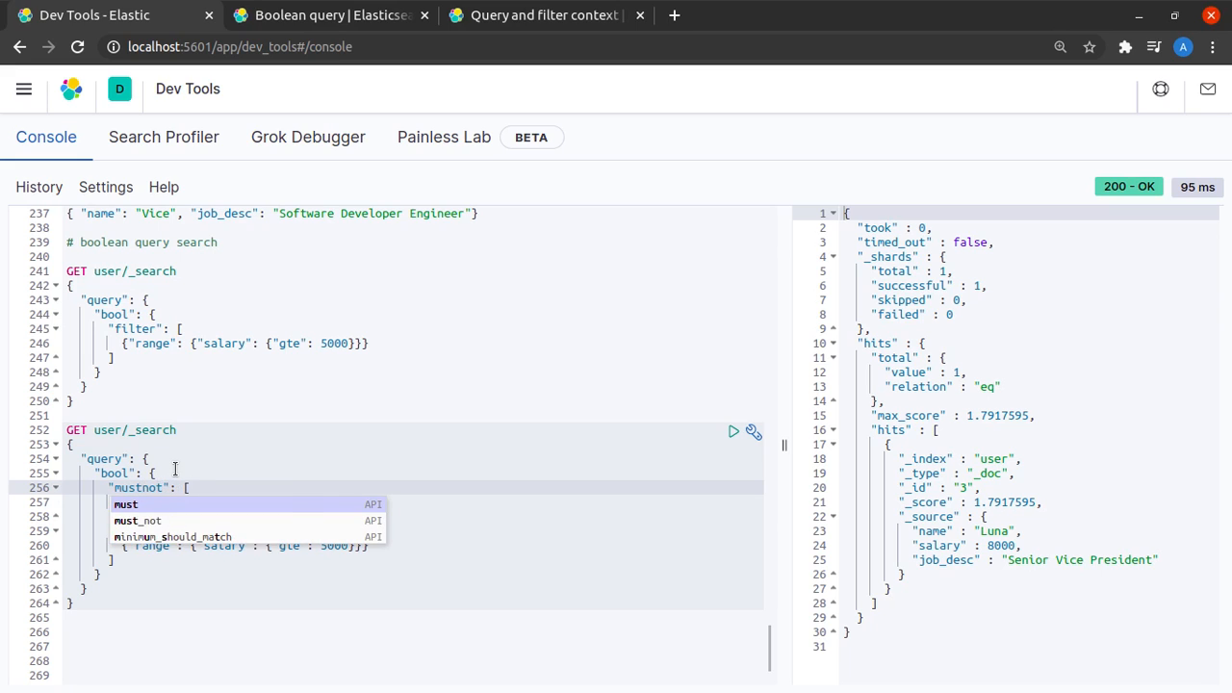
pyautogui.click(733, 431)
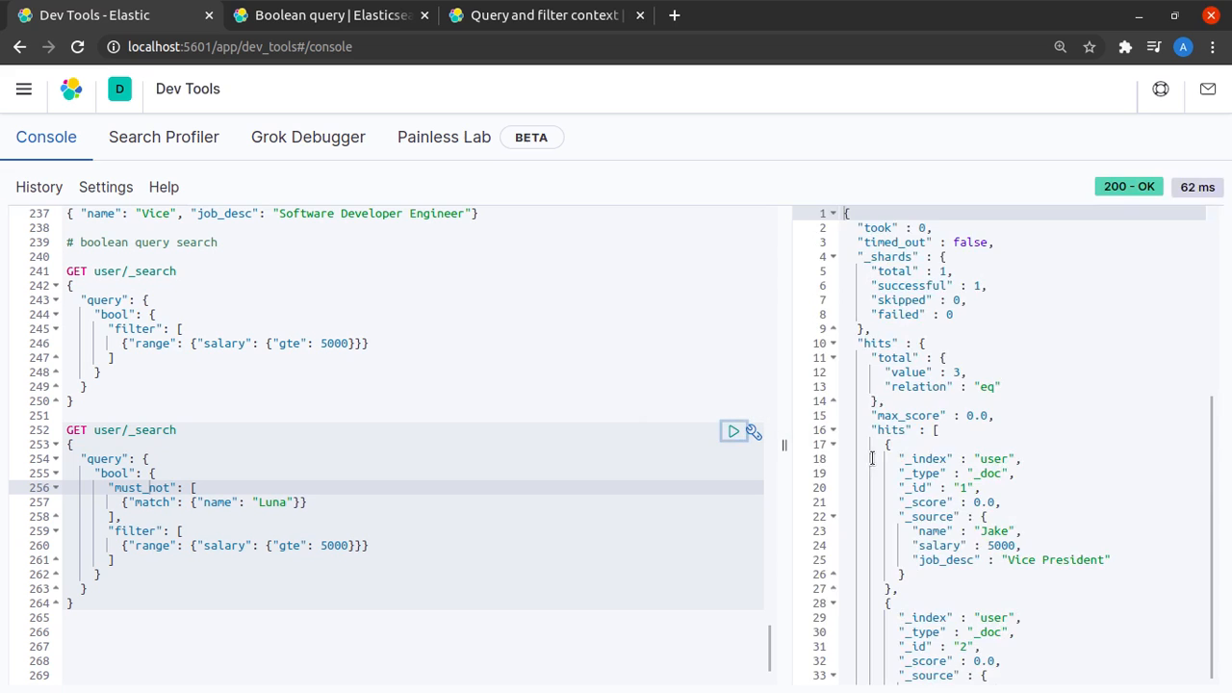
pyautogui.scroll(-3)
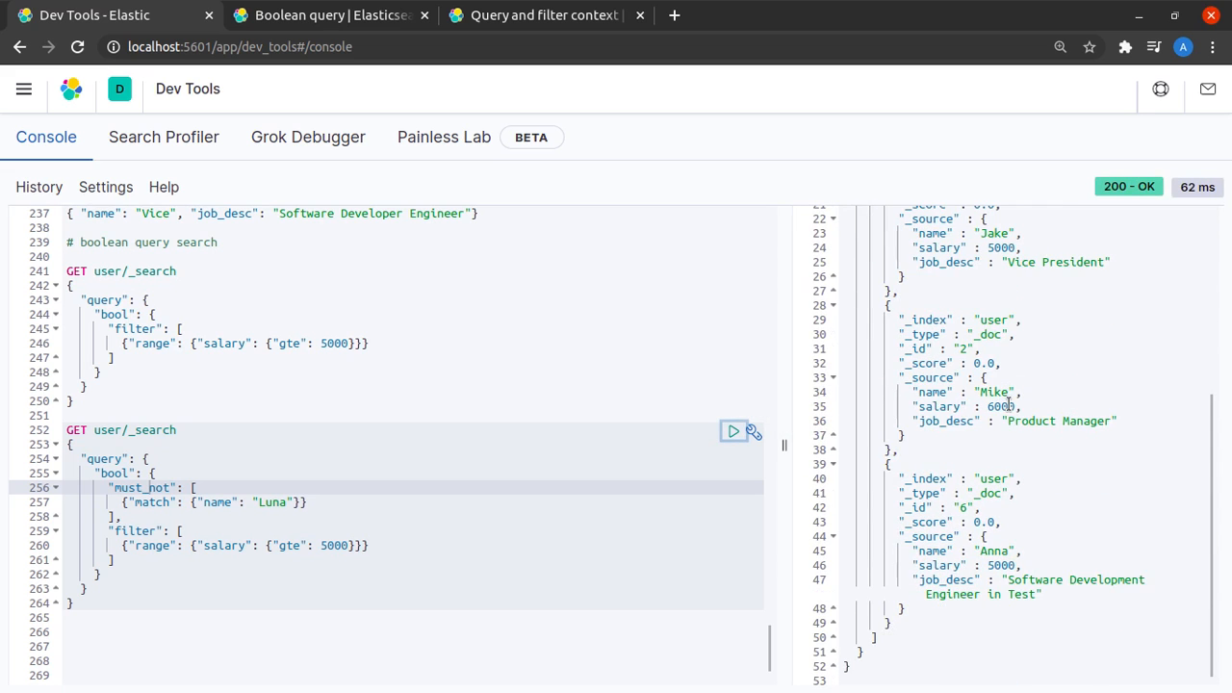
pyautogui.scroll(3)
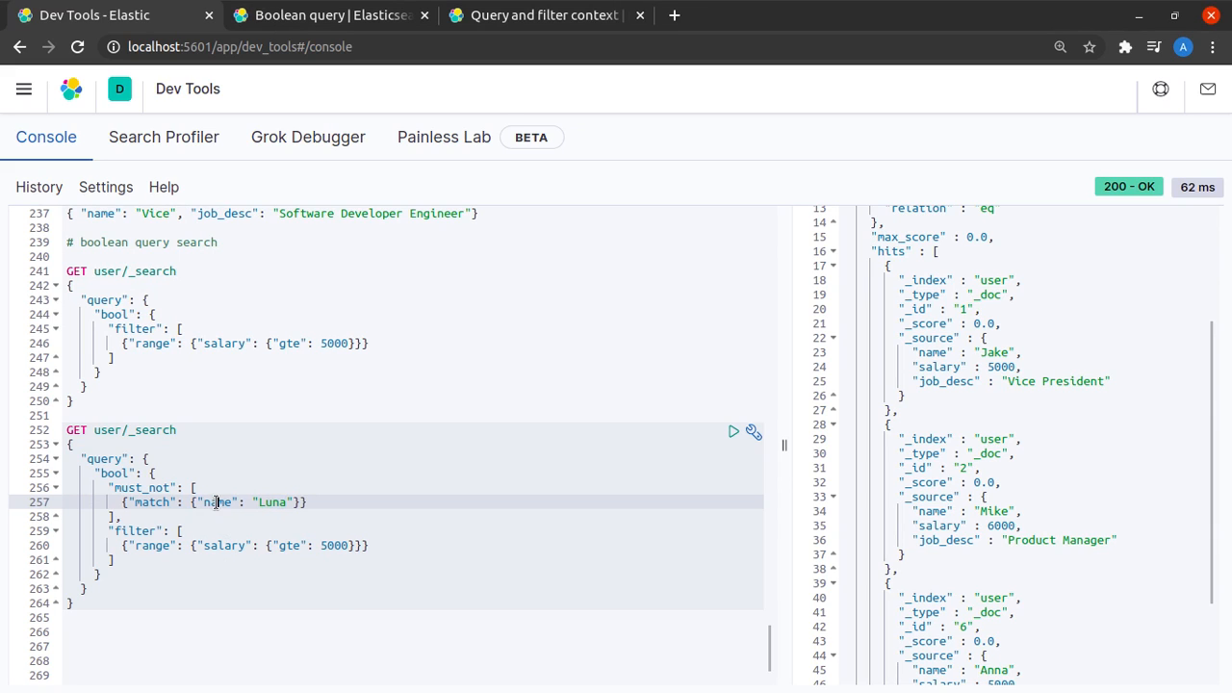
# Change the must_not match from name Luna to job_desc "President".
pyautogui.write('job_desc')
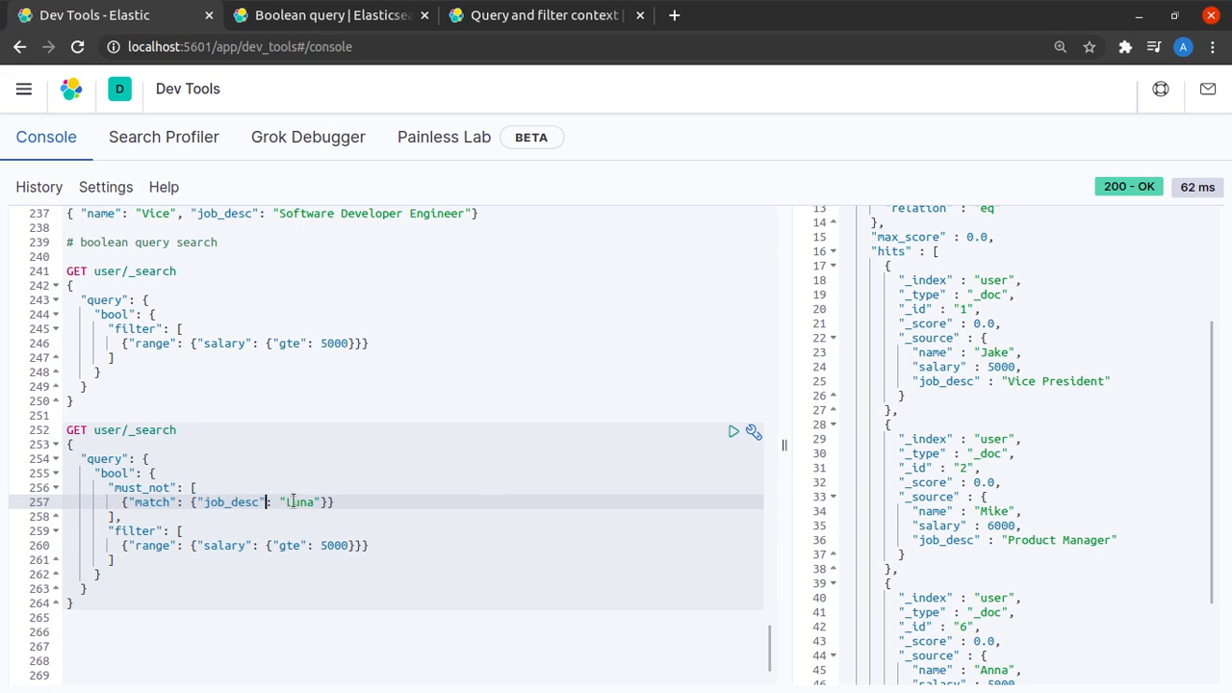
pyautogui.write('Pre')
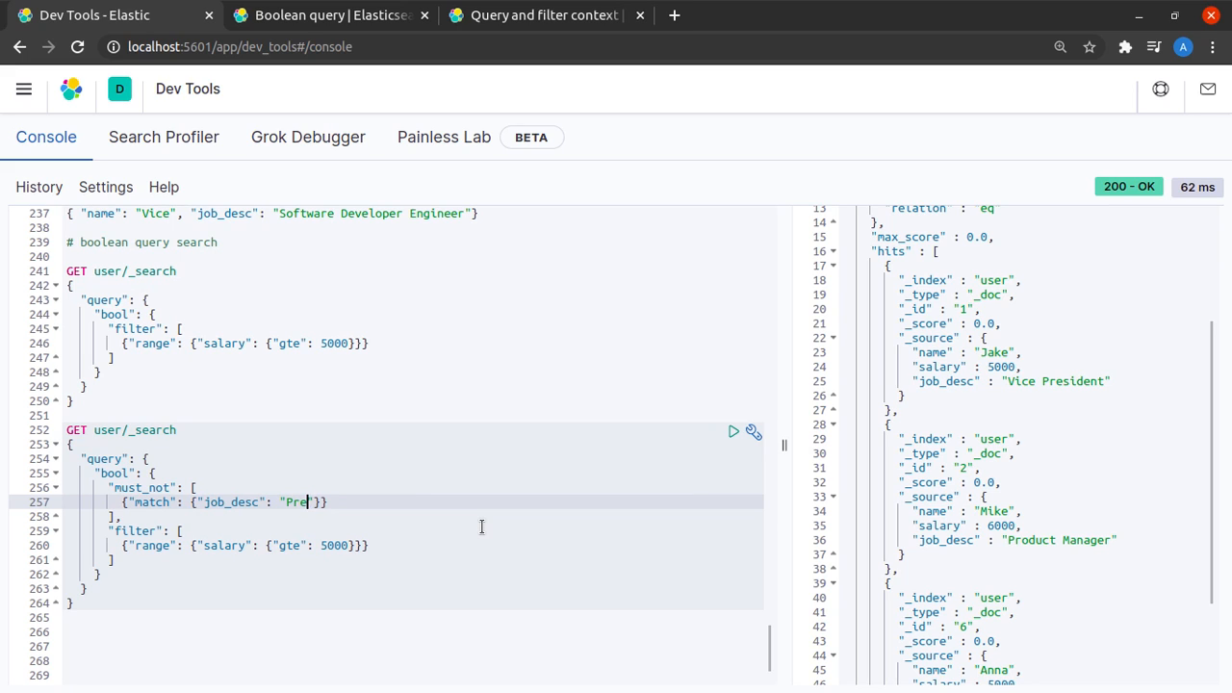
pyautogui.write('sident')
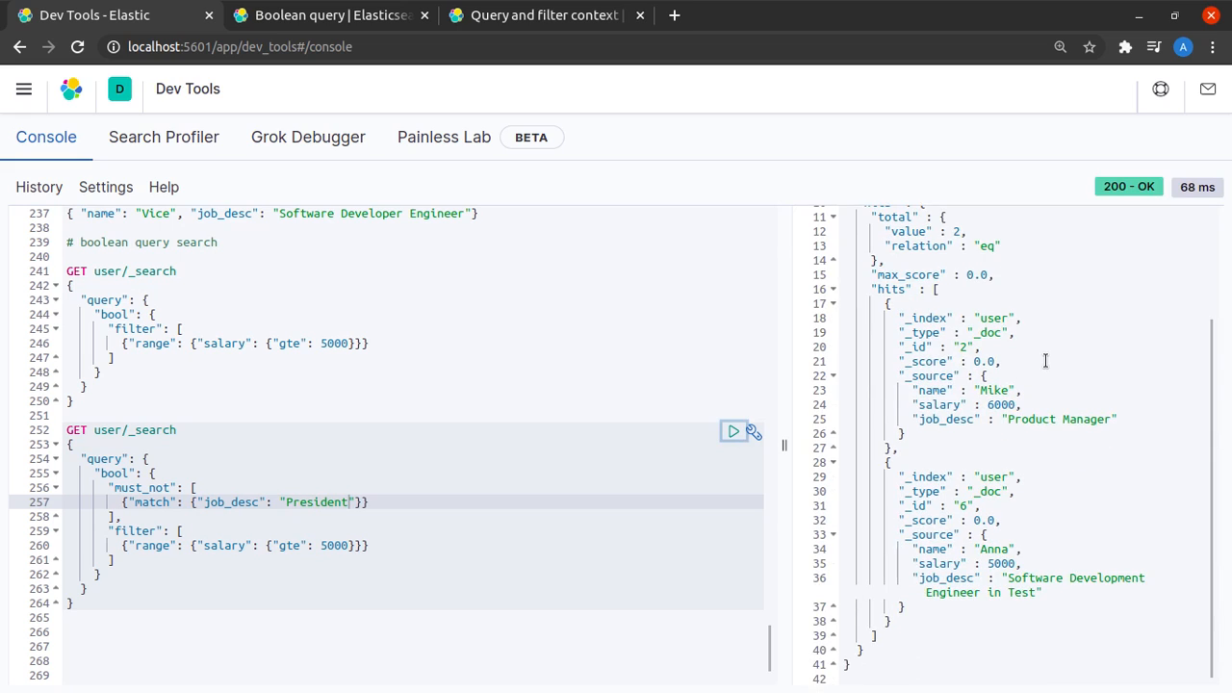
pyautogui.moveTo(1045, 360)
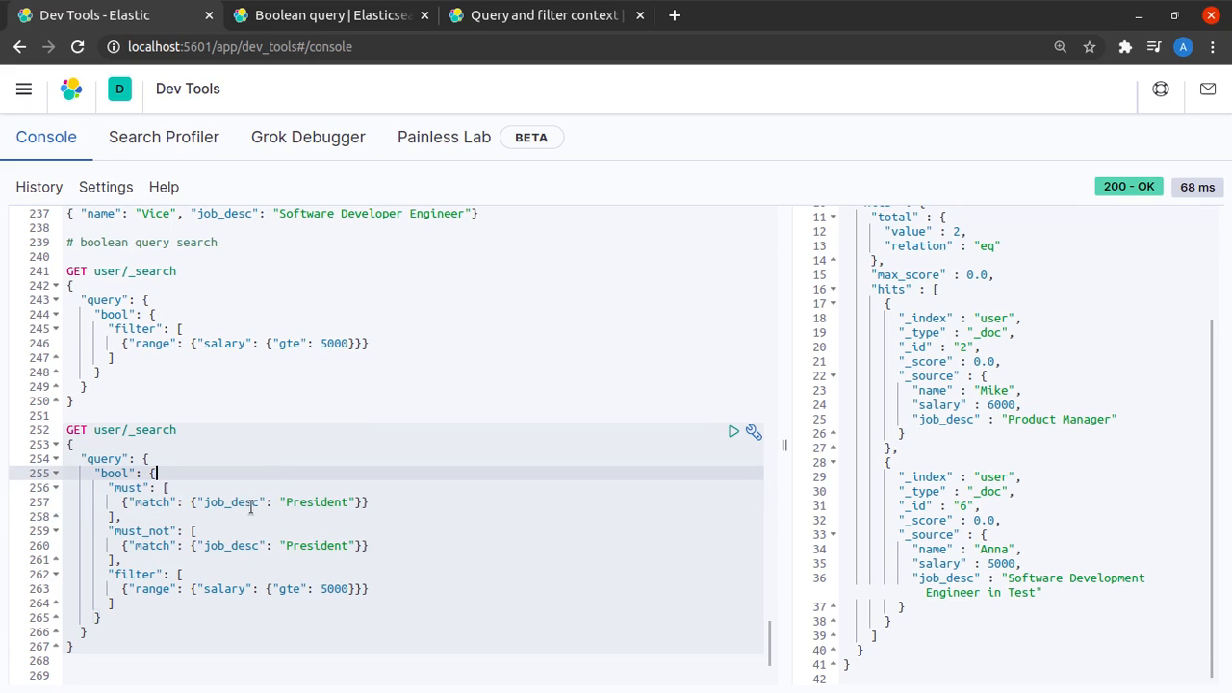
# Add a must match on name Anna, run it to get only Anna, then open the docs.
pyautogui.write('name')
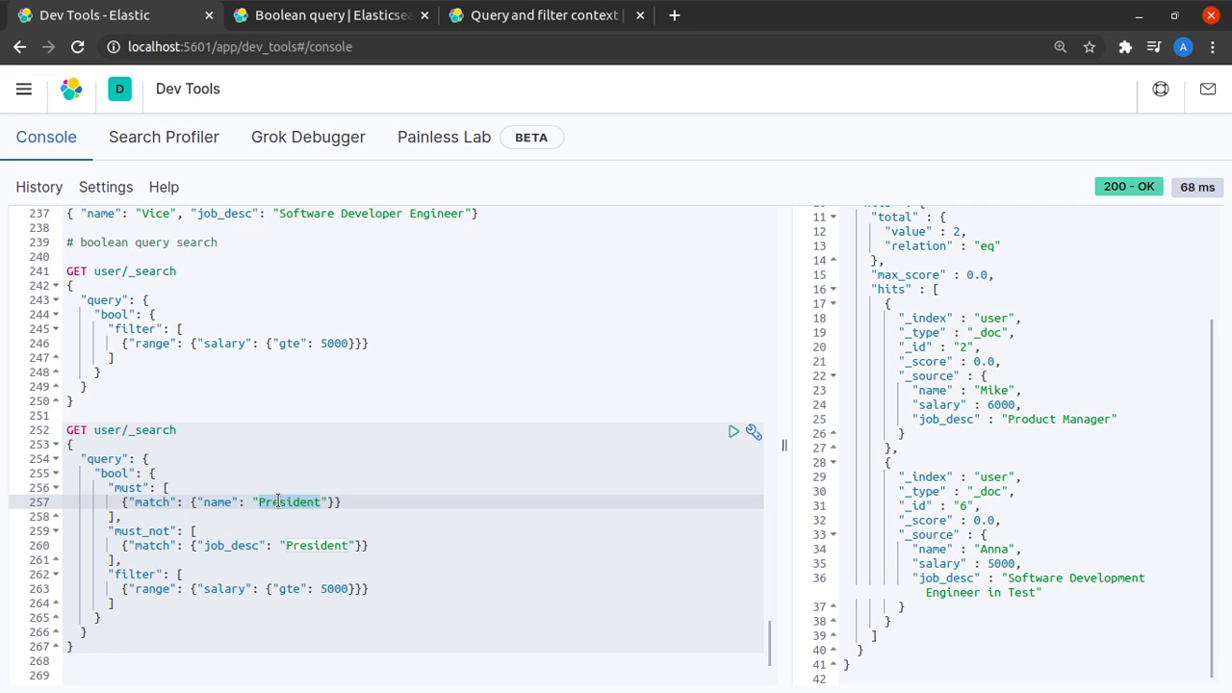
pyautogui.write('Anna')
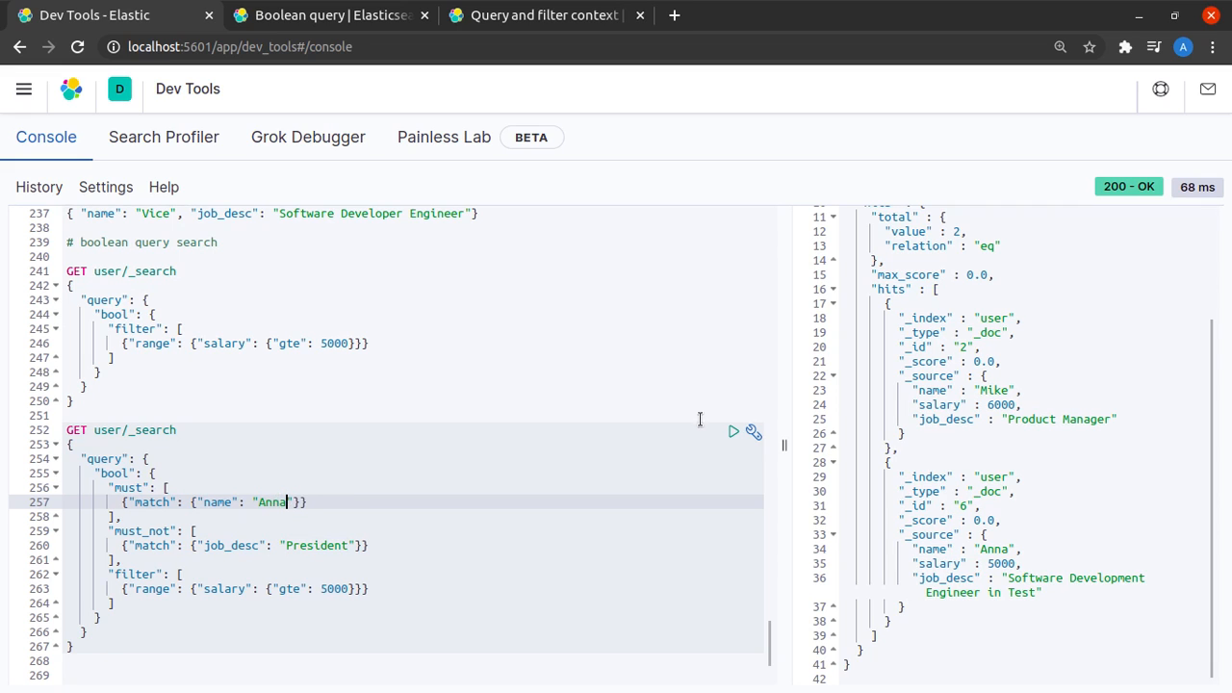
pyautogui.click(733, 430)
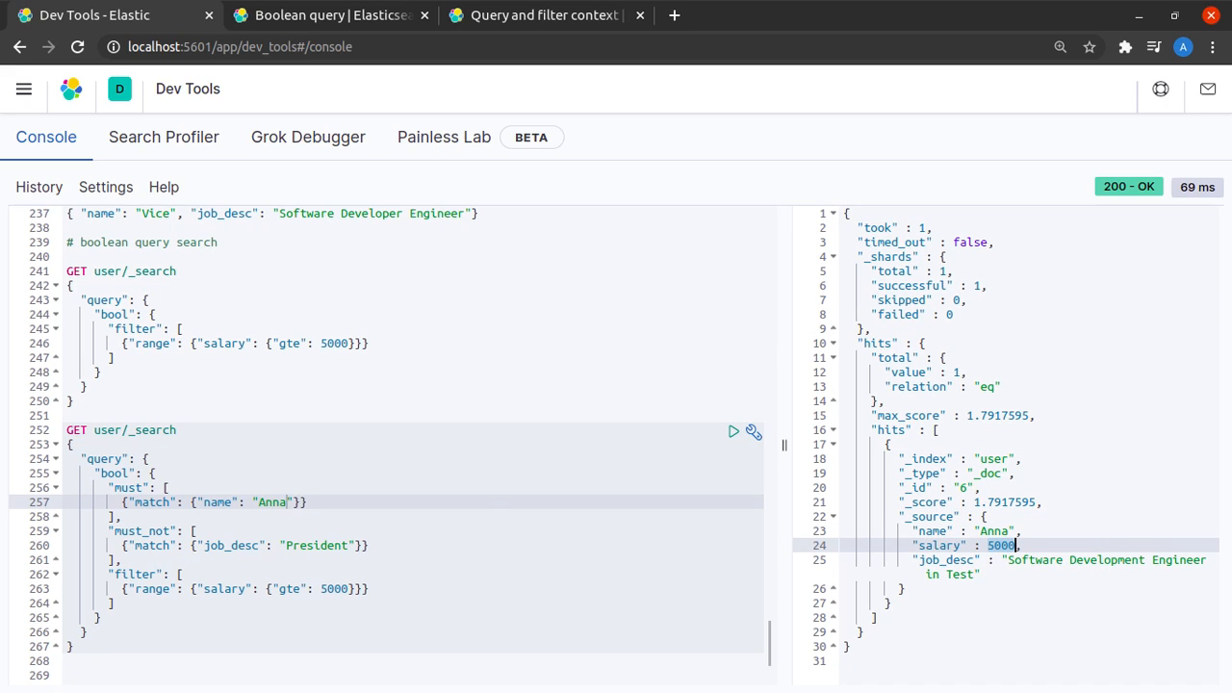
pyautogui.click(331, 14)
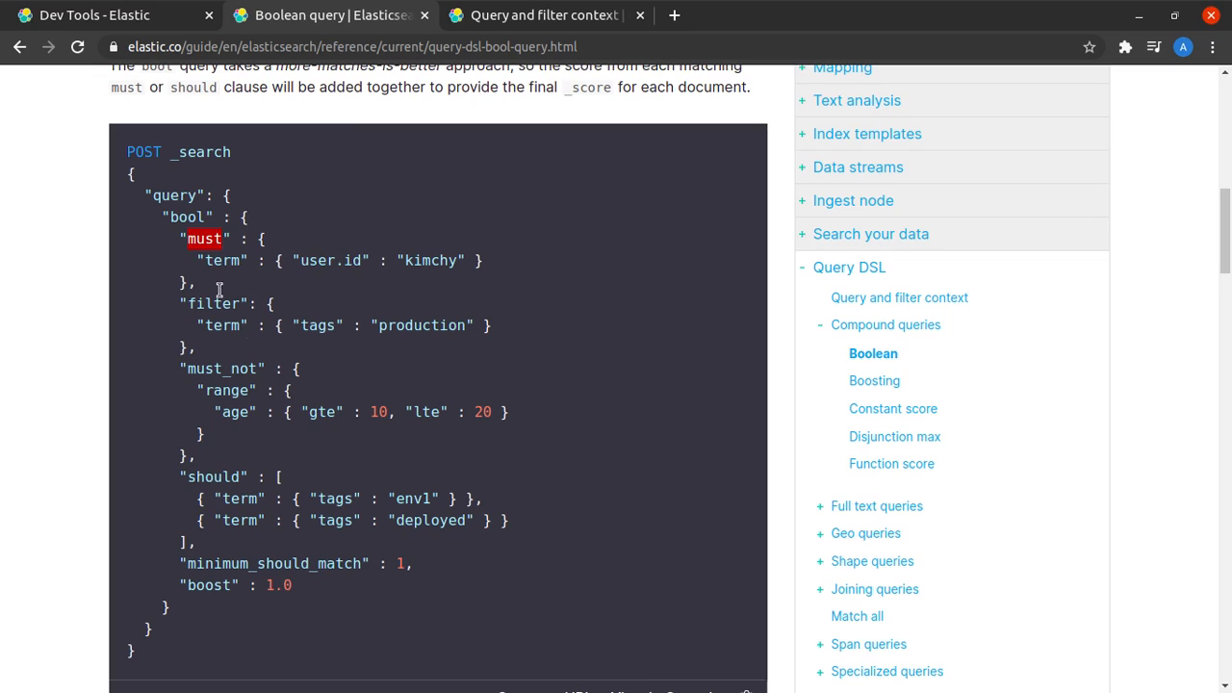
# Highlight the must_not, filter, must and should occurrence types, then return to Kibana.
pyautogui.scroll(3)
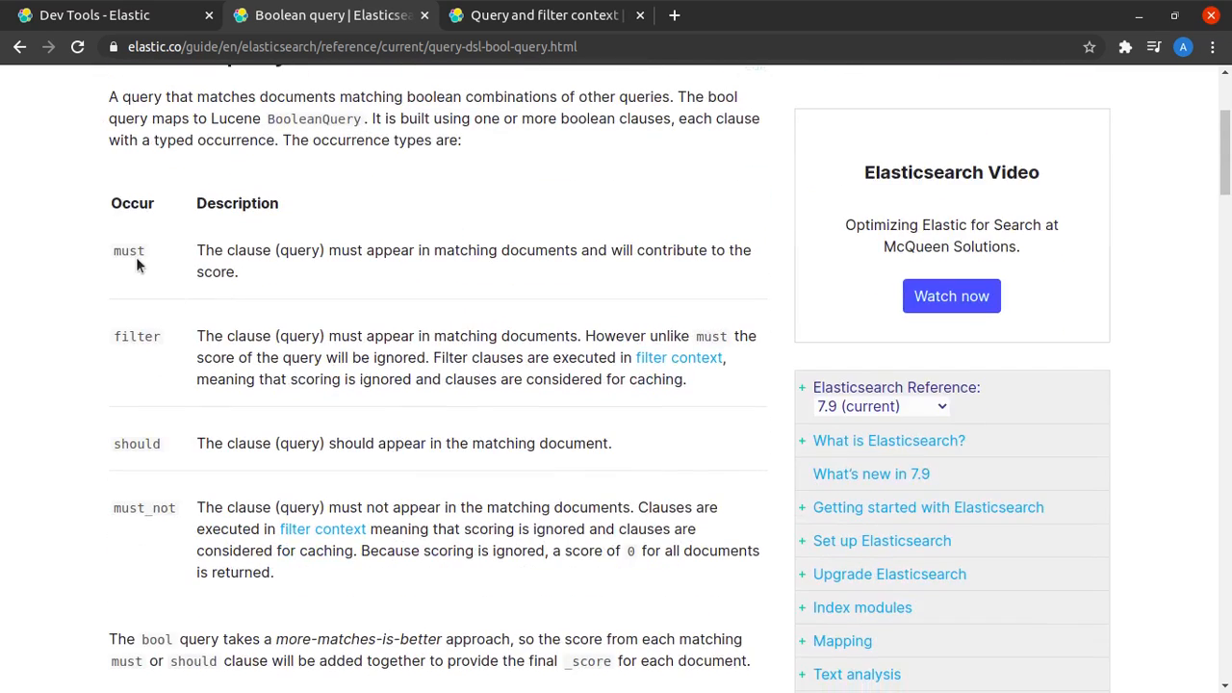
pyautogui.doubleClick(143, 507)
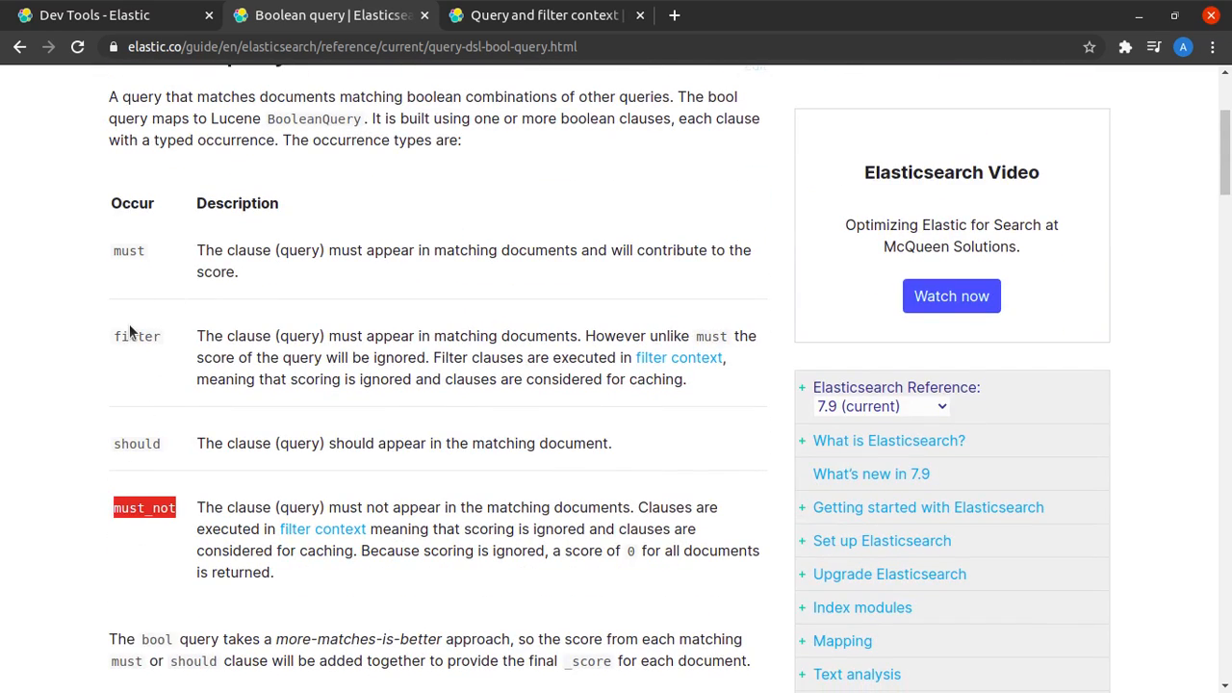
pyautogui.doubleClick(137, 335)
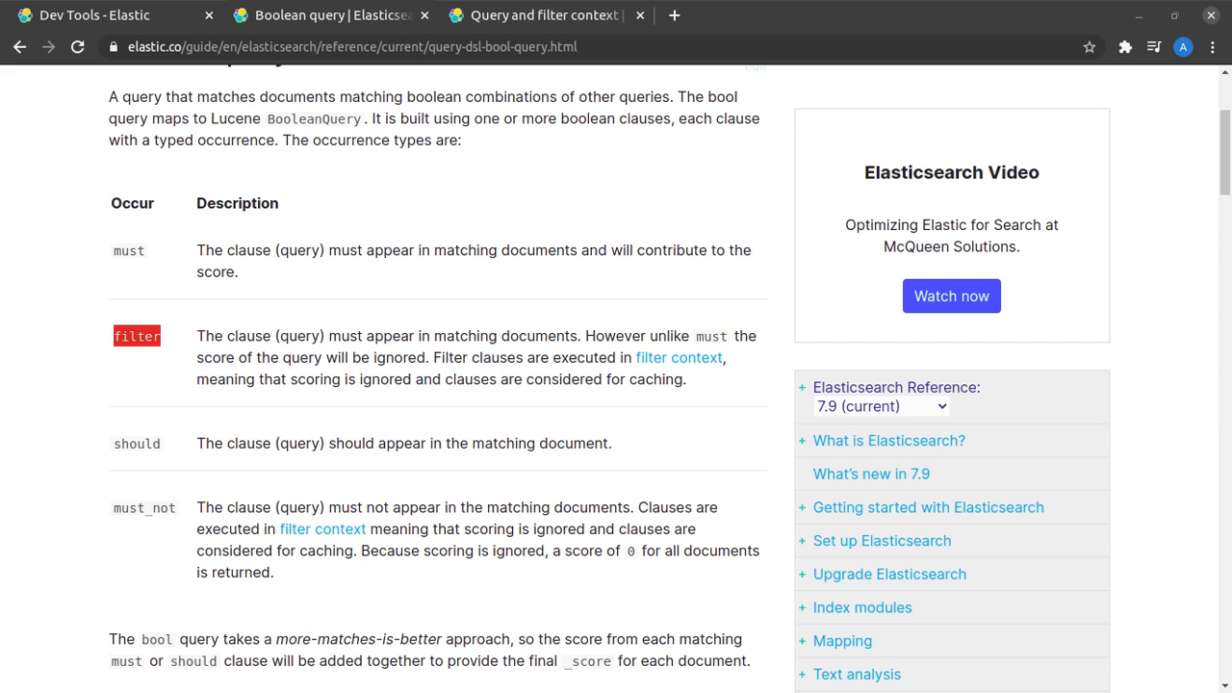
pyautogui.moveTo(258, 315)
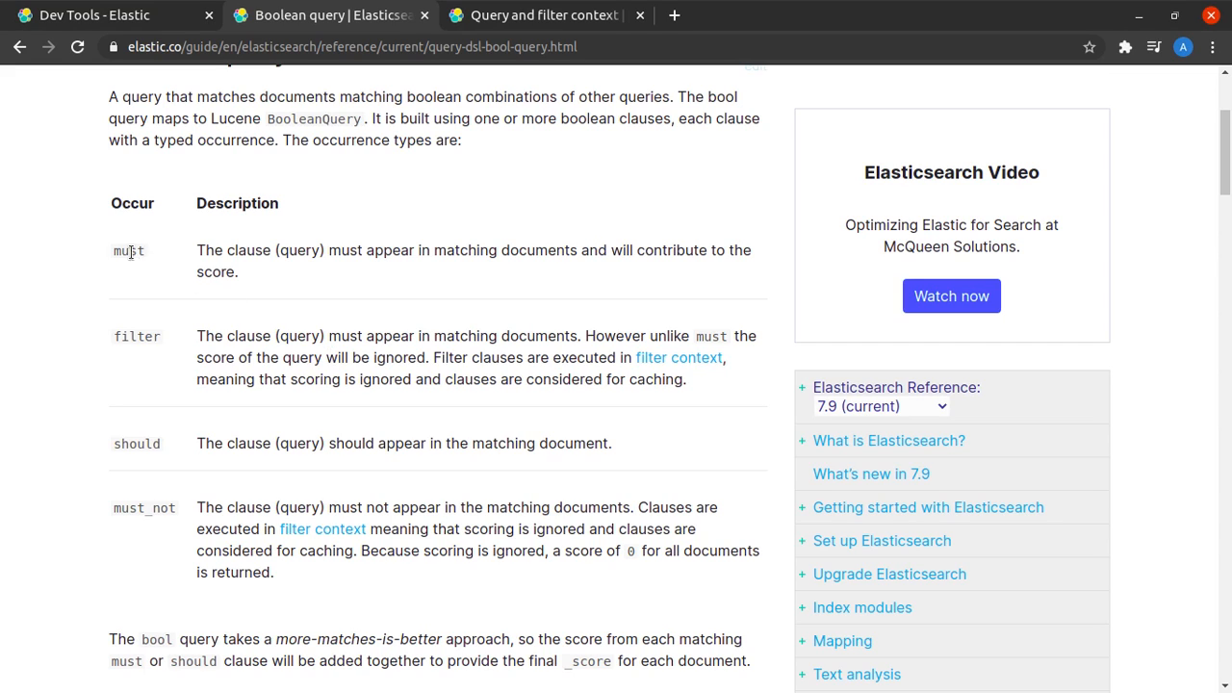
pyautogui.doubleClick(128, 250)
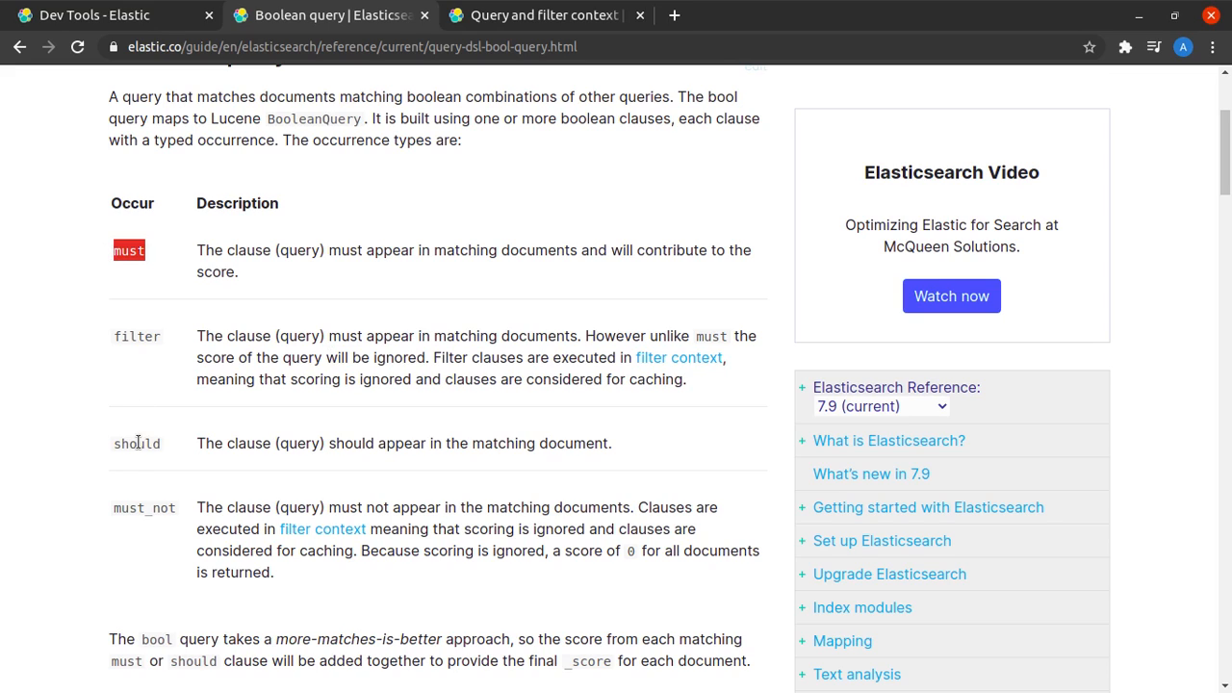
pyautogui.doubleClick(136, 443)
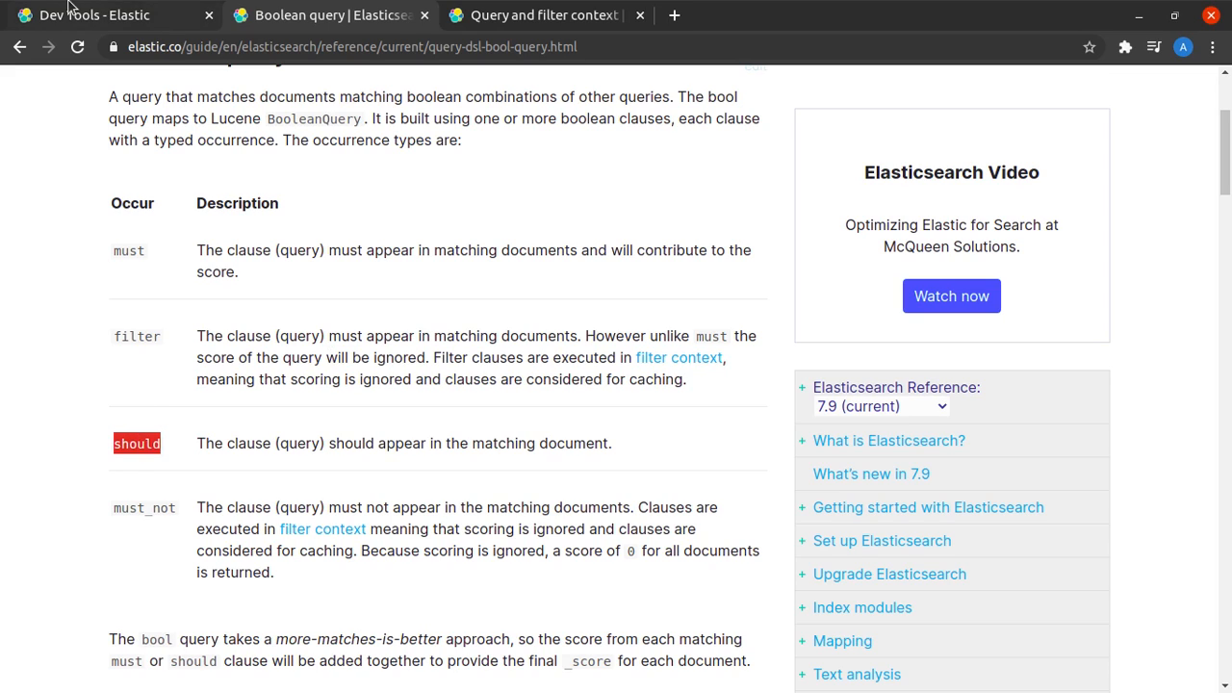
pyautogui.click(93, 14)
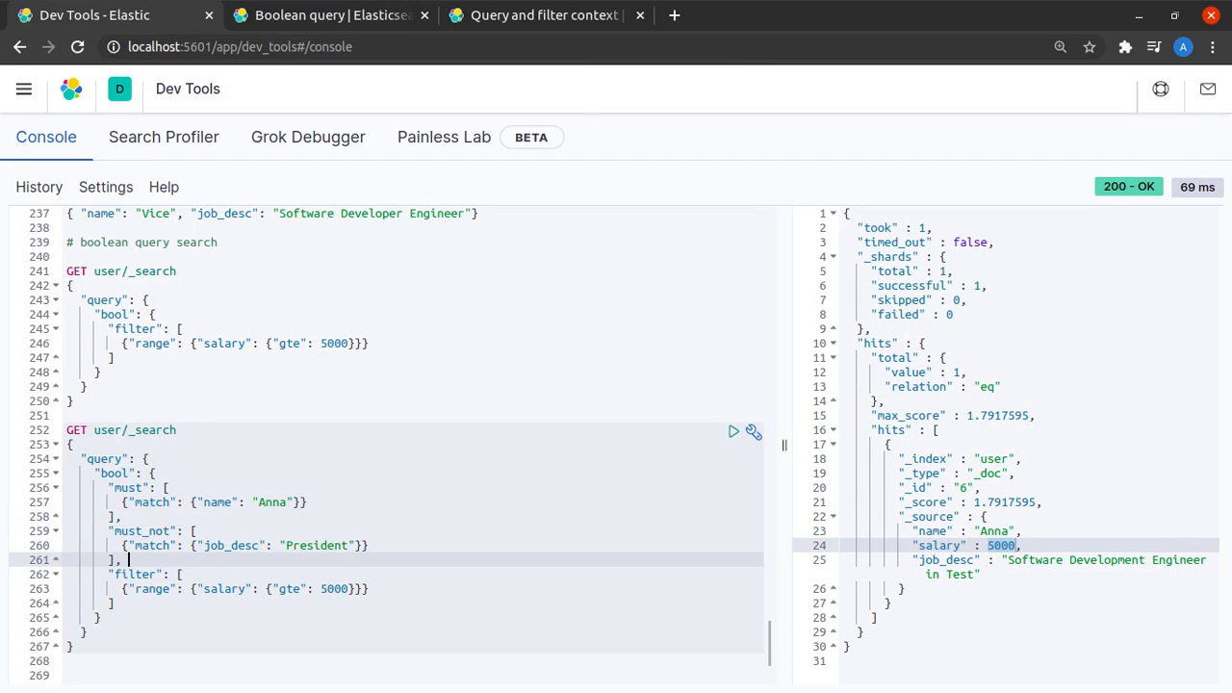
pyautogui.moveTo(156, 562)
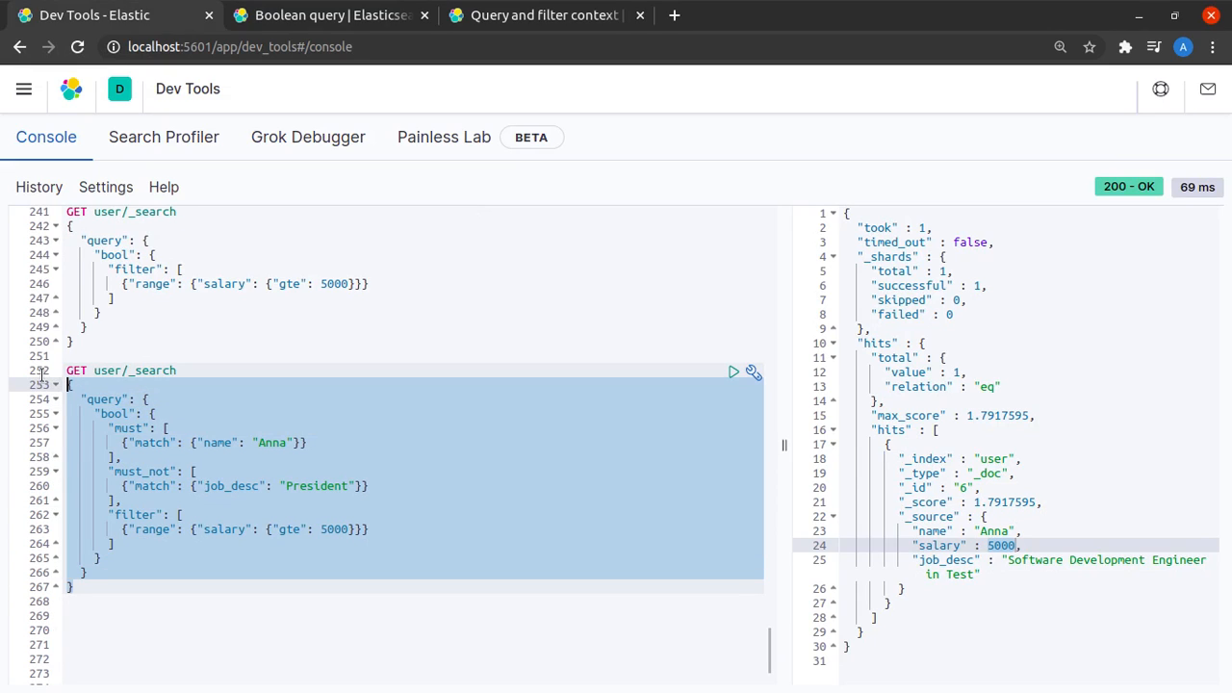
# Run a new bool should match on job_desc President, returning Jake, Luna and Ruby.
pyautogui.click(102, 615)
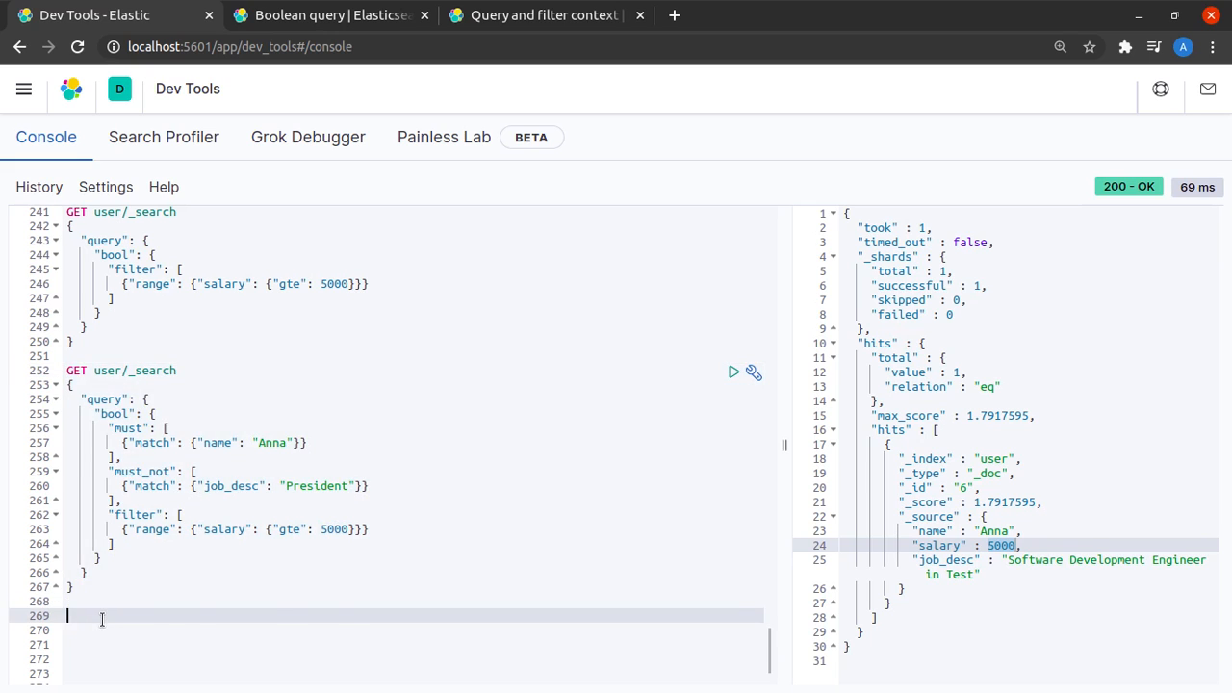
pyautogui.scroll(-3)
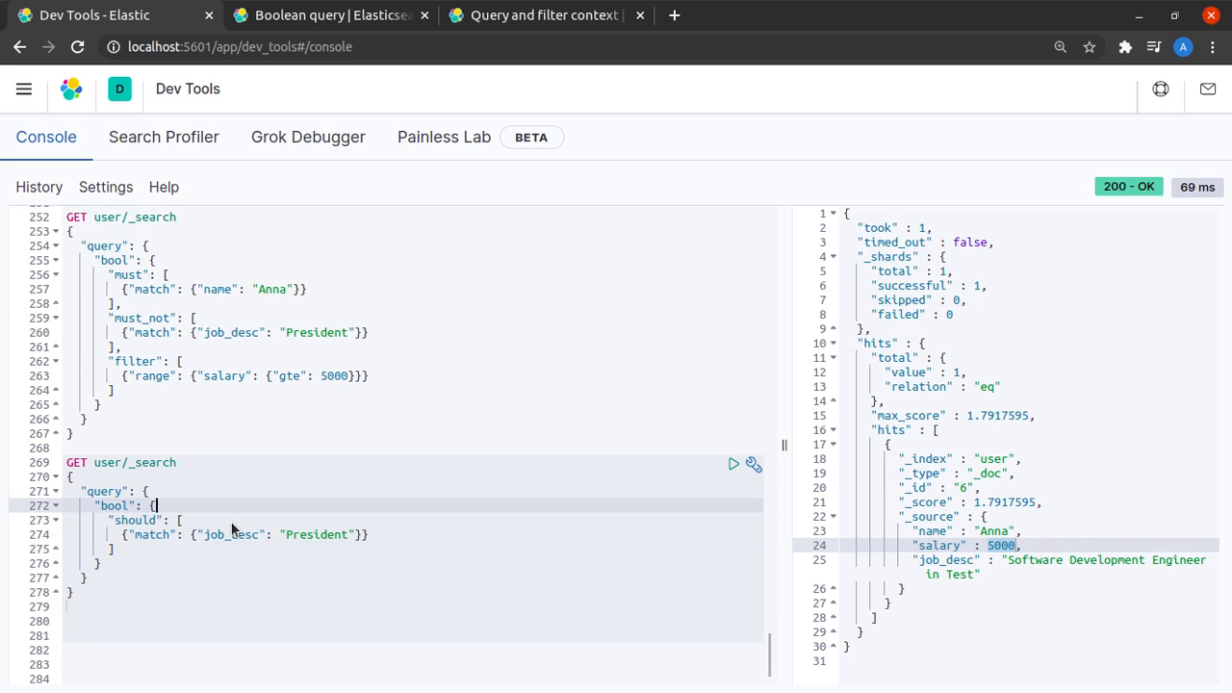
pyautogui.moveTo(733, 465)
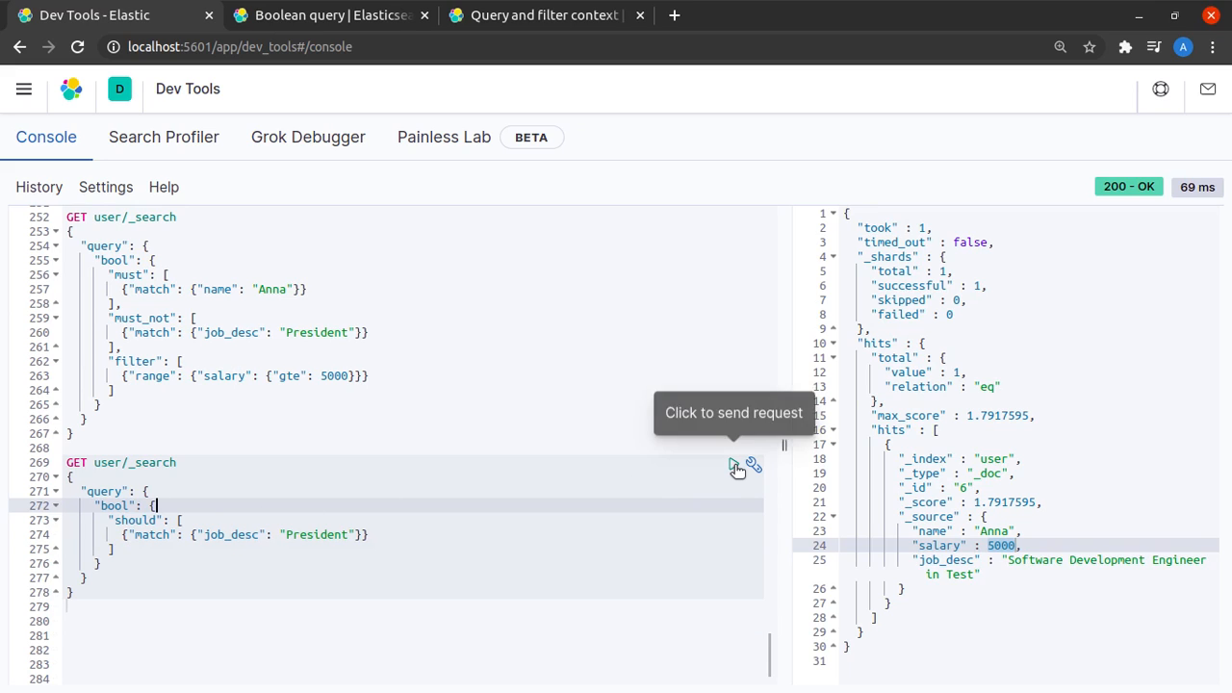
pyautogui.click(733, 464)
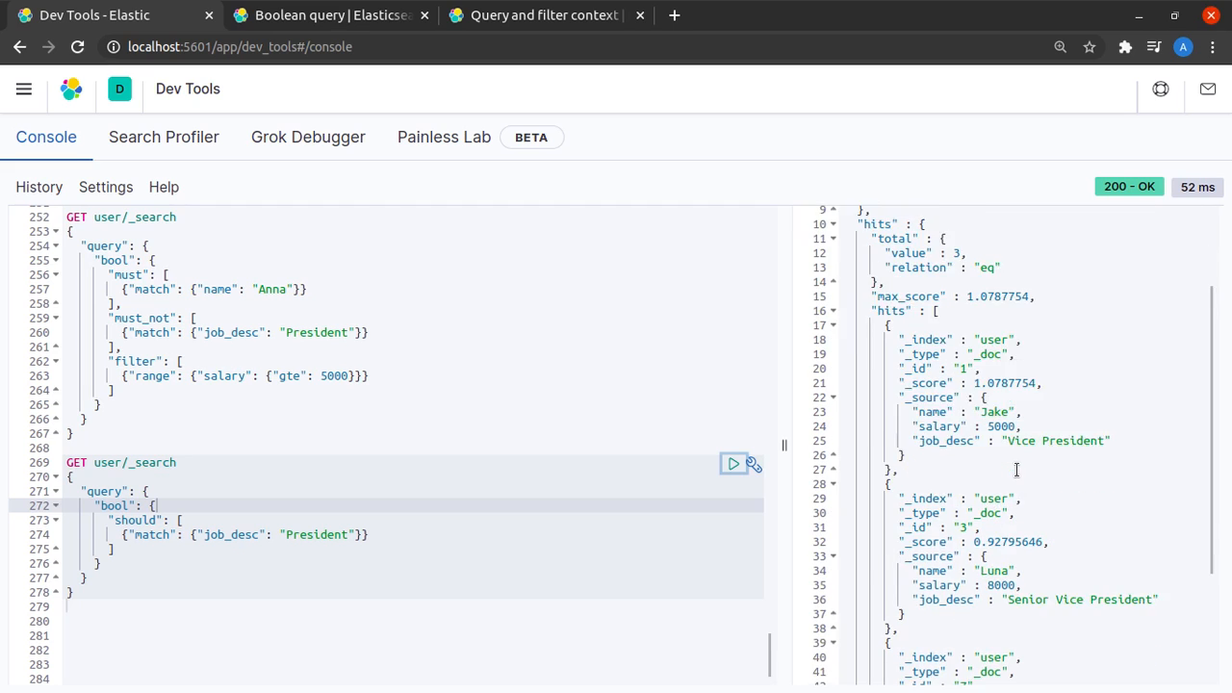
pyautogui.scroll(-3)
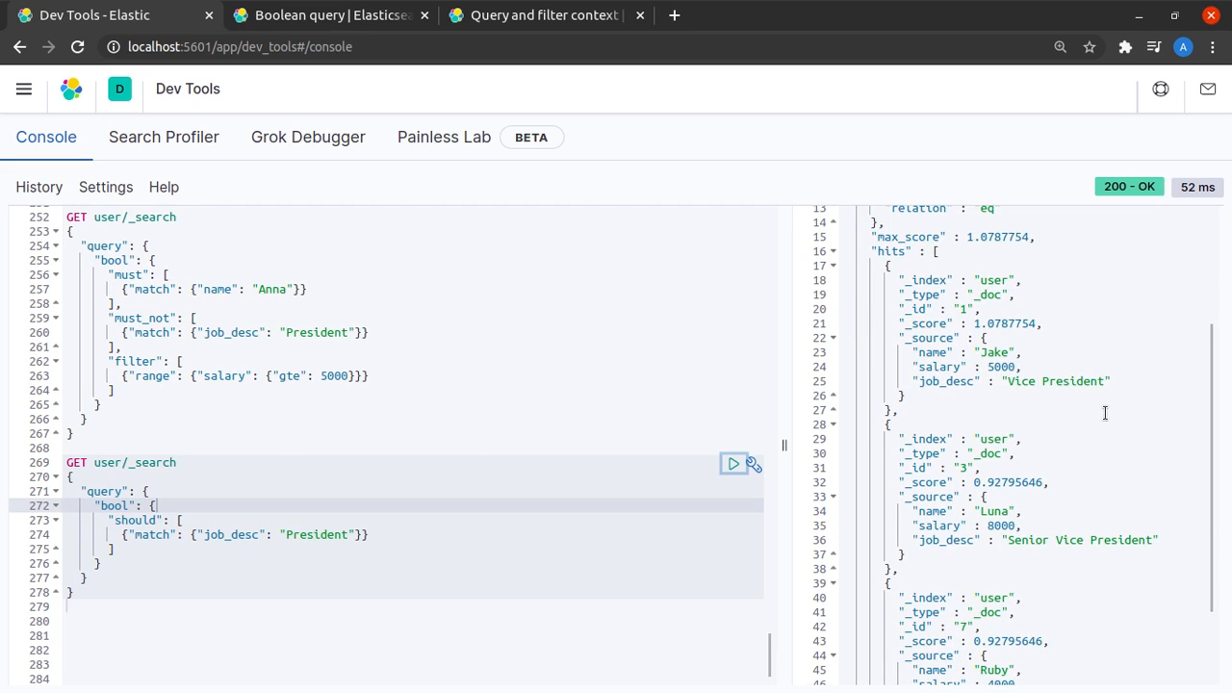
pyautogui.scroll(-3)
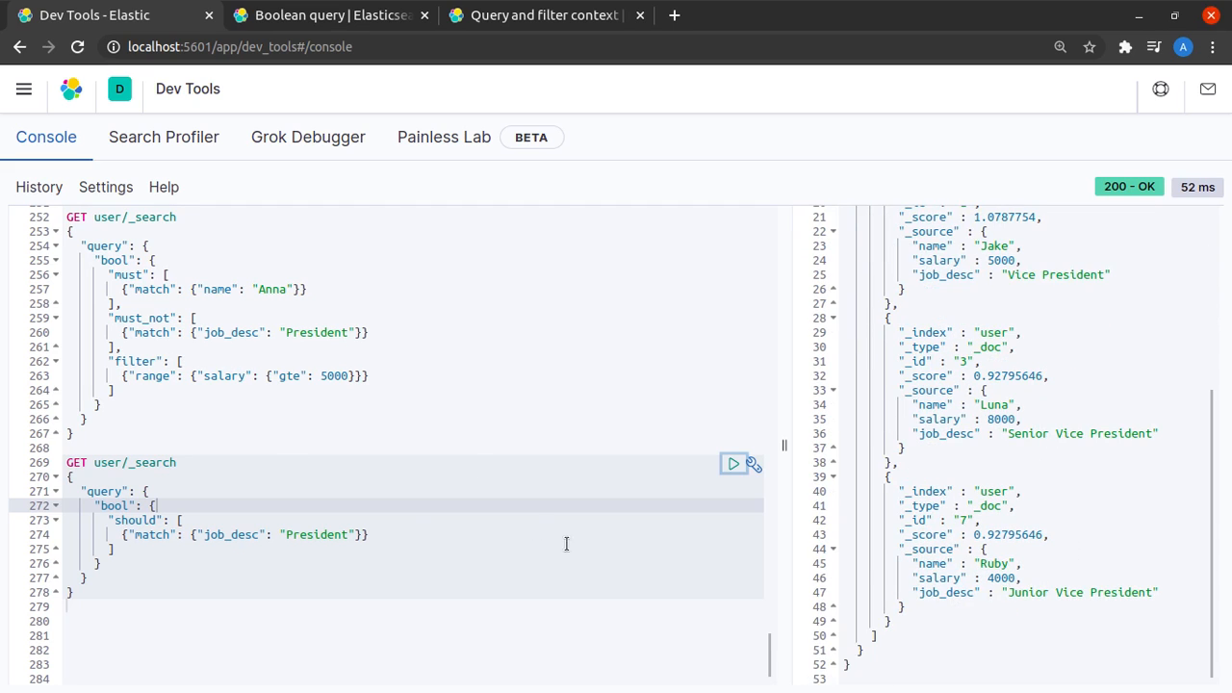
pyautogui.moveTo(396, 534)
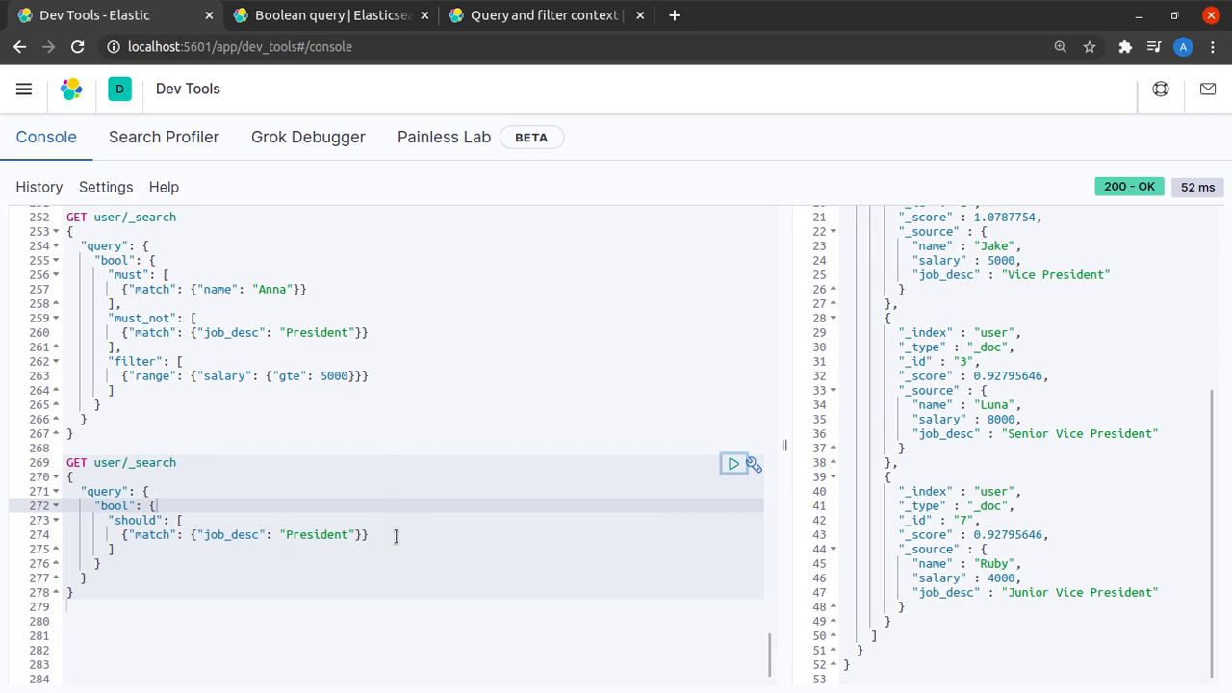
# Copy the name match clause into the should list.
pyautogui.click(318, 289)
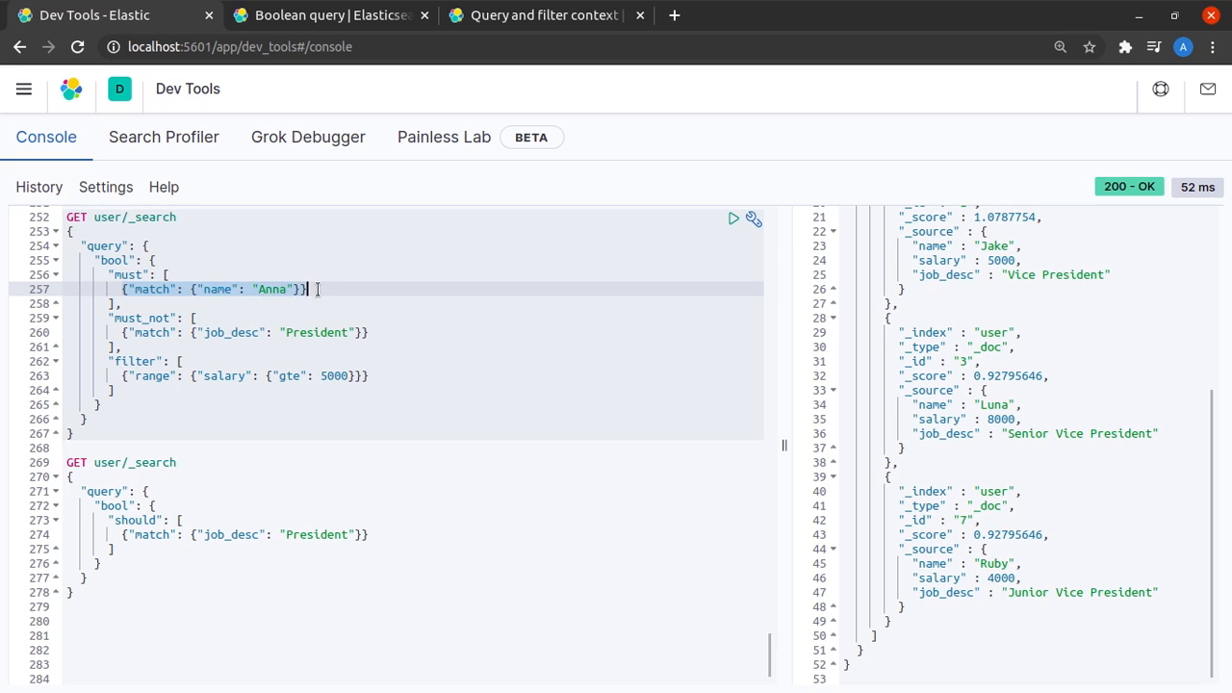
pyautogui.moveTo(1073, 469)
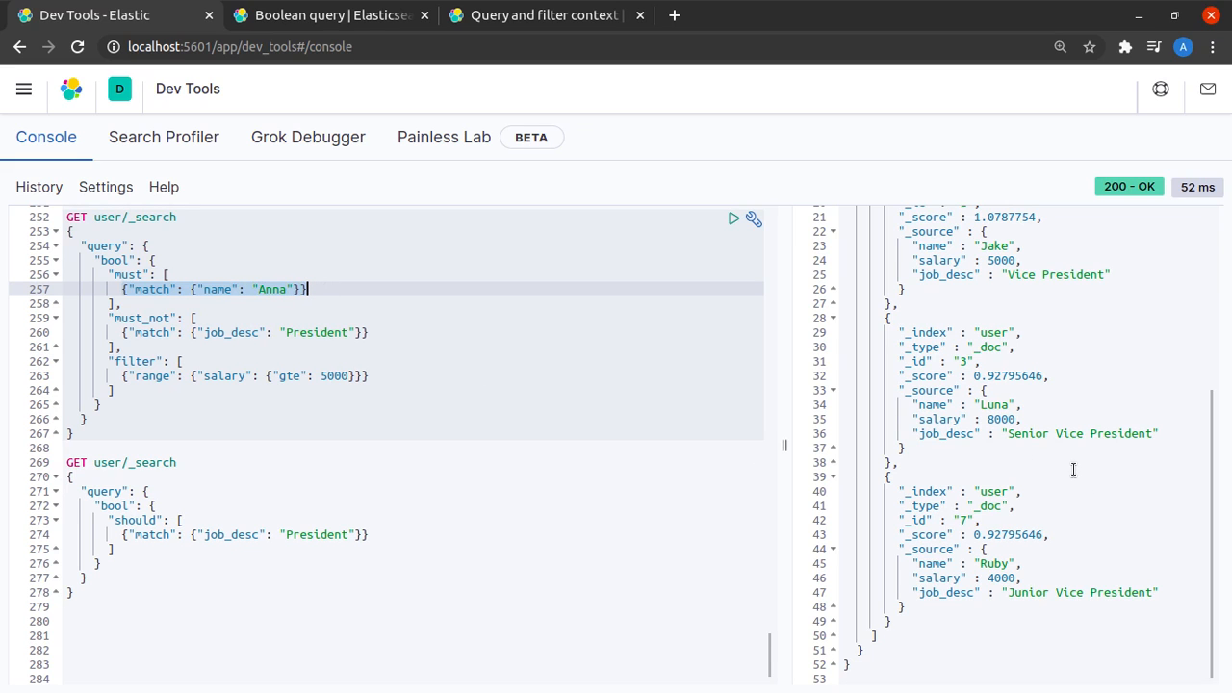
pyautogui.scroll(3)
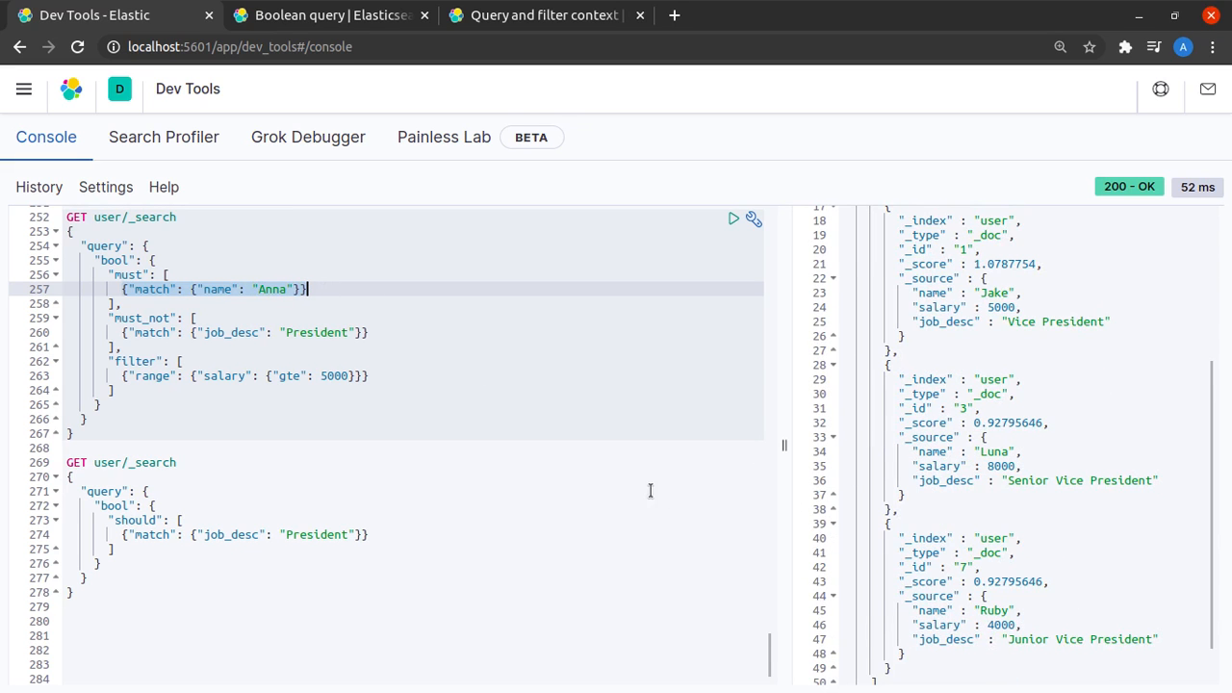
pyautogui.click(370, 534)
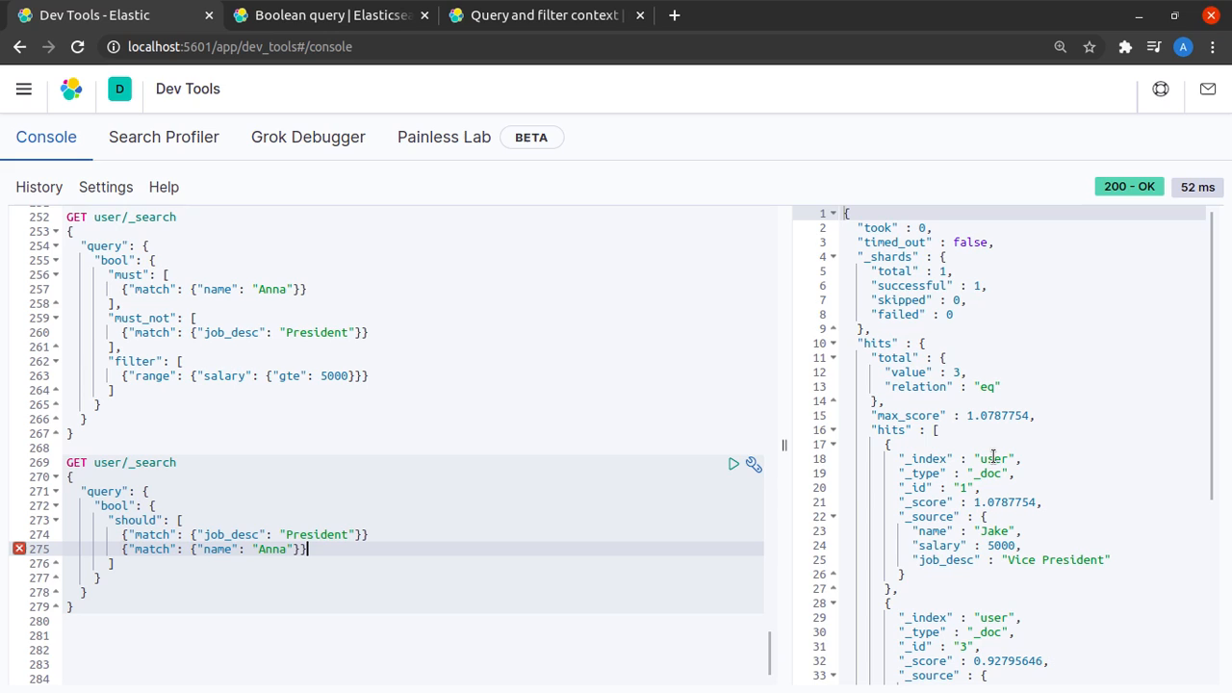
pyautogui.moveTo(519, 486)
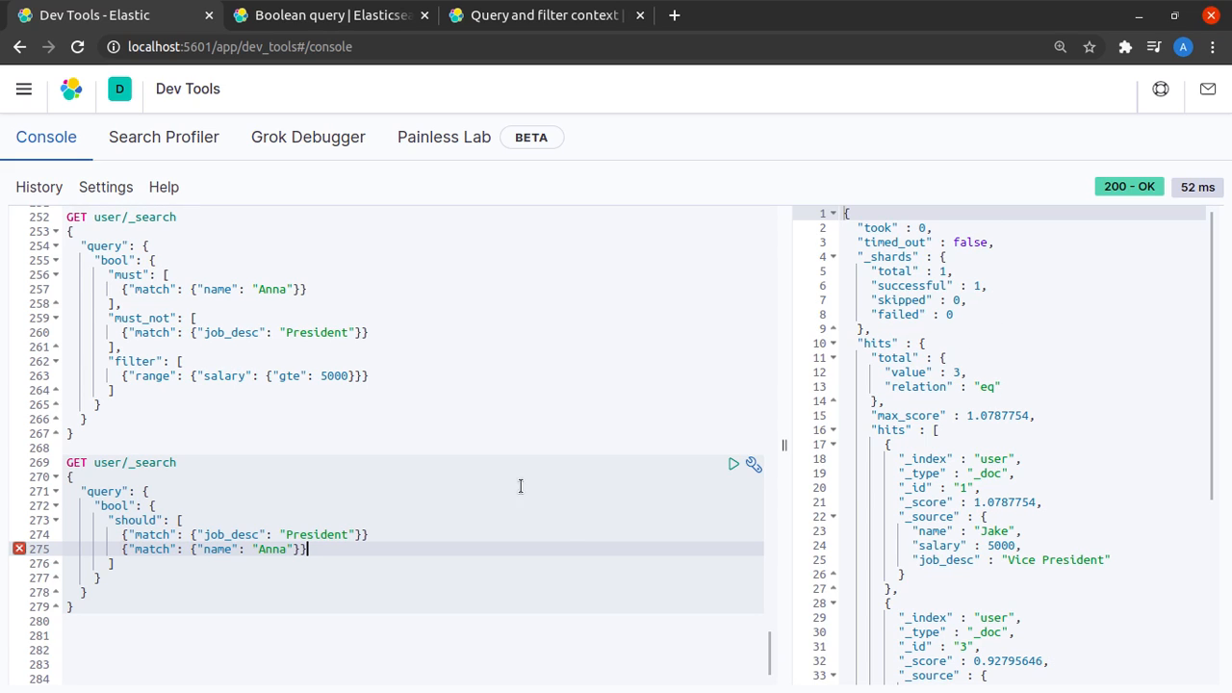
pyautogui.moveTo(734, 465)
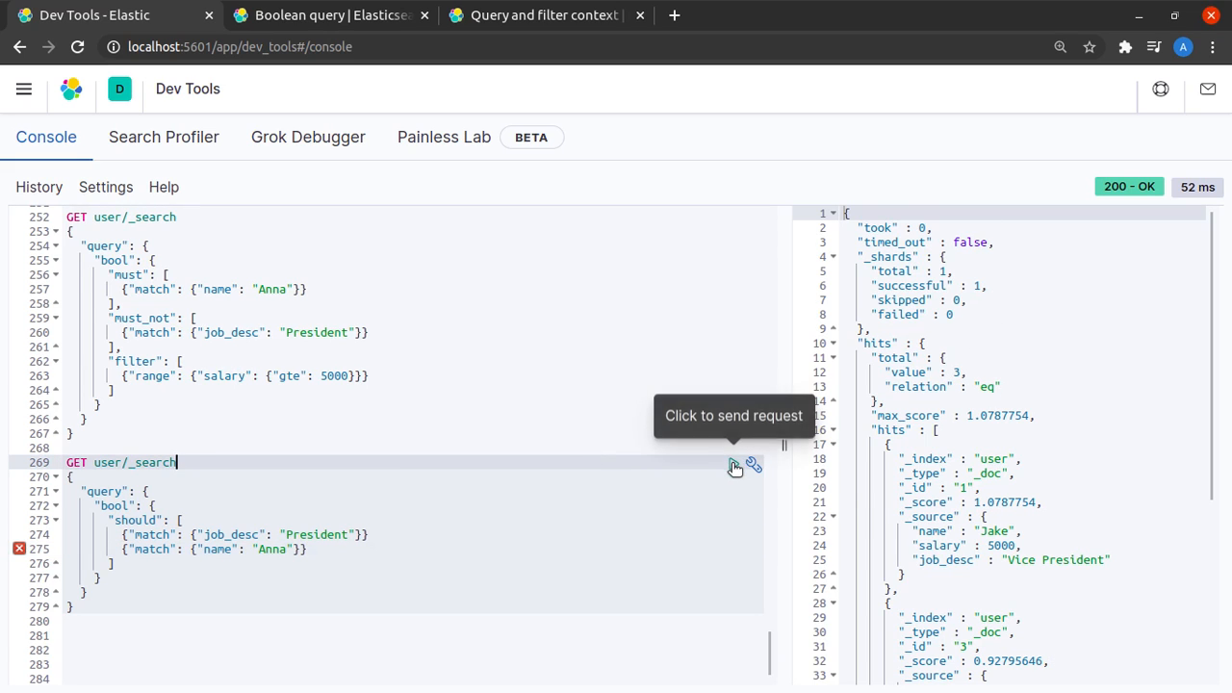
# Send the two-clause should query, add the missing comma, and rerun for Anna, Jake, Luna, Ruby.
pyautogui.click(733, 464)
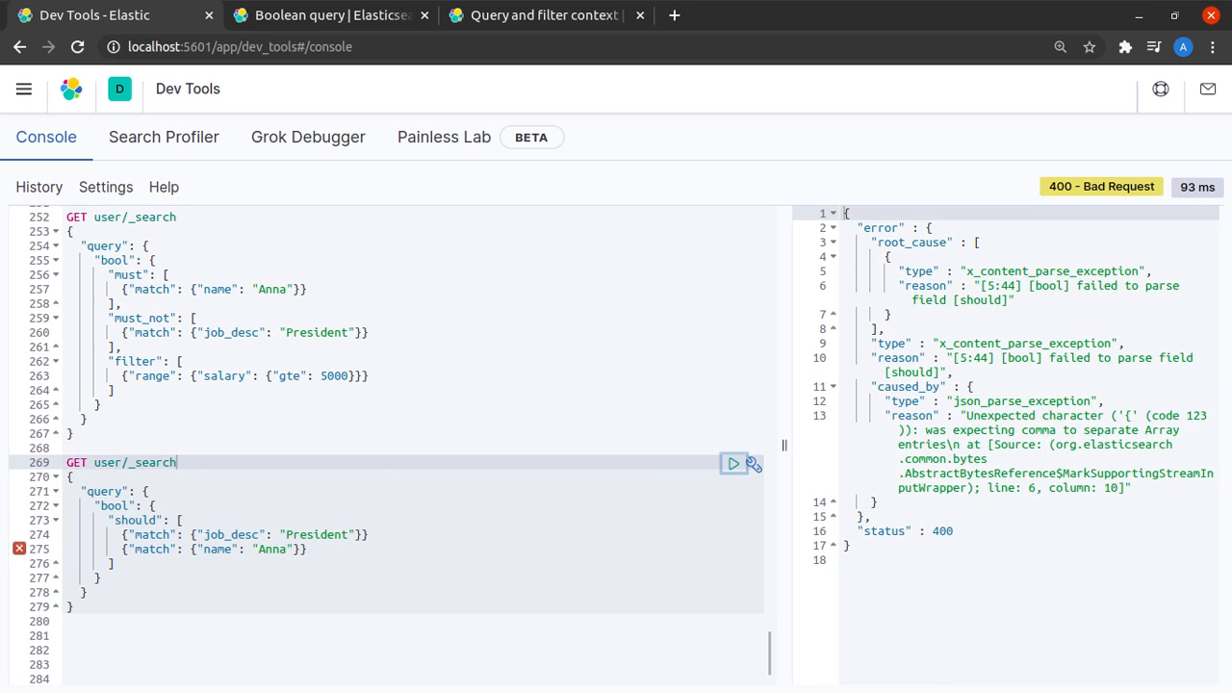
pyautogui.click(370, 534)
pyautogui.write(',')
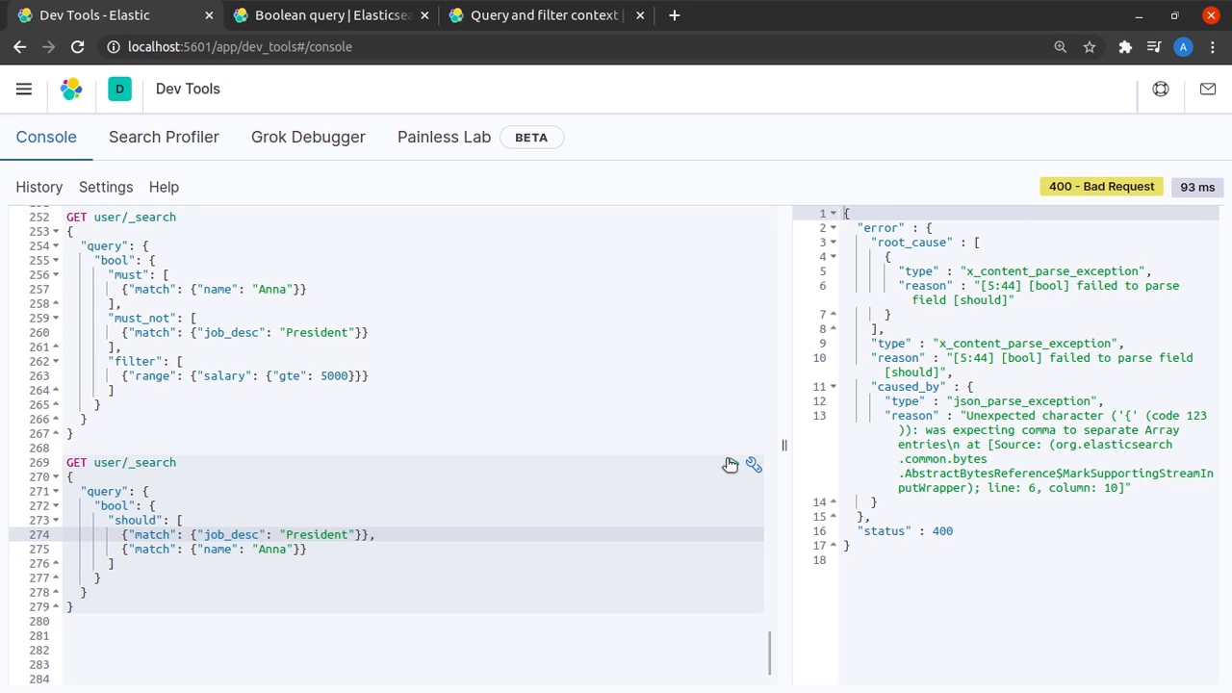
pyautogui.click(734, 464)
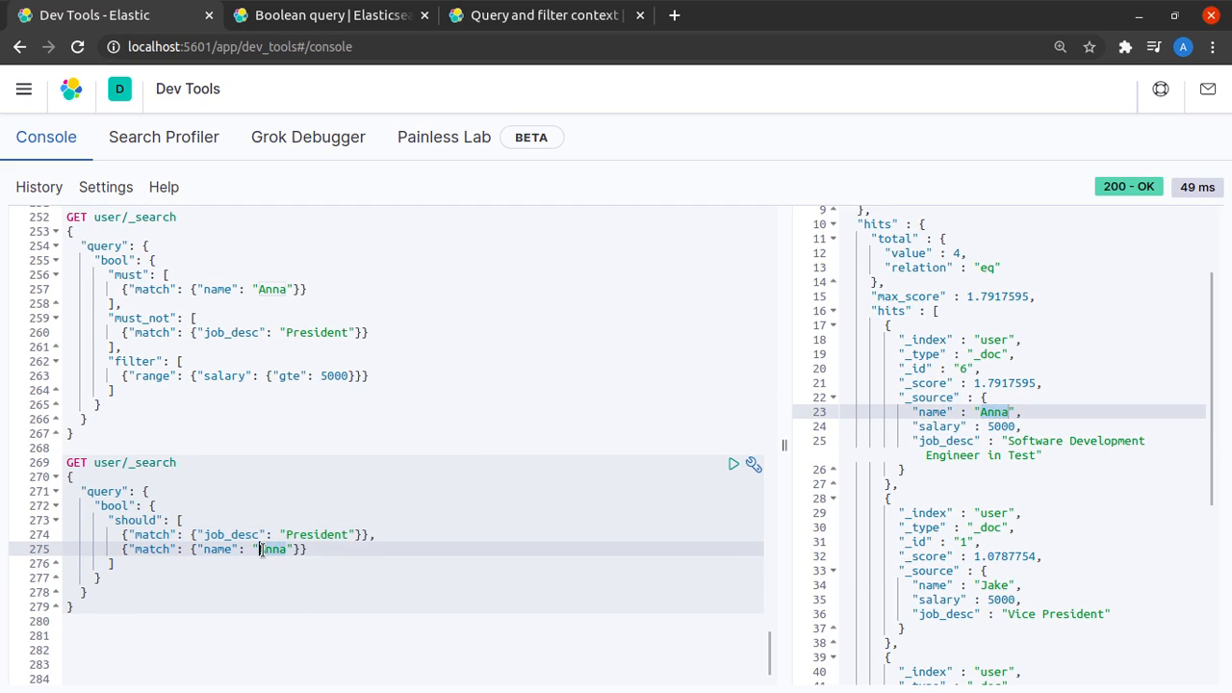
pyautogui.scroll(-3)
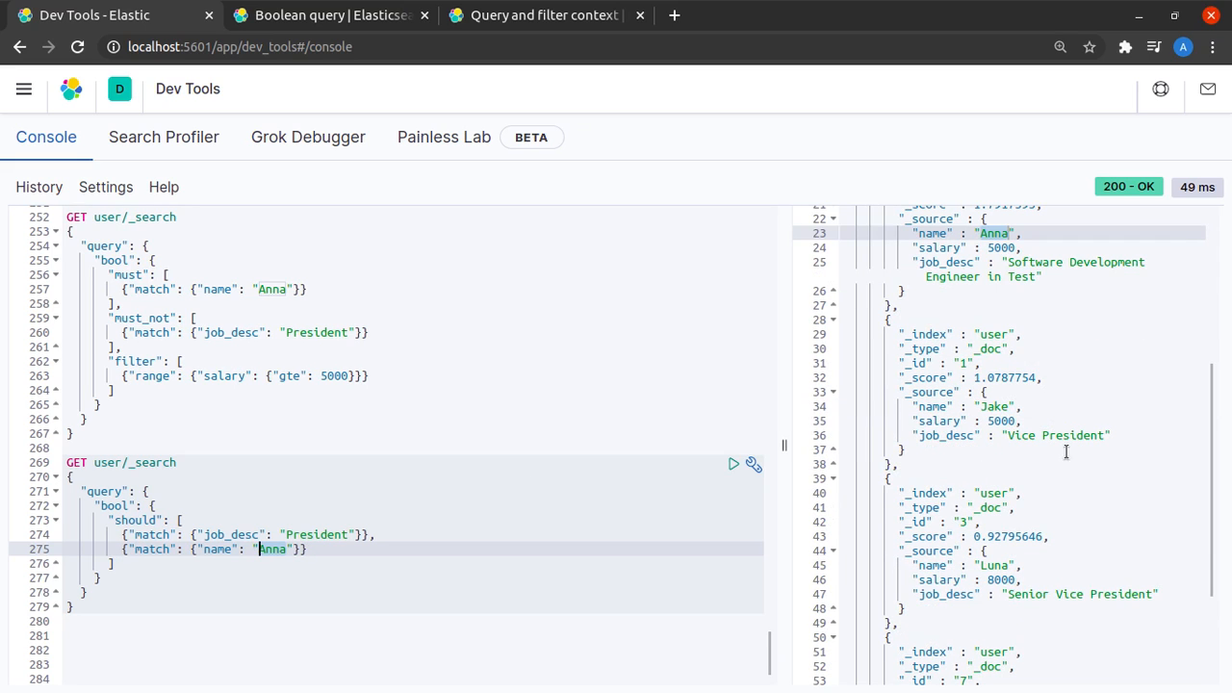
pyautogui.scroll(-3)
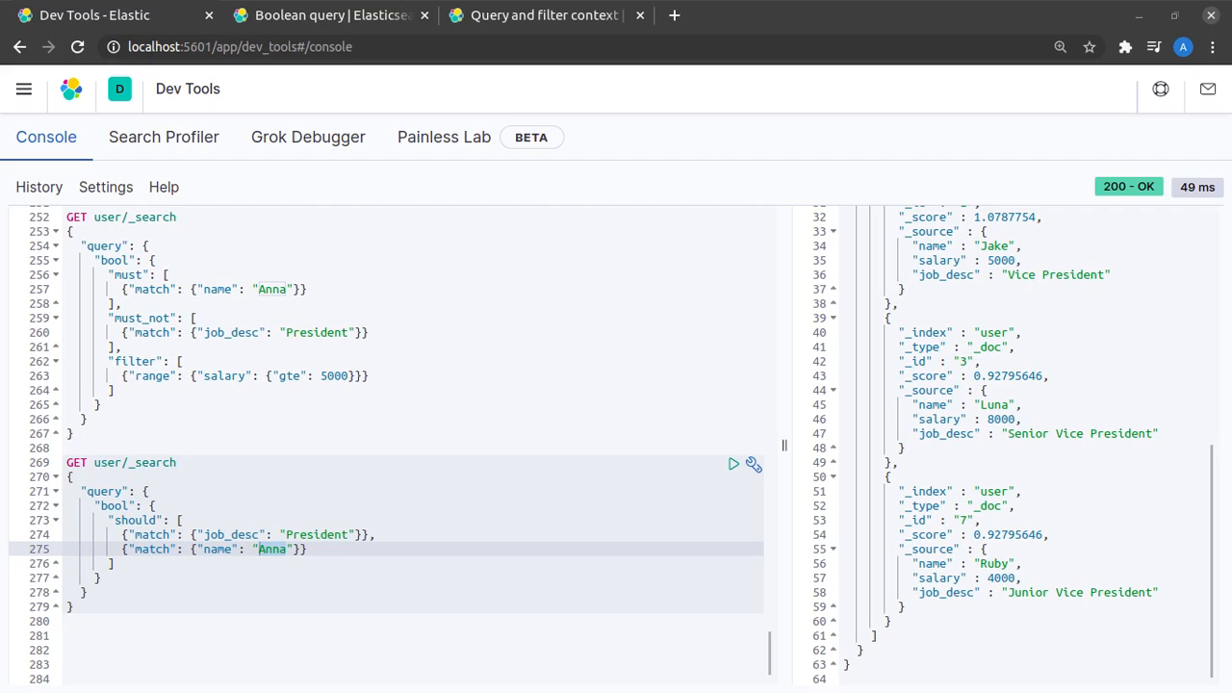
pyautogui.moveTo(372, 152)
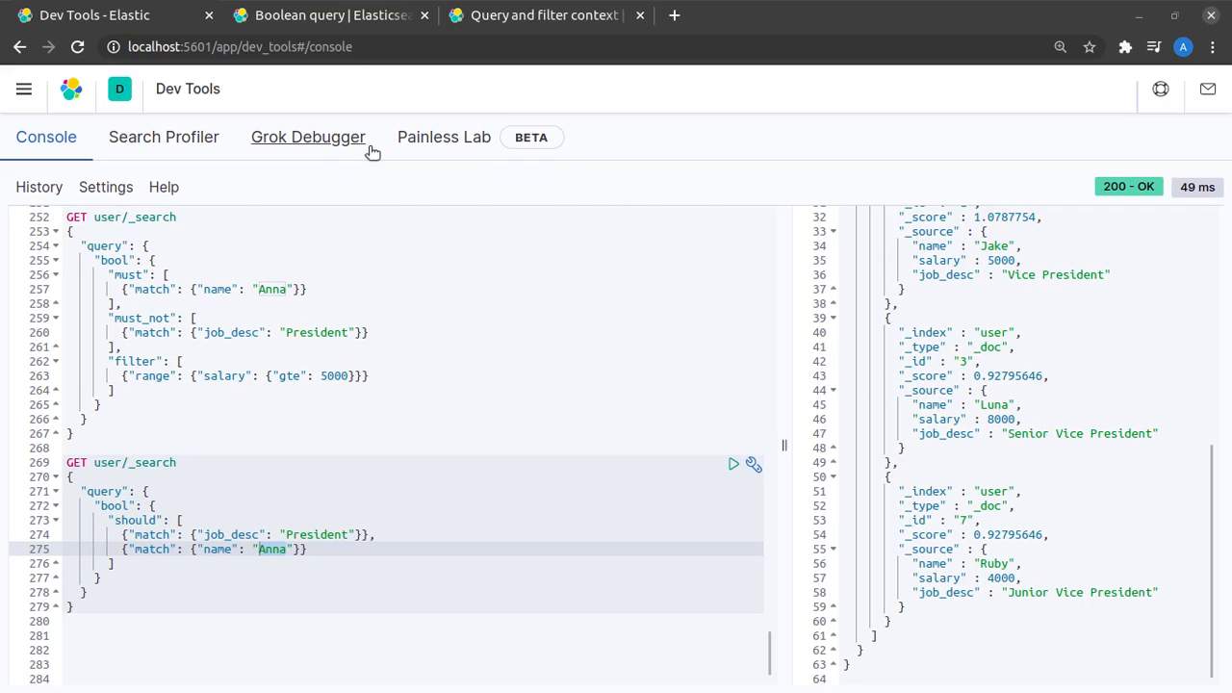
# Return to the Boolean query docs and highlight the must, should and filter clause types.
pyautogui.click(330, 15)
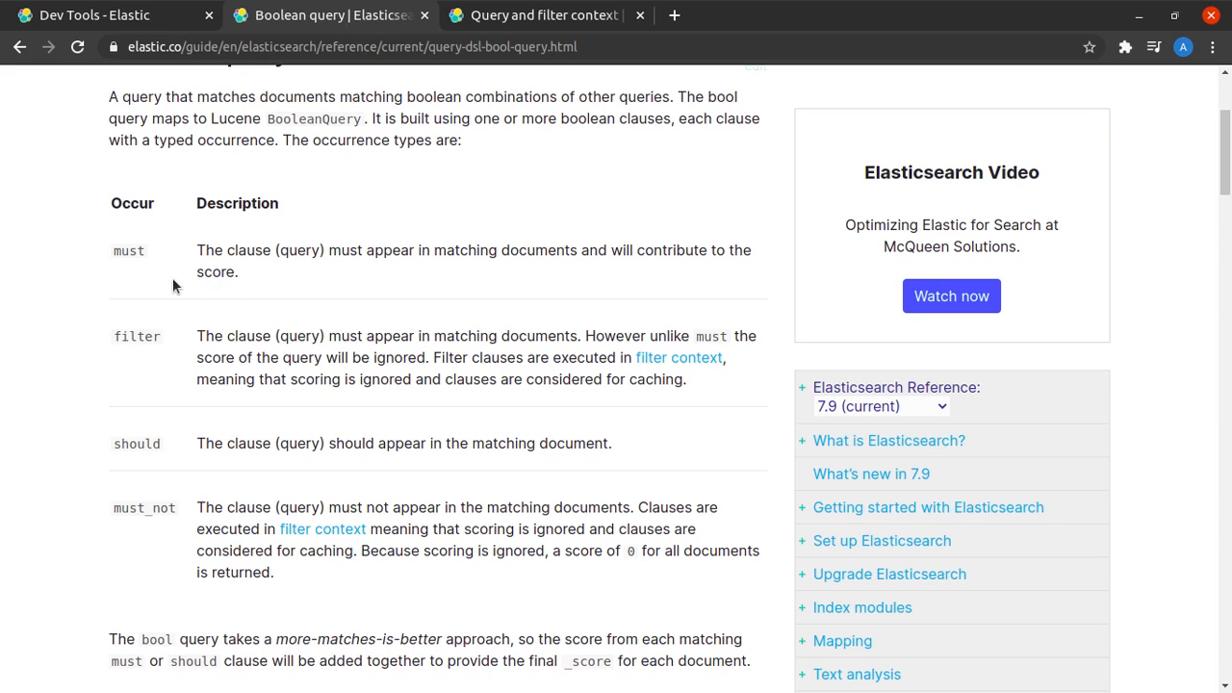
pyautogui.doubleClick(128, 250)
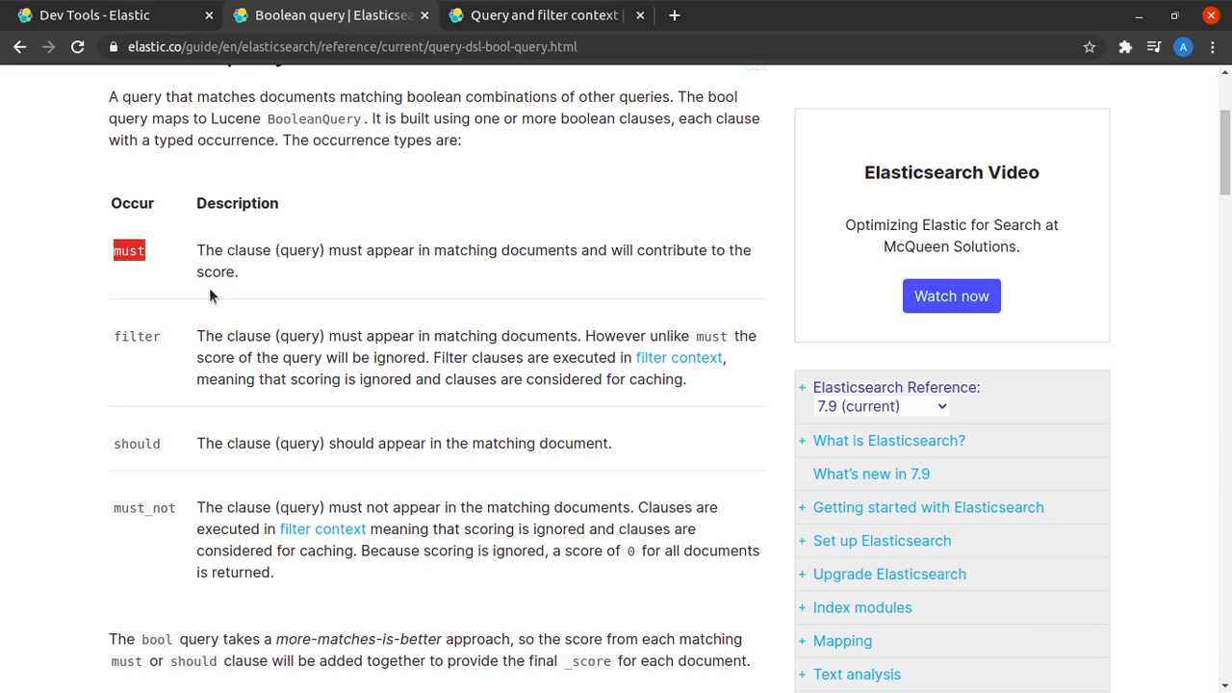
pyautogui.moveTo(163, 453)
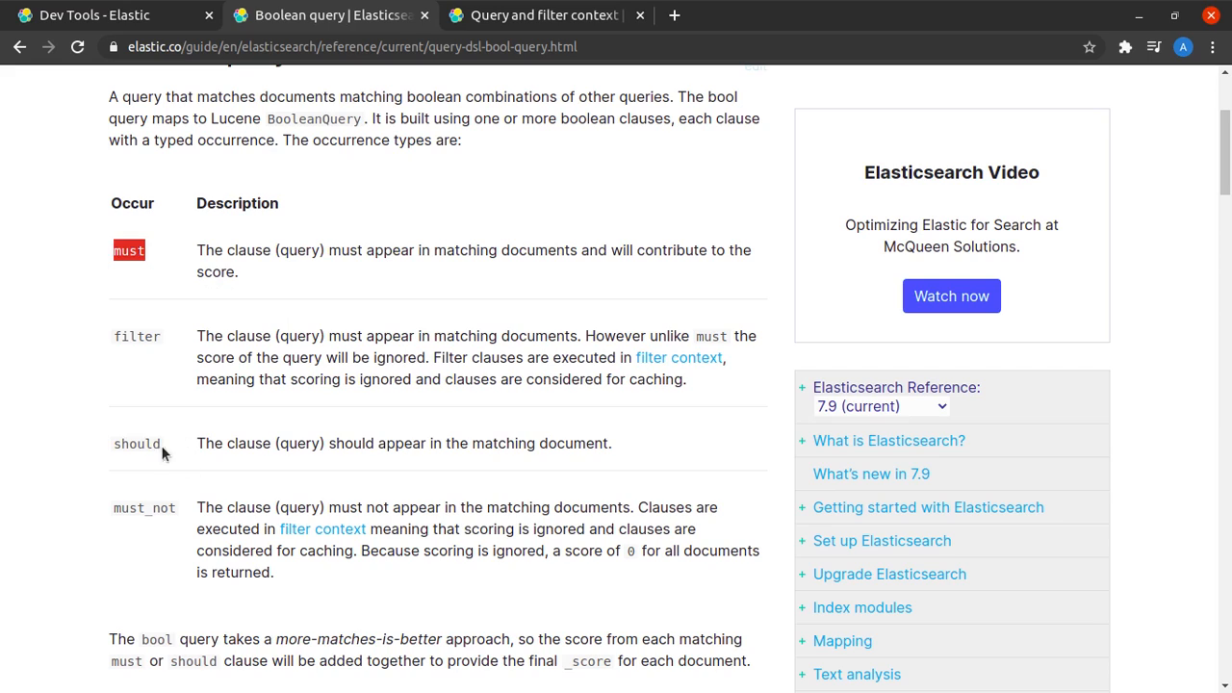
pyautogui.doubleClick(136, 443)
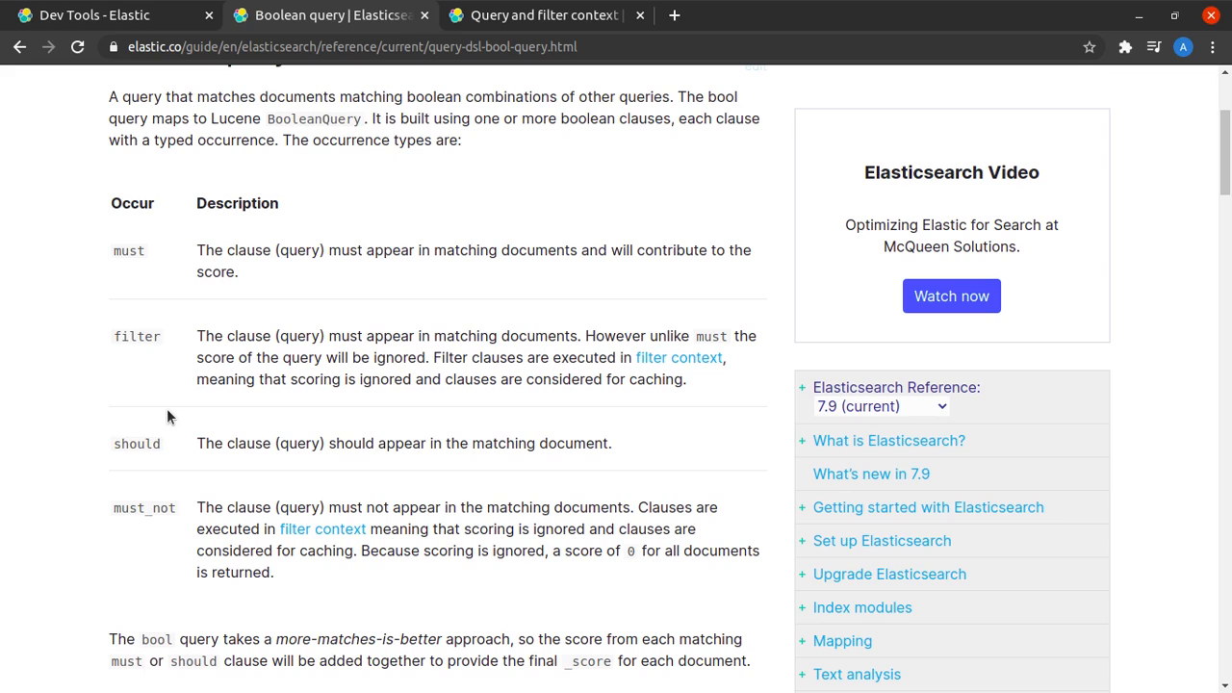
pyautogui.moveTo(146, 336)
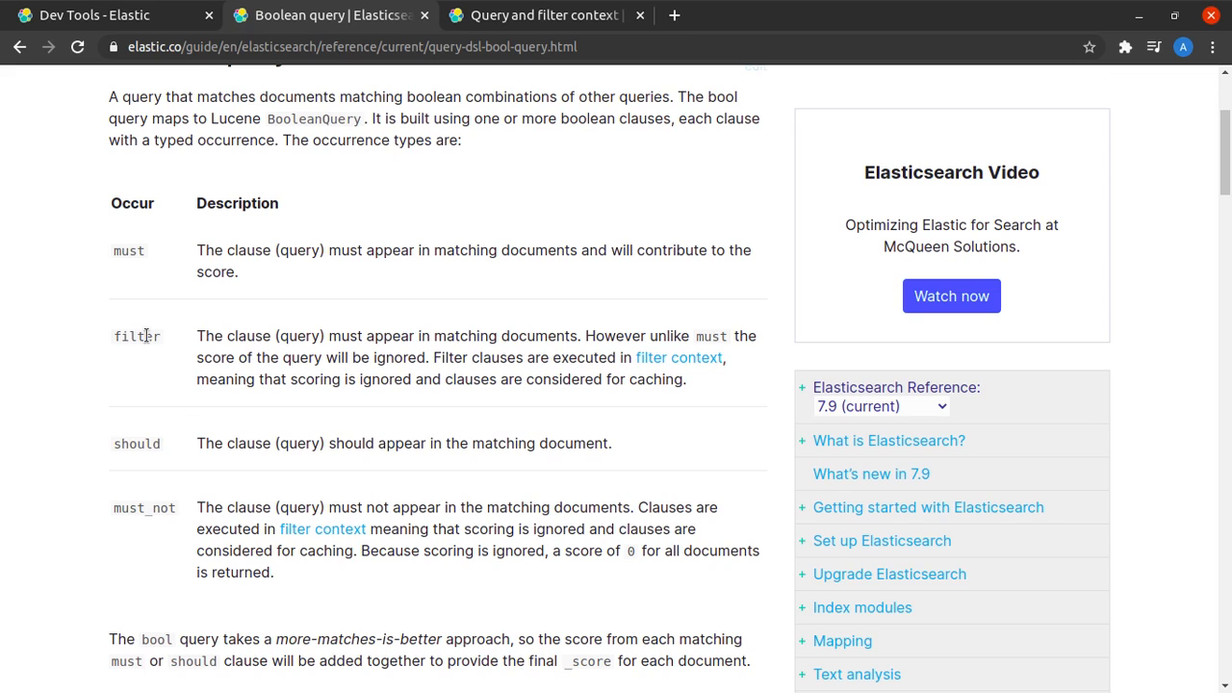
pyautogui.doubleClick(136, 336)
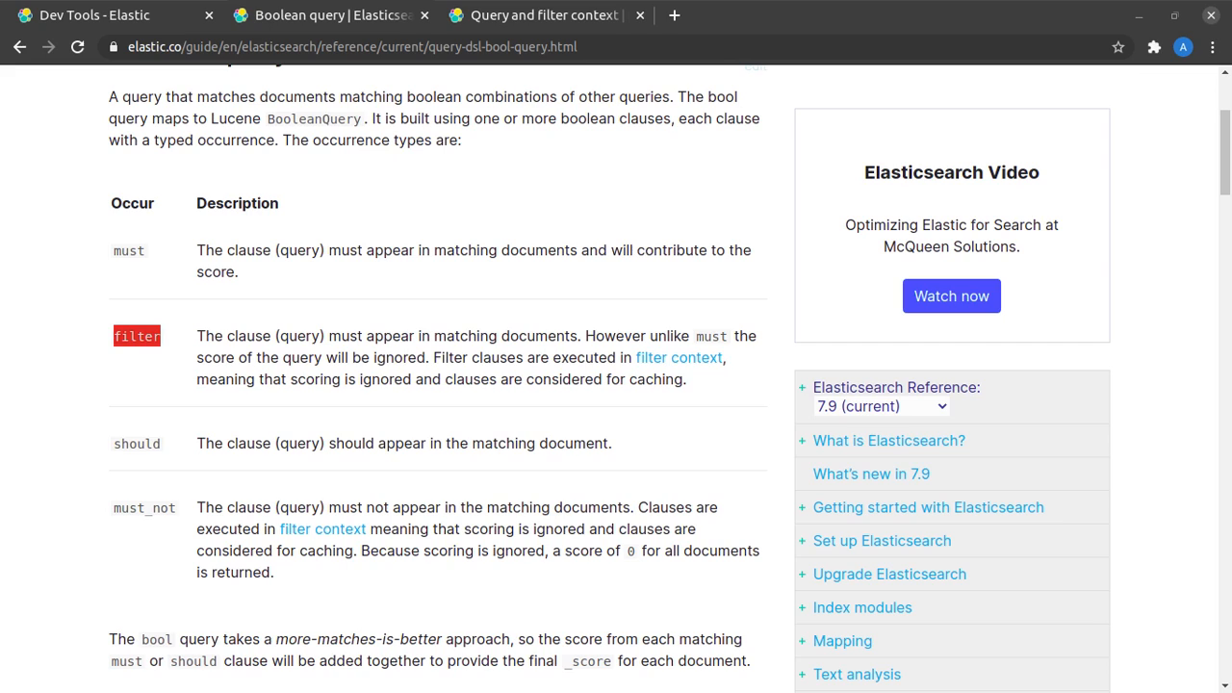
pyautogui.moveTo(270, 82)
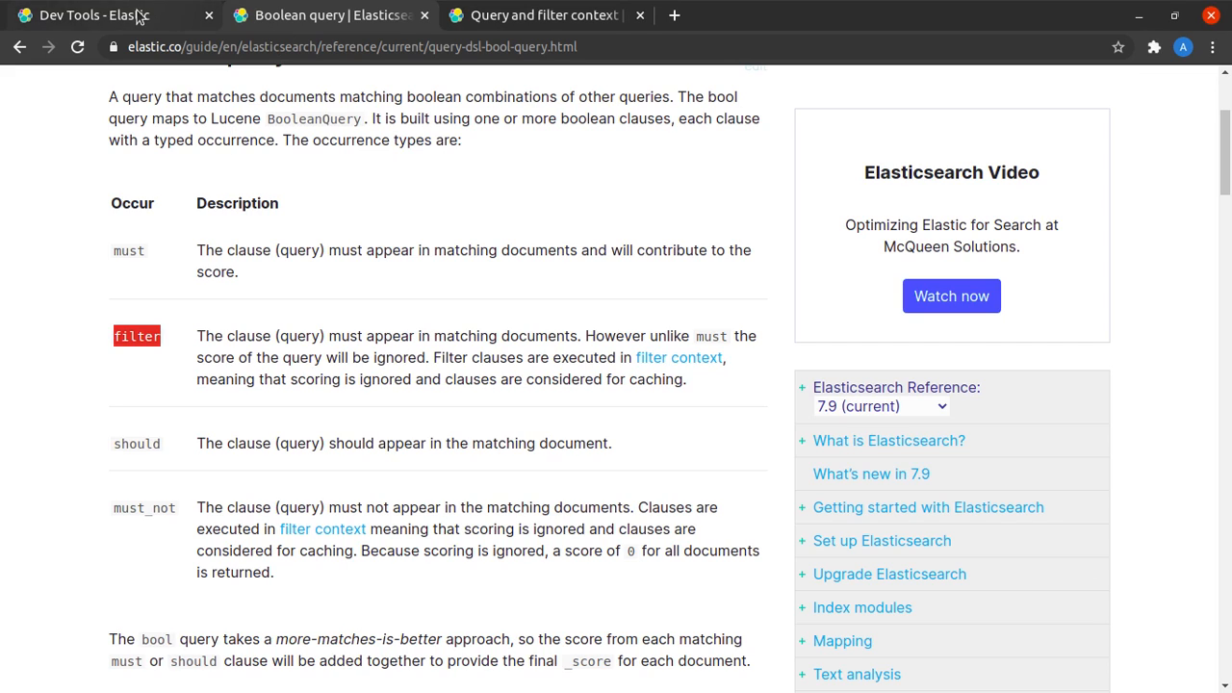
# Rerun the filter-only salary query, noting 0.0 scores, then the President-or-Anna should query.
pyautogui.click(96, 15)
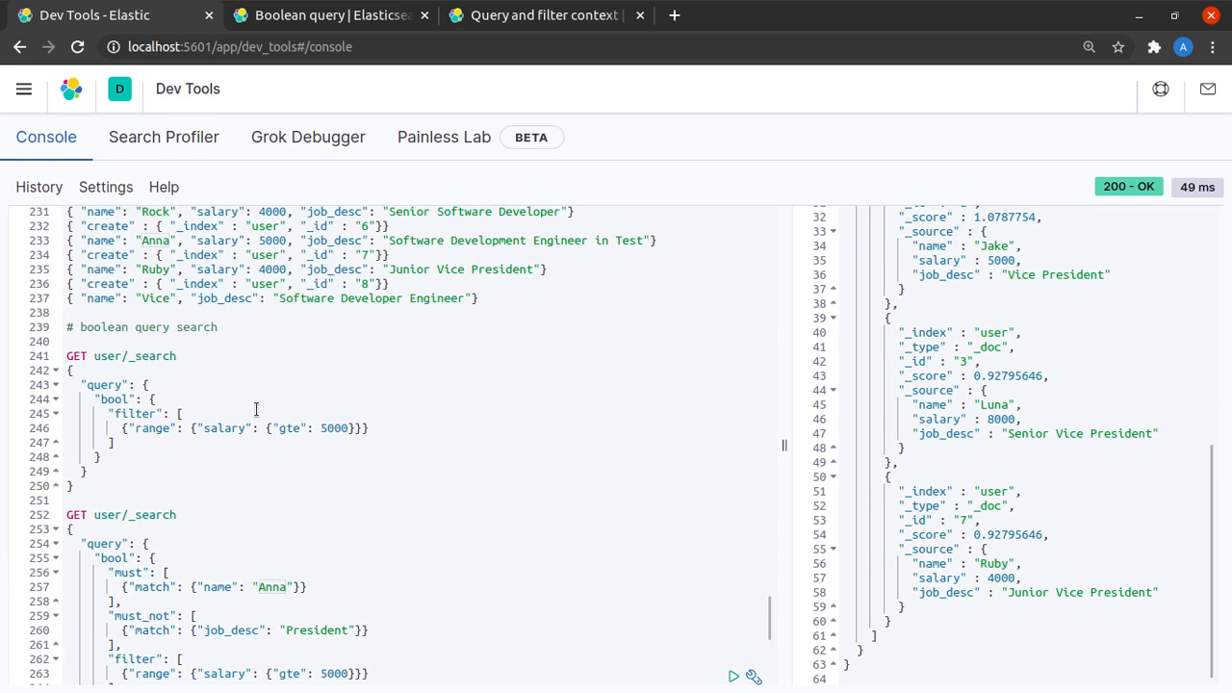
pyautogui.click(134, 355)
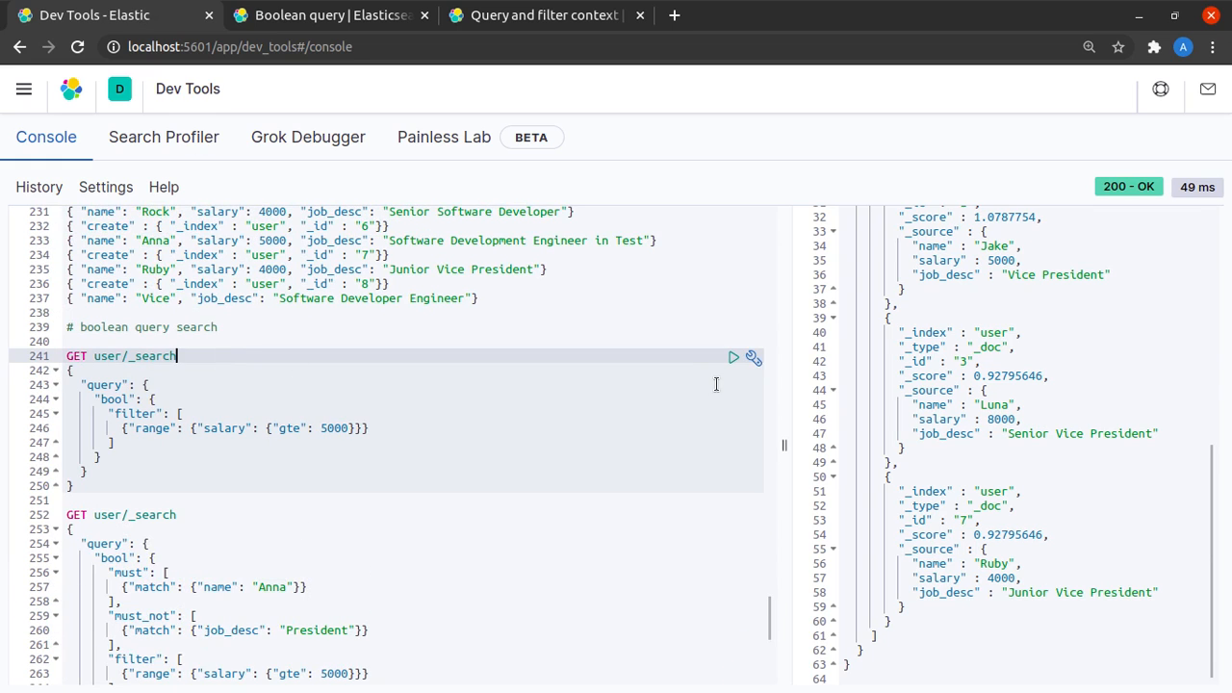
pyautogui.click(734, 357)
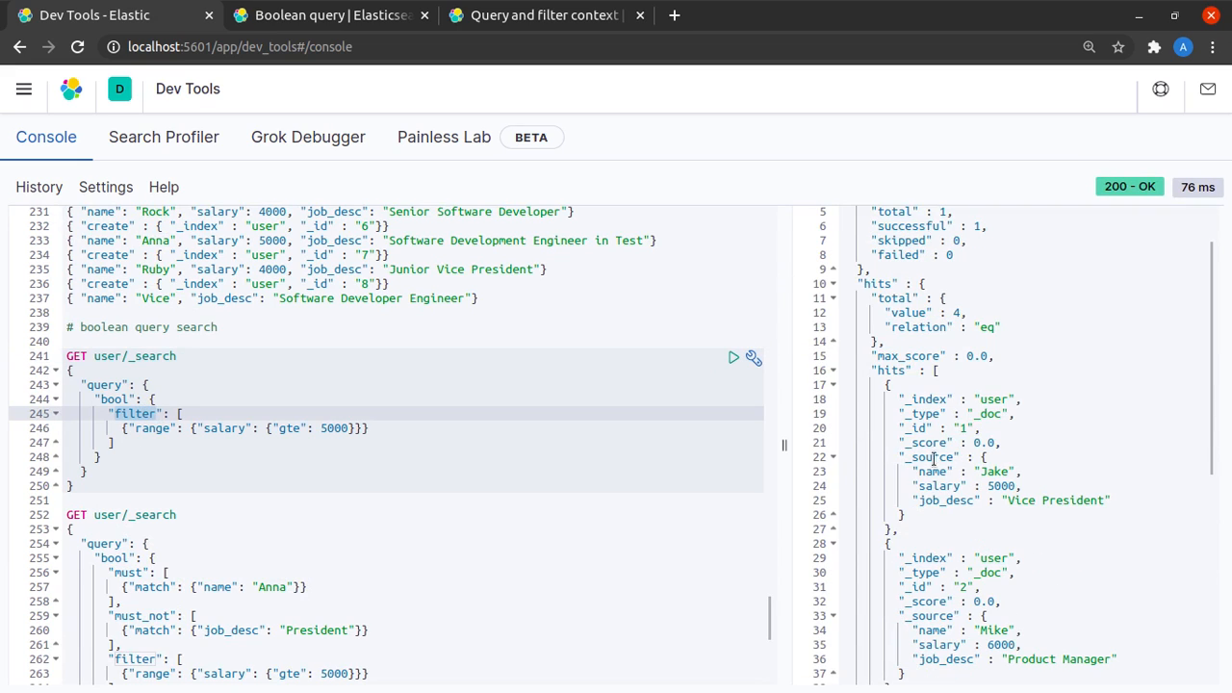
pyautogui.scroll(-3)
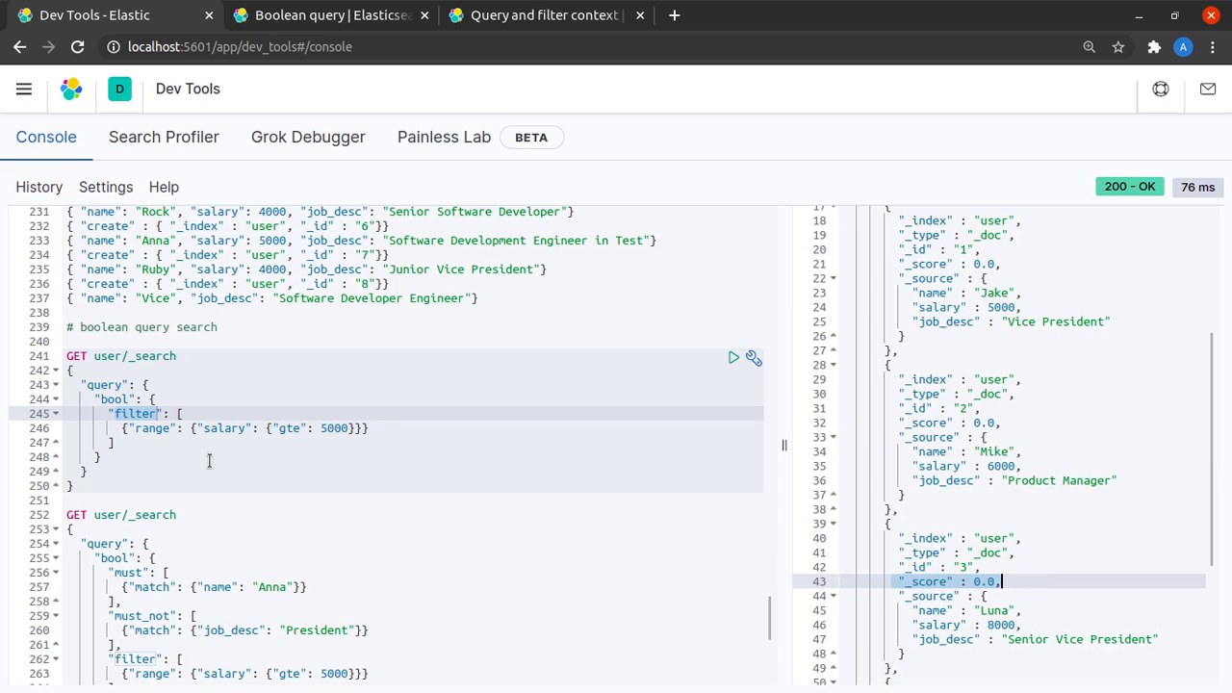
pyautogui.click(290, 427)
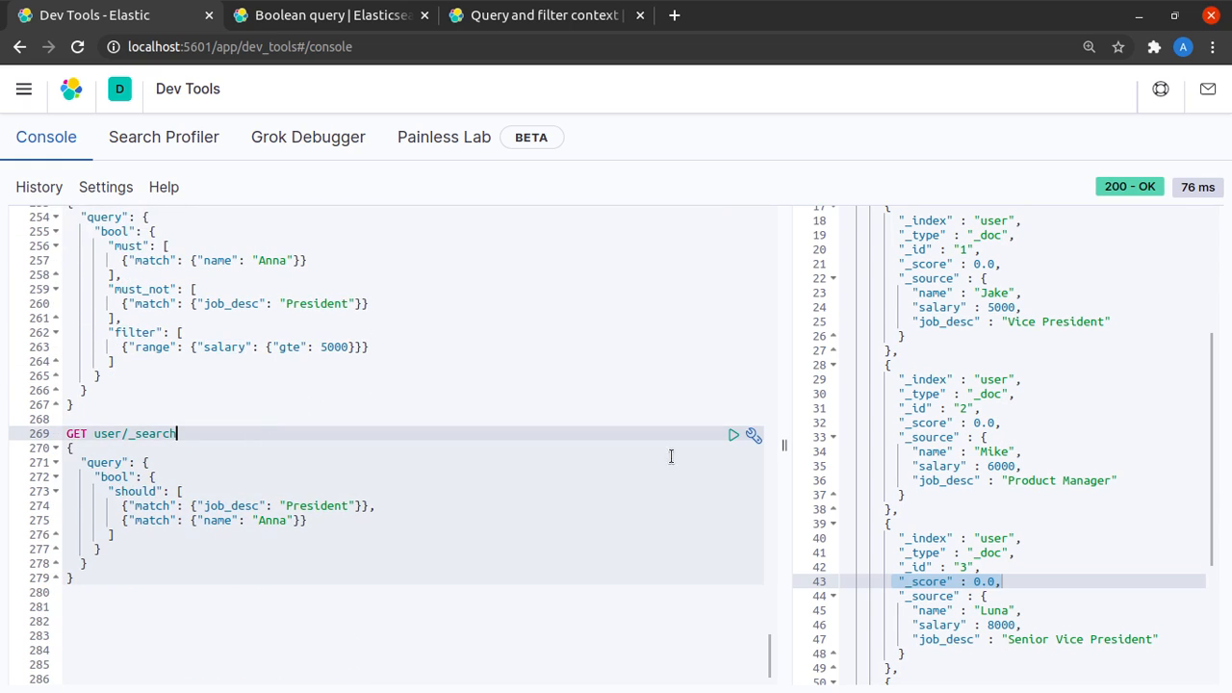
pyautogui.click(733, 434)
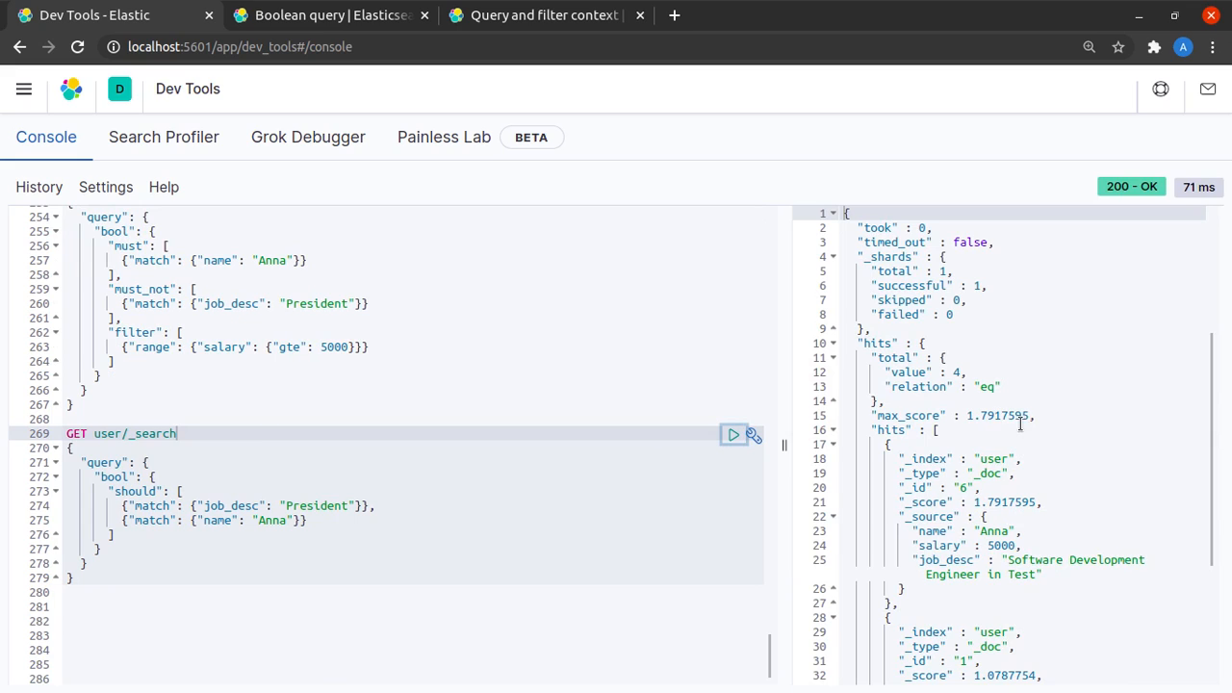
pyautogui.scroll(-3)
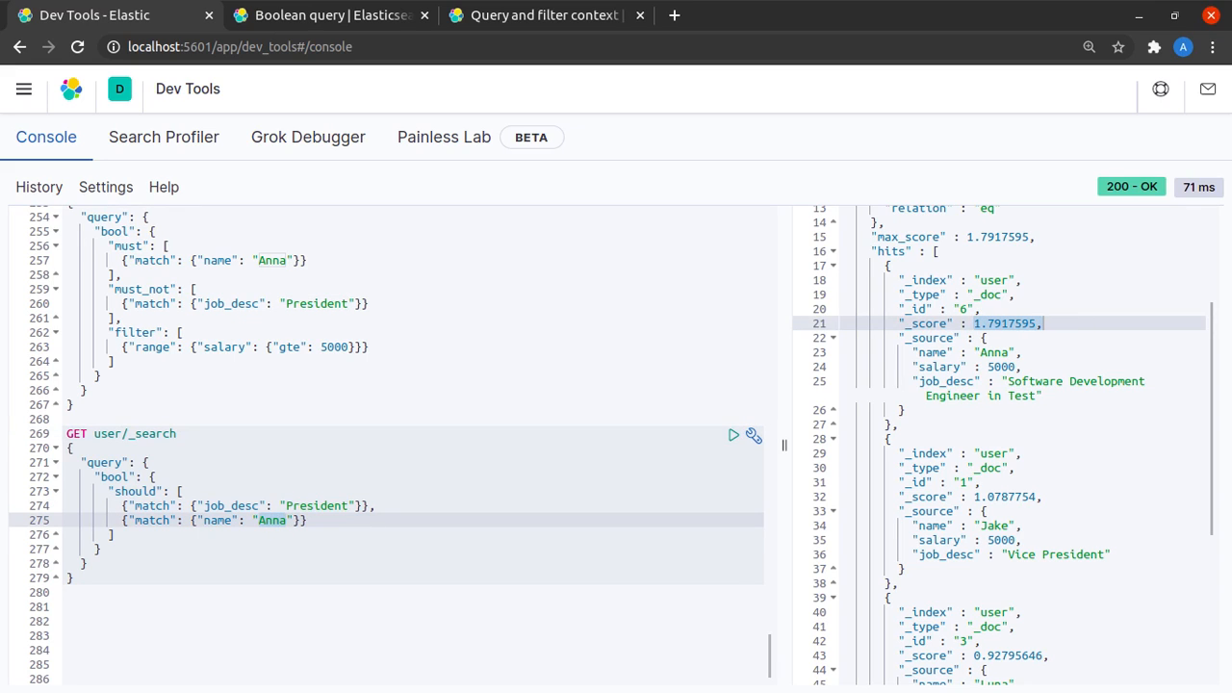
# Highlight the query-context relevance-score sentence and the filter-context no-scores sentence.
pyautogui.click(544, 15)
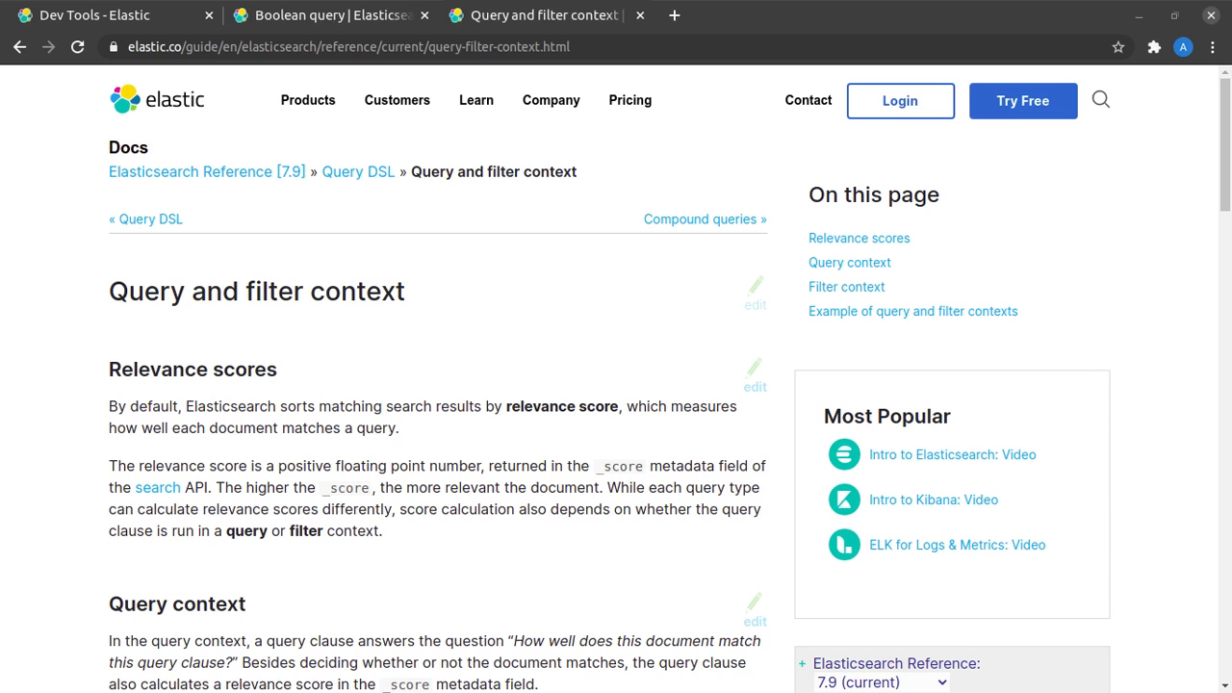
pyautogui.moveTo(154, 296)
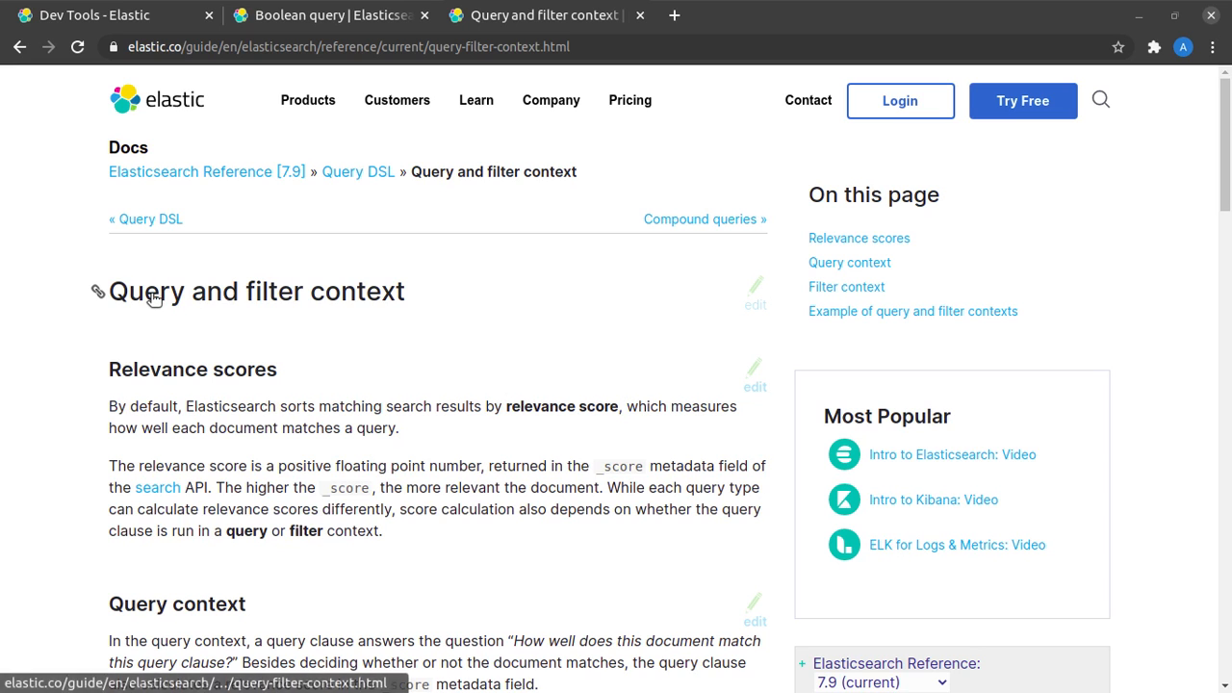
pyautogui.scroll(-3)
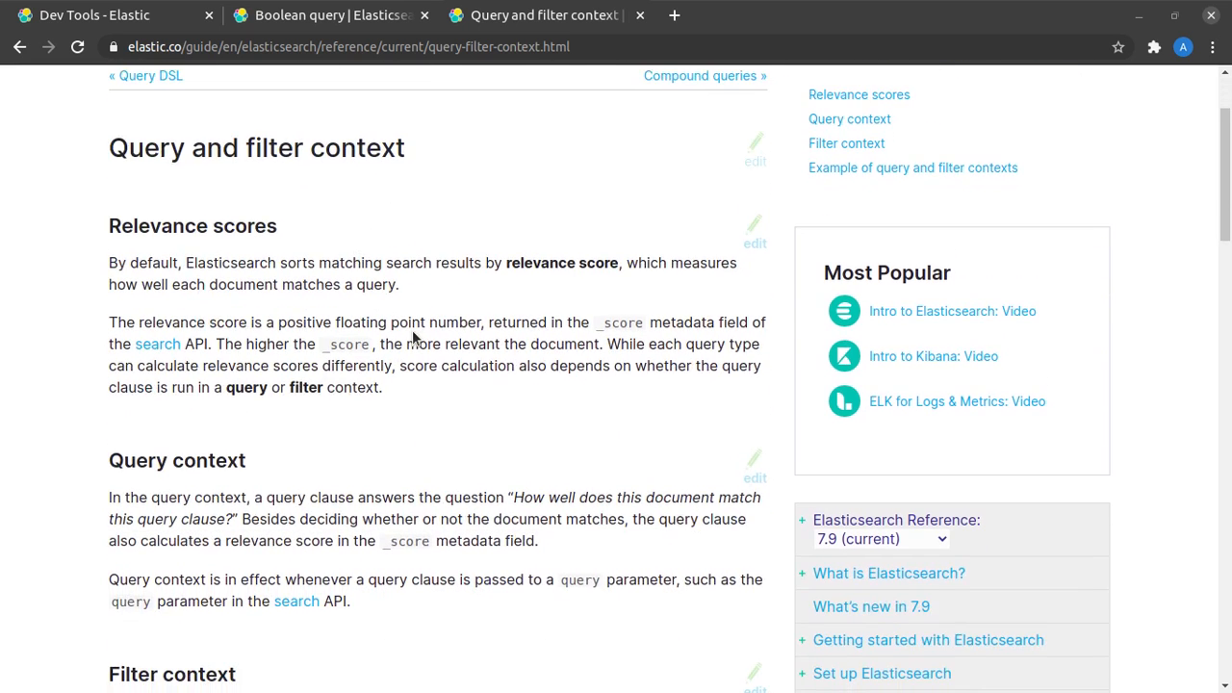
pyautogui.scroll(-3)
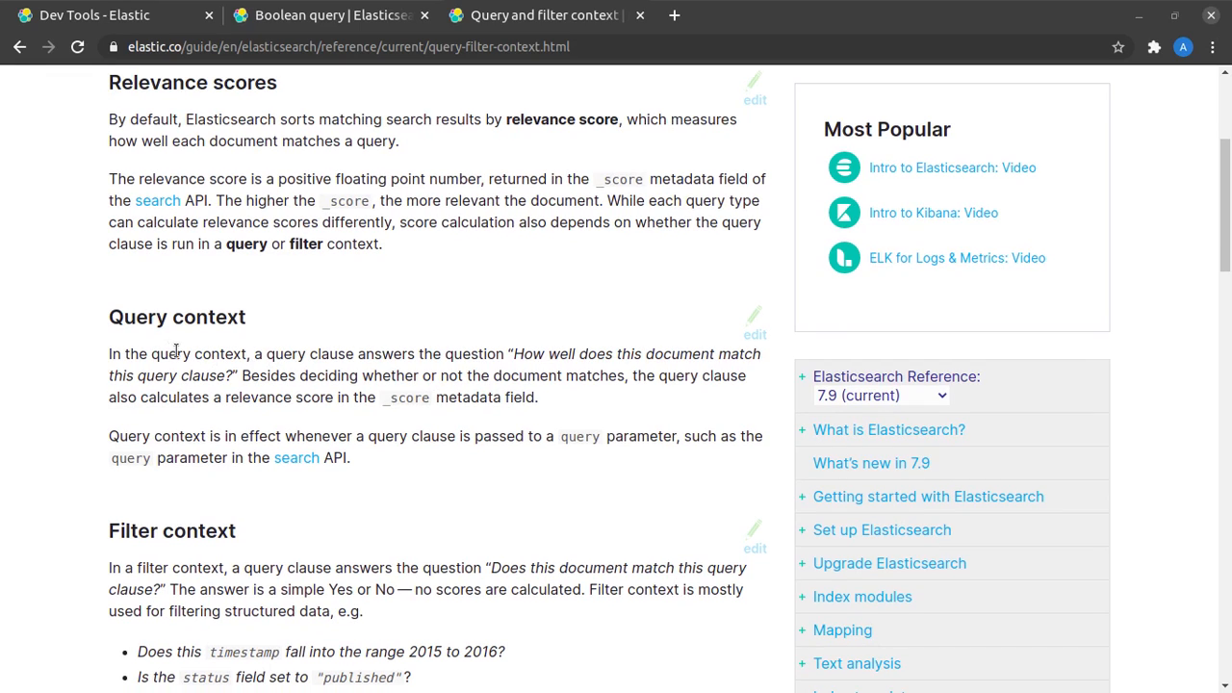
pyautogui.moveTo(385, 353)
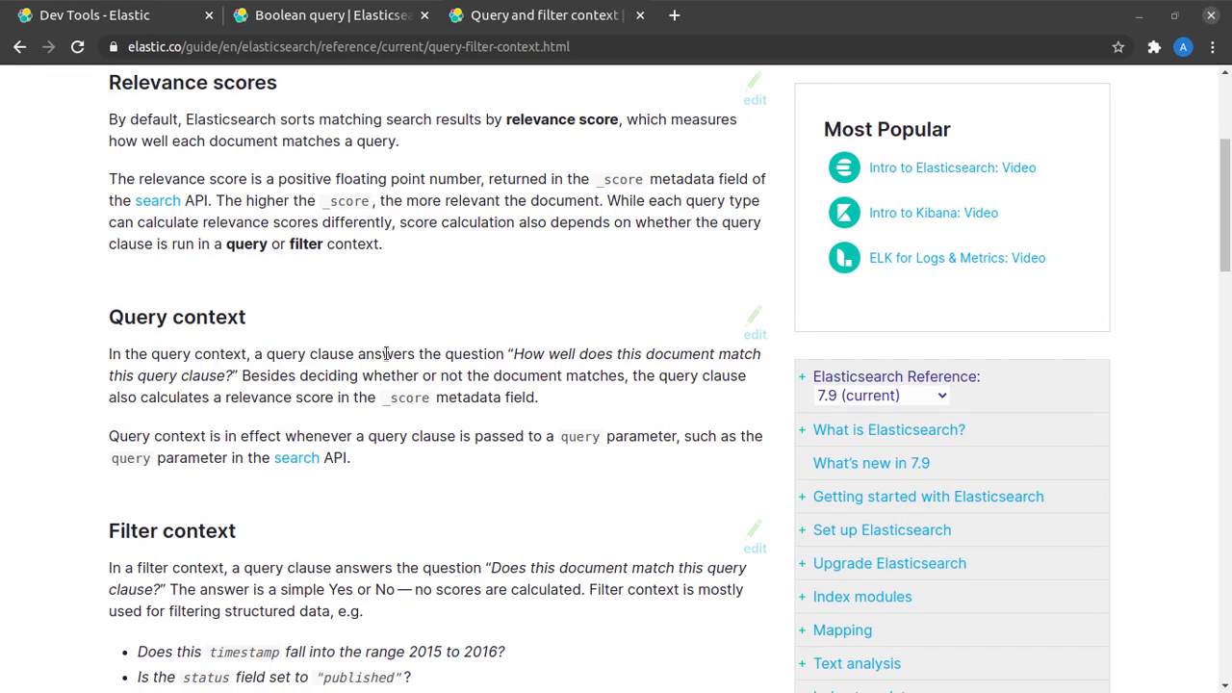
pyautogui.moveTo(693, 351)
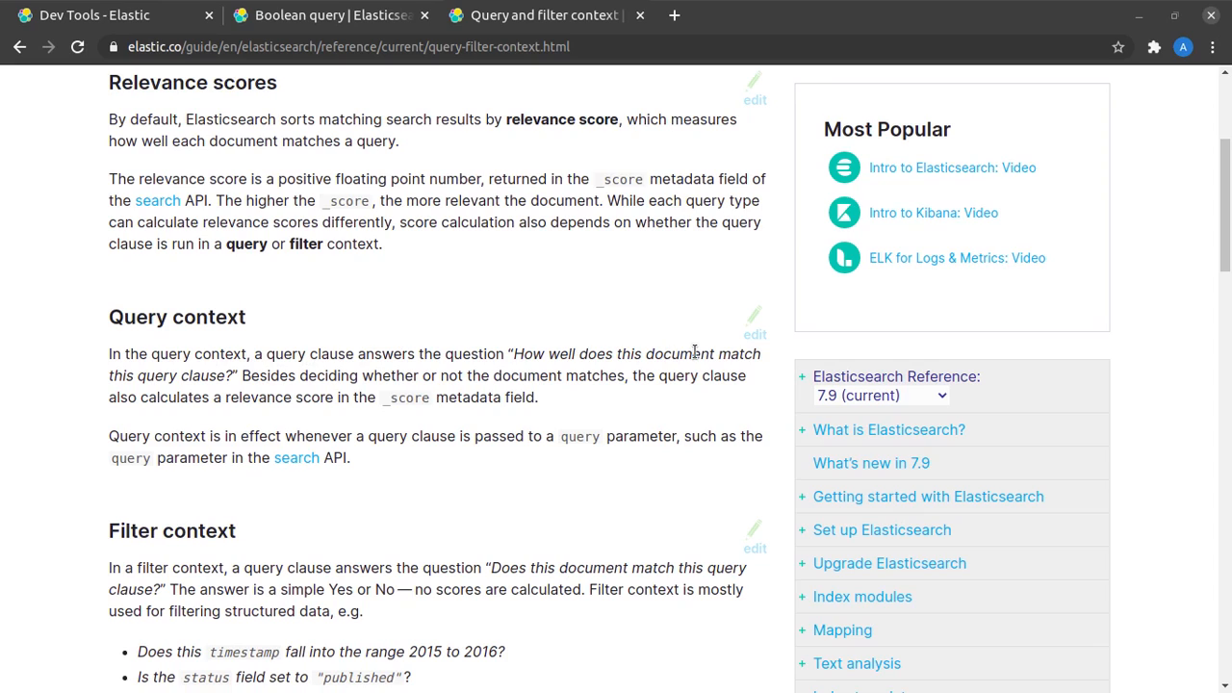
pyautogui.moveTo(308, 370)
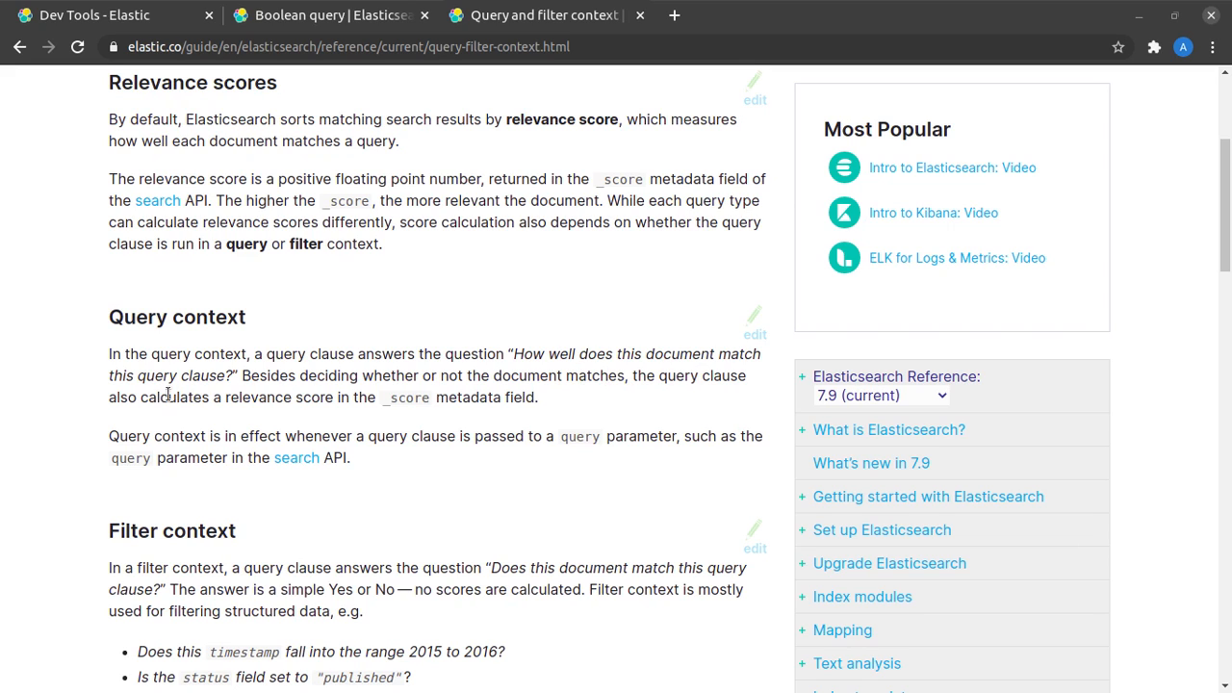
pyautogui.moveTo(149, 397); pyautogui.dragTo(500, 398)
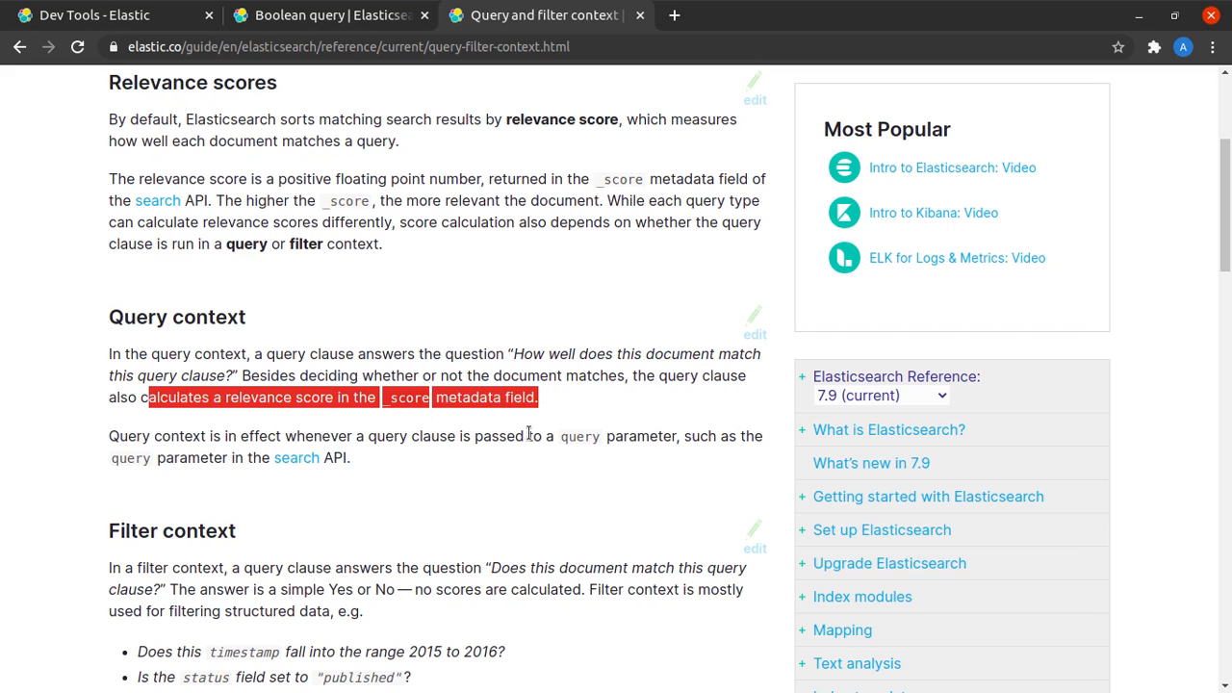
pyautogui.scroll(-3)
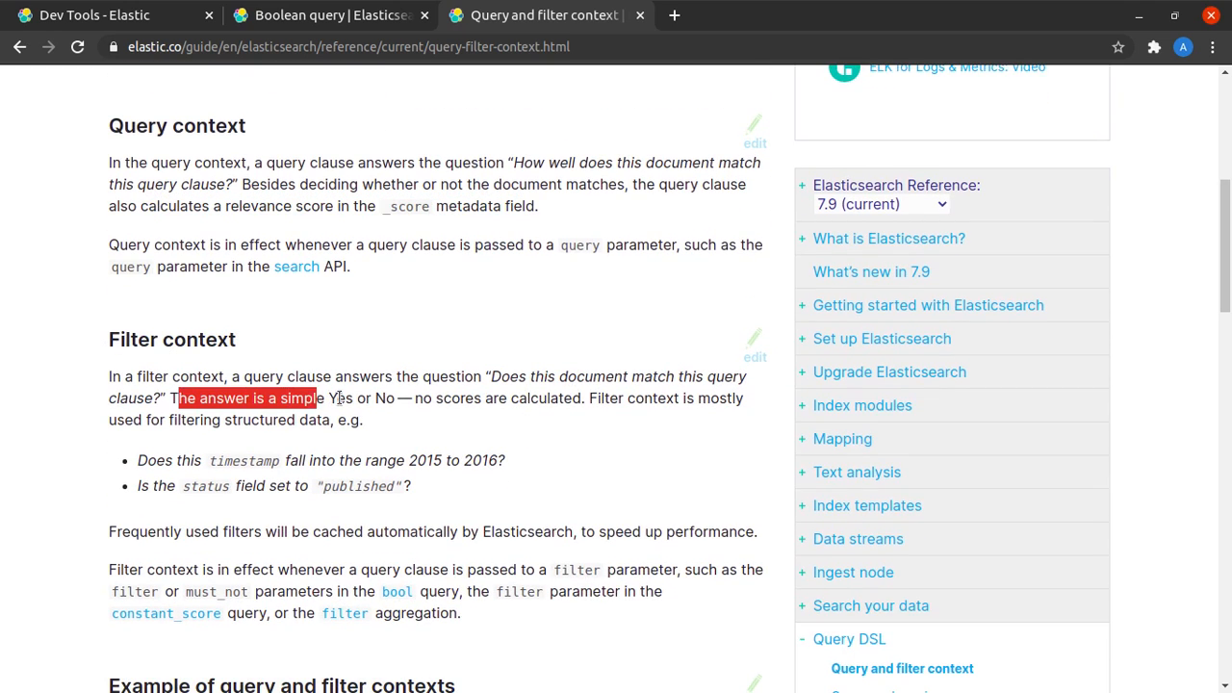
pyautogui.moveTo(326, 398); pyautogui.dragTo(592, 398)
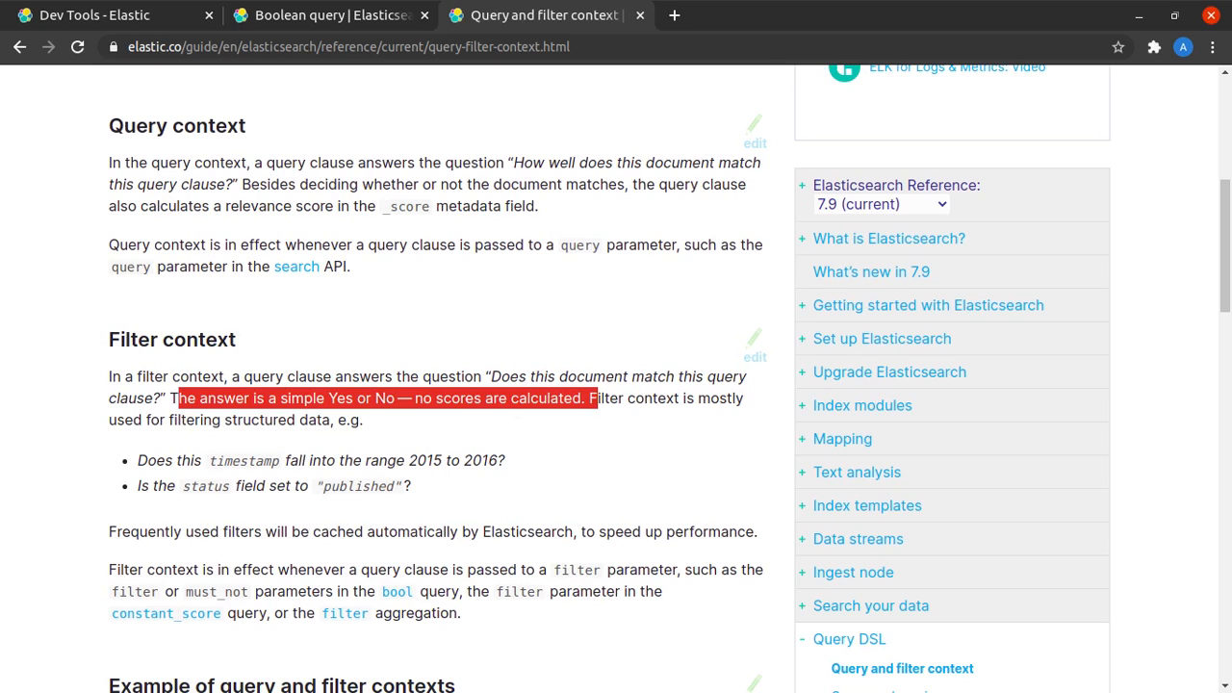
pyautogui.scroll(-3)
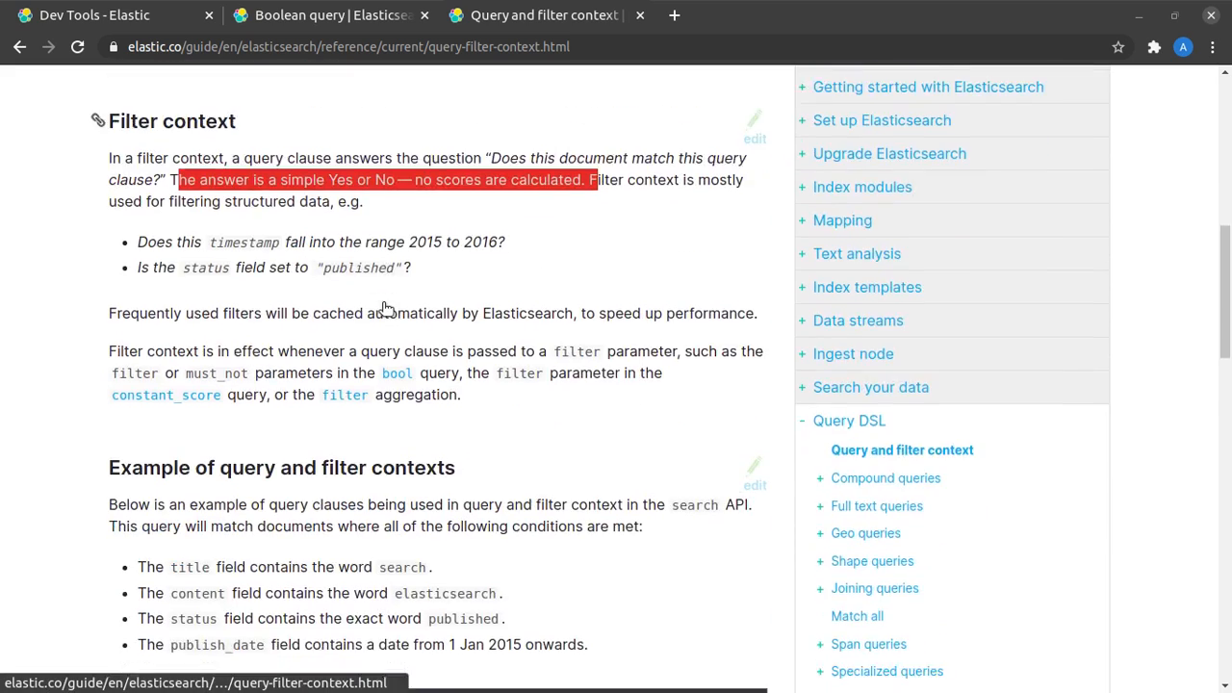
# Mark content, Elasticsearch and published in the example query-and-filter bool search.
pyautogui.scroll(-3)
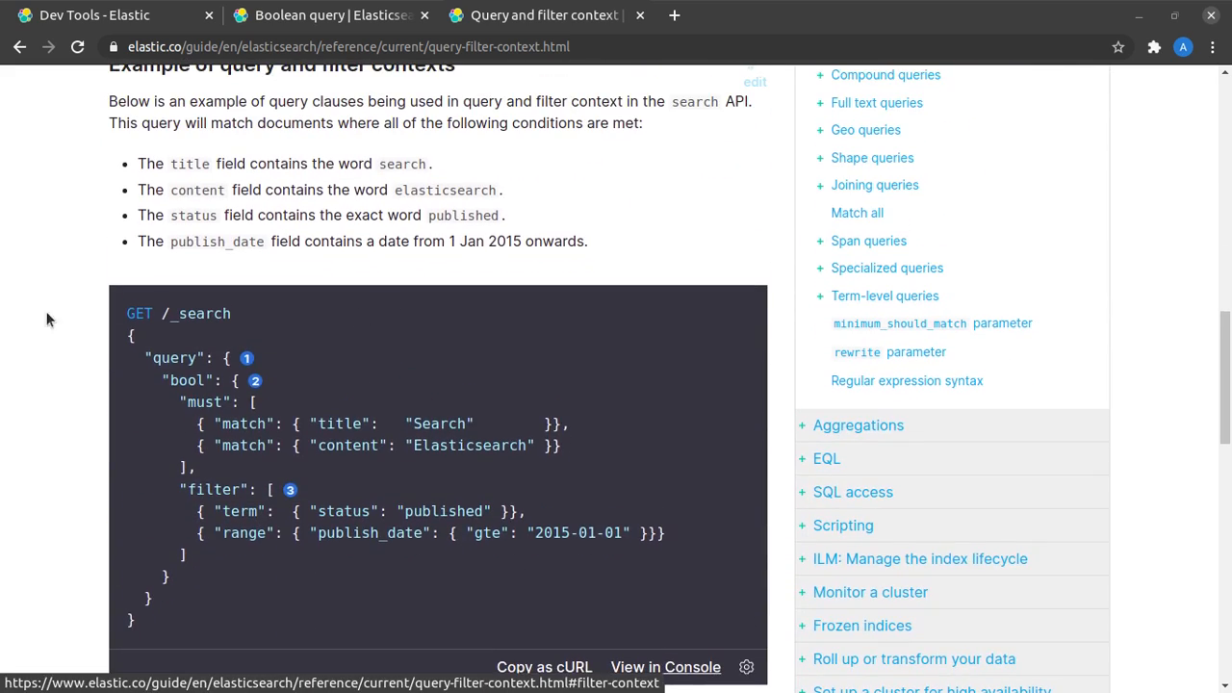
pyautogui.moveTo(390, 377)
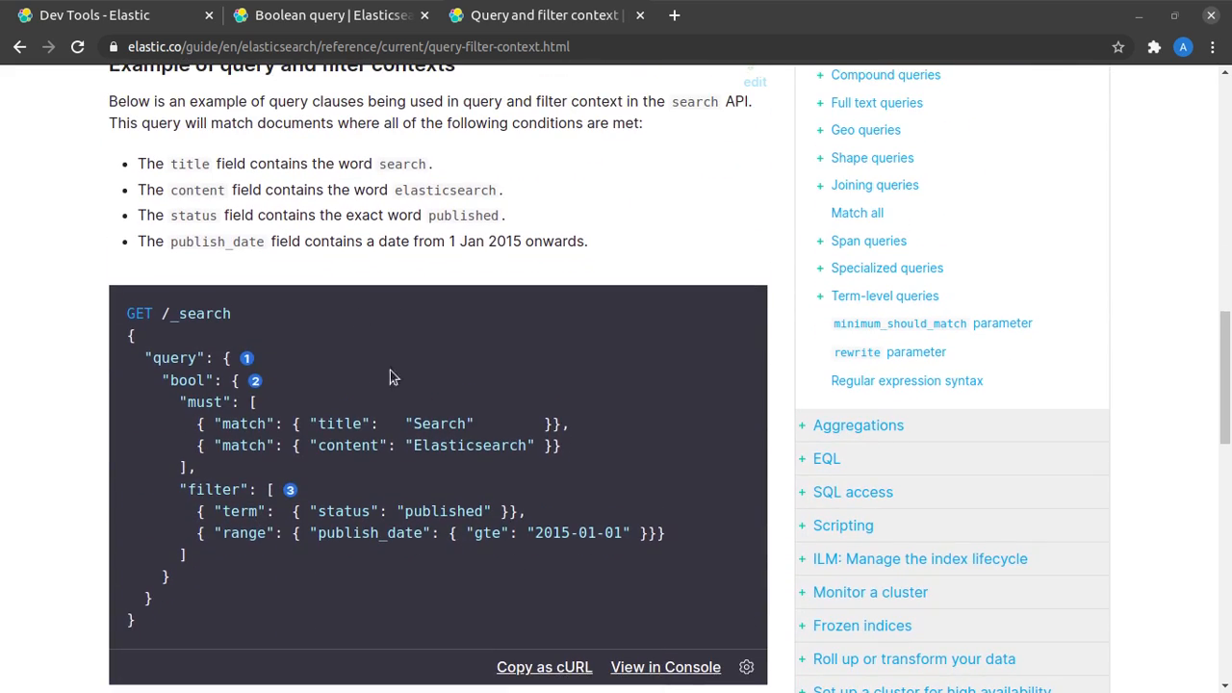
pyautogui.moveTo(621, 411)
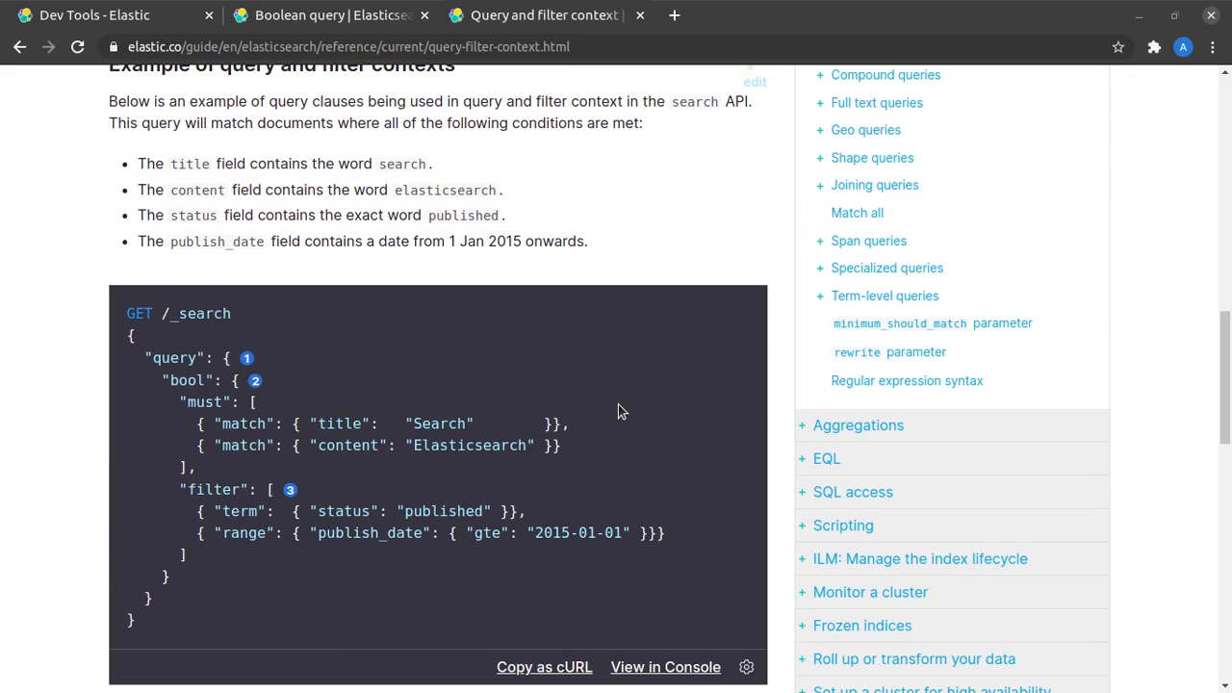
pyautogui.moveTo(248, 420)
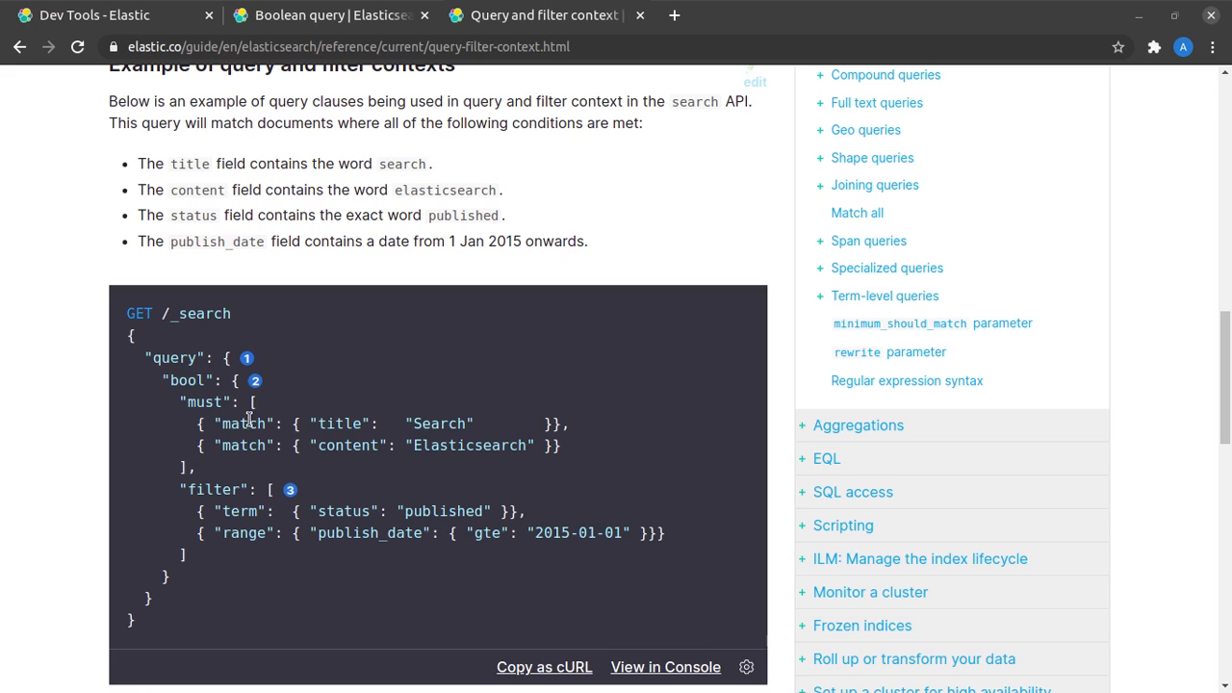
pyautogui.moveTo(343, 431)
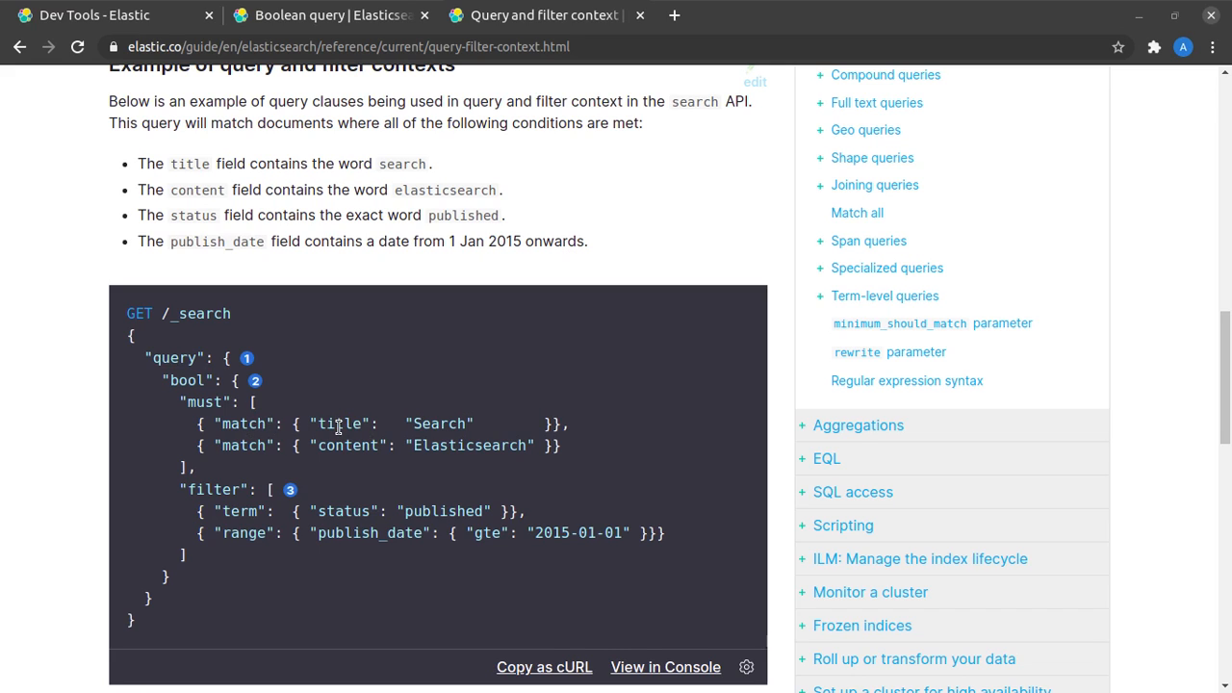
pyautogui.doubleClick(339, 424)
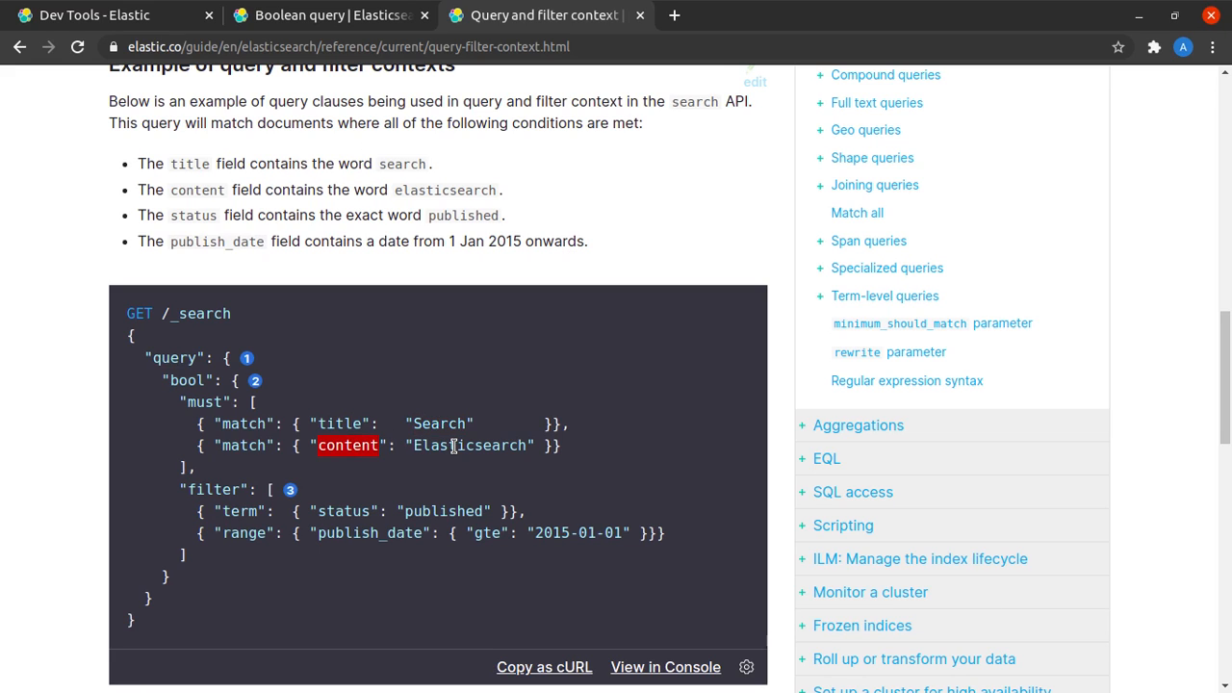
pyautogui.doubleClick(471, 445)
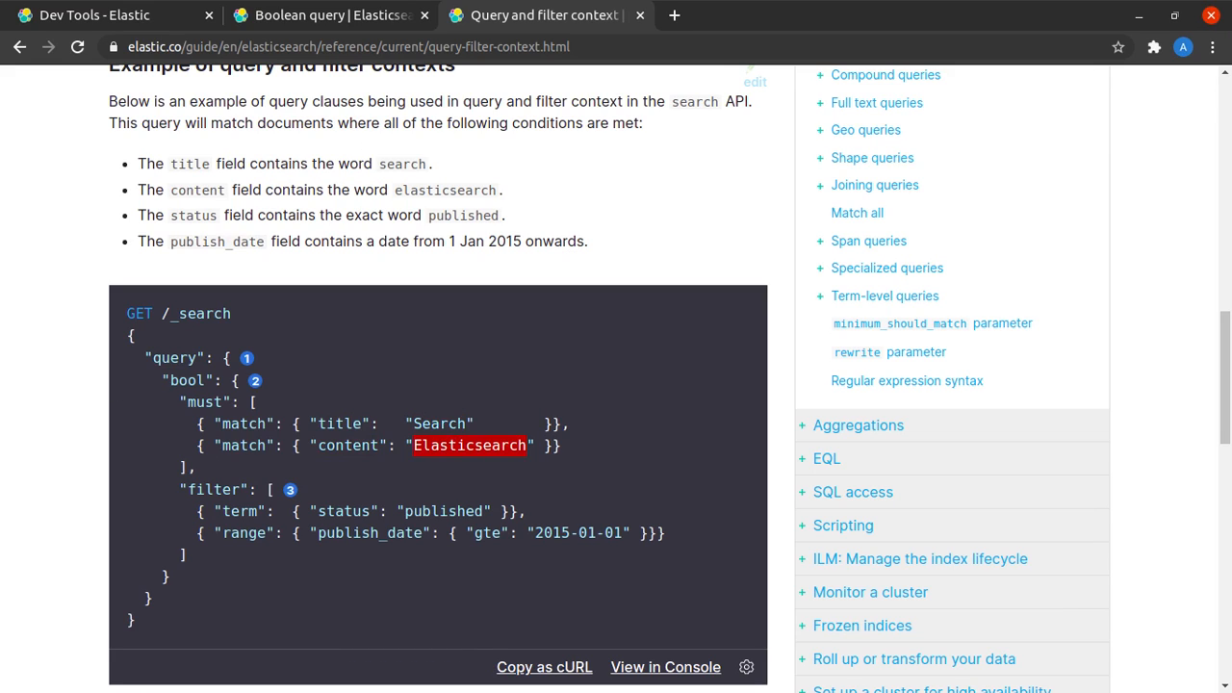
pyautogui.moveTo(345, 512)
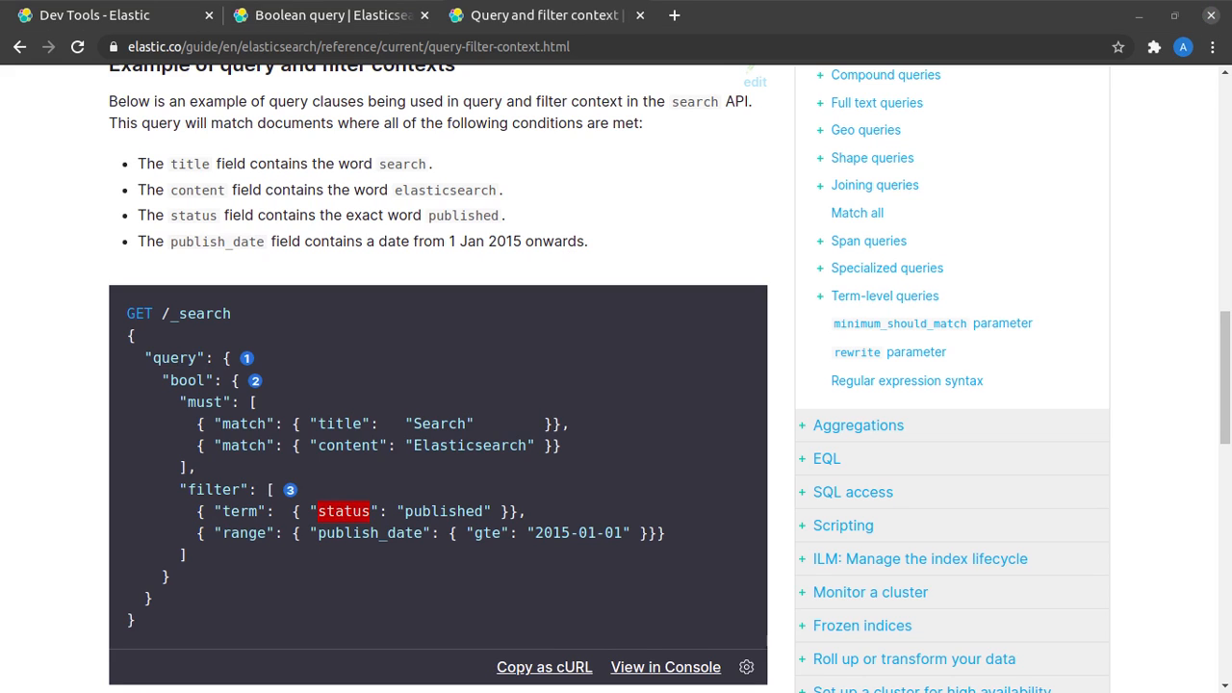
pyautogui.moveTo(393, 511)
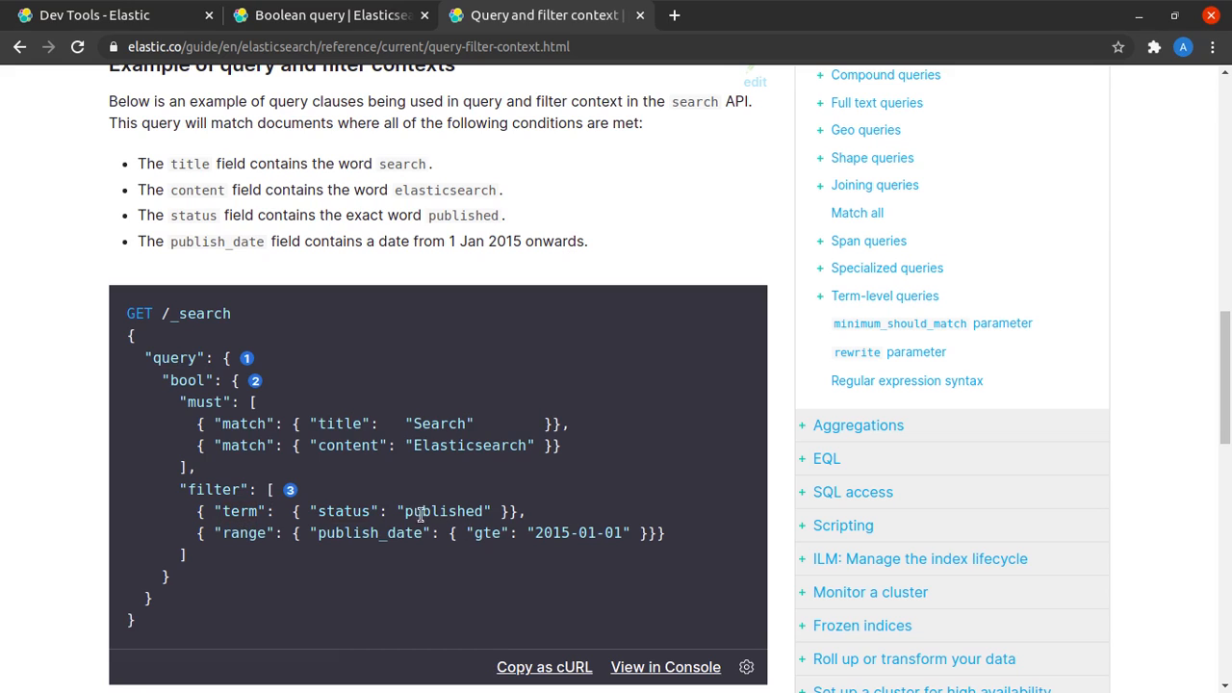
pyautogui.doubleClick(444, 511)
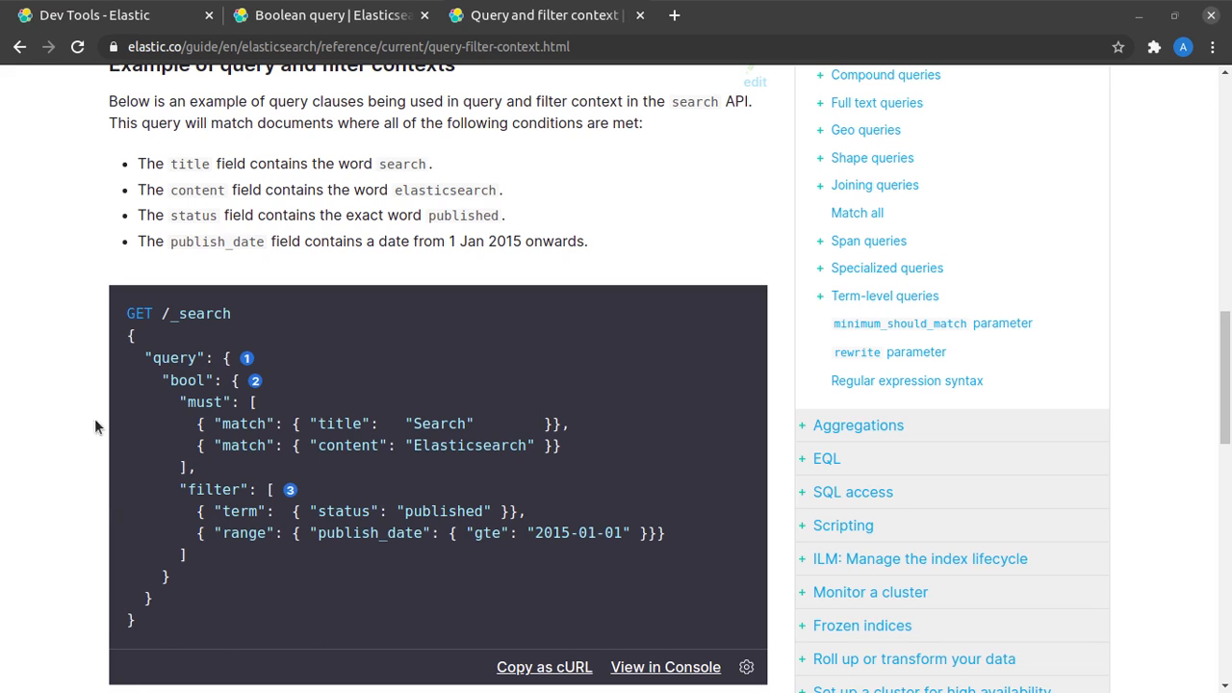
pyautogui.moveTo(308, 528)
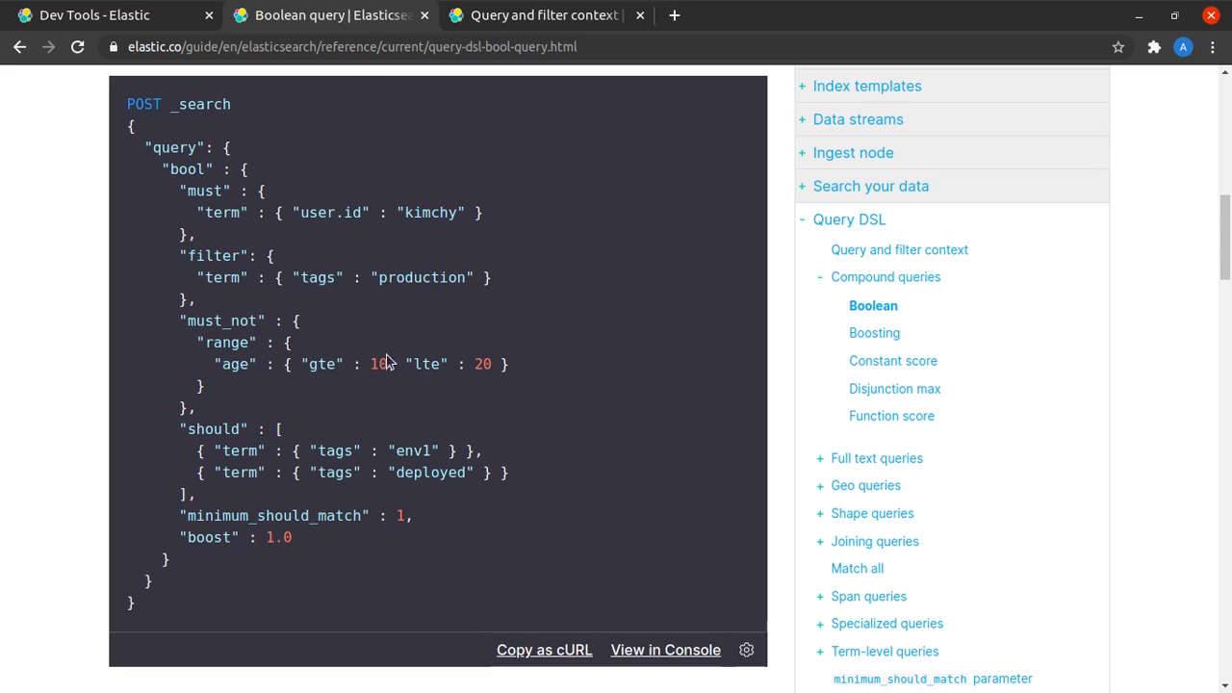
pyautogui.moveTo(384, 207)
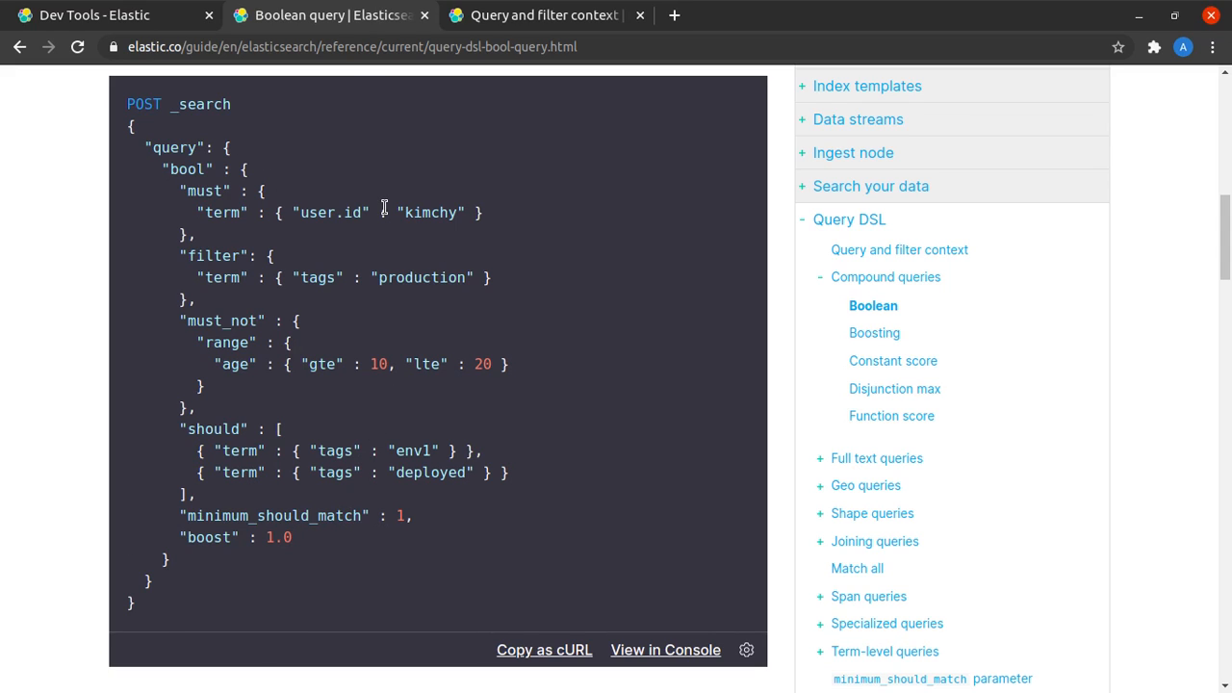
pyautogui.moveTo(383, 207)
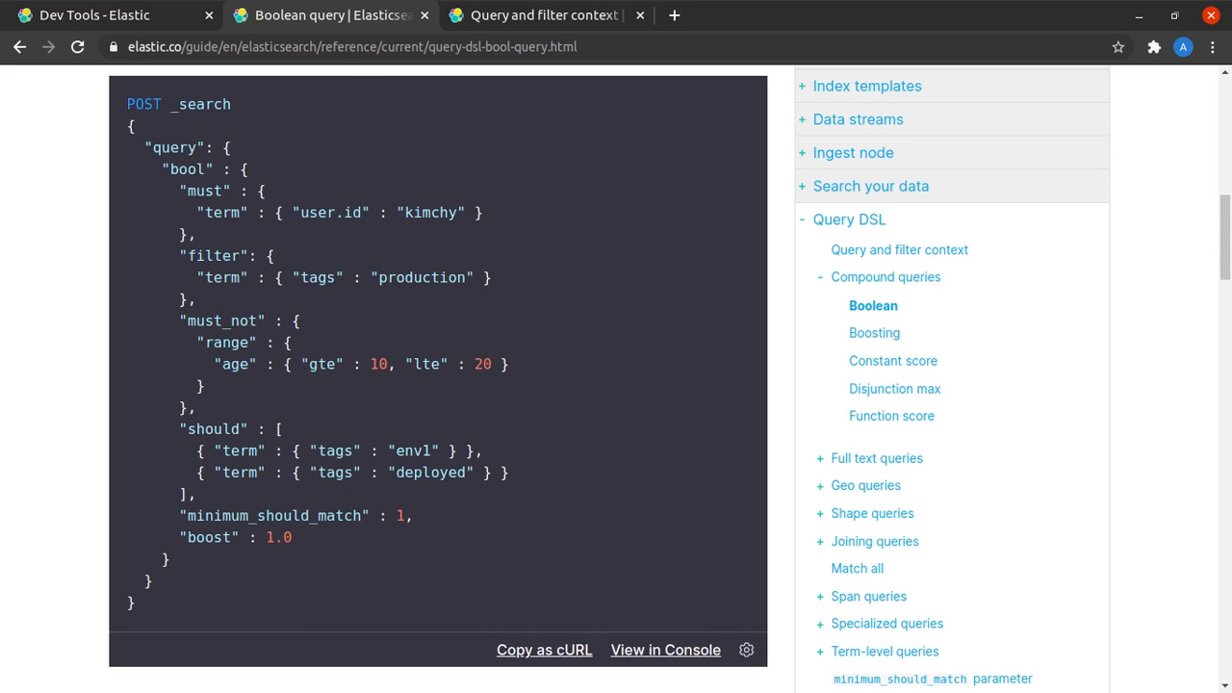